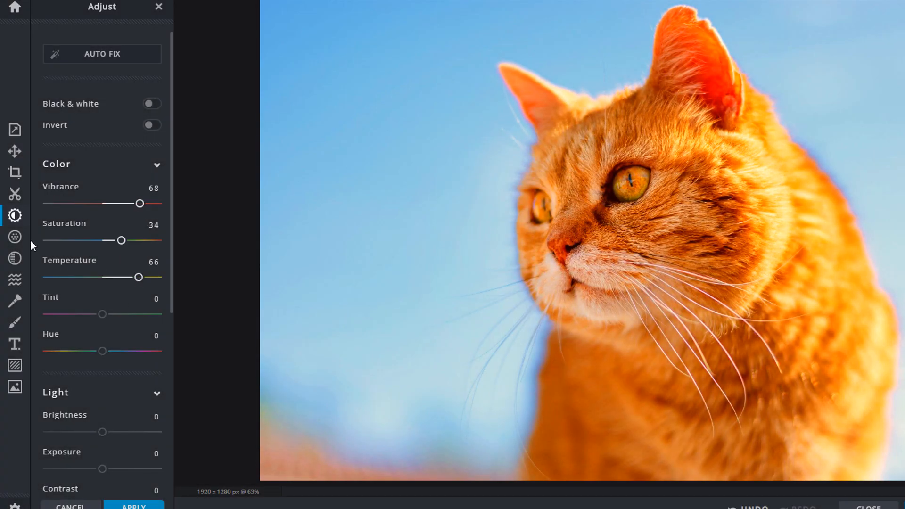
Pick Health and beauty, then the Calm, Classic and Energetic style cards in Looka.
click(14, 237)
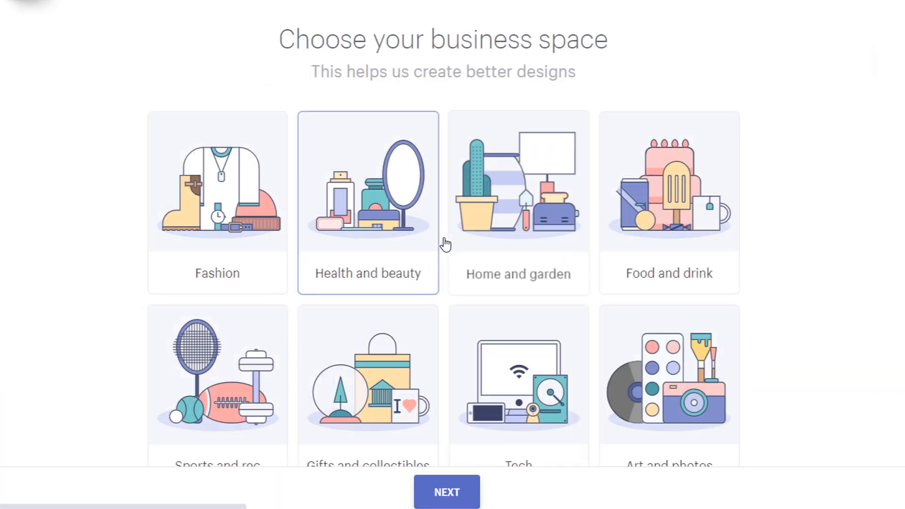
click(446, 492)
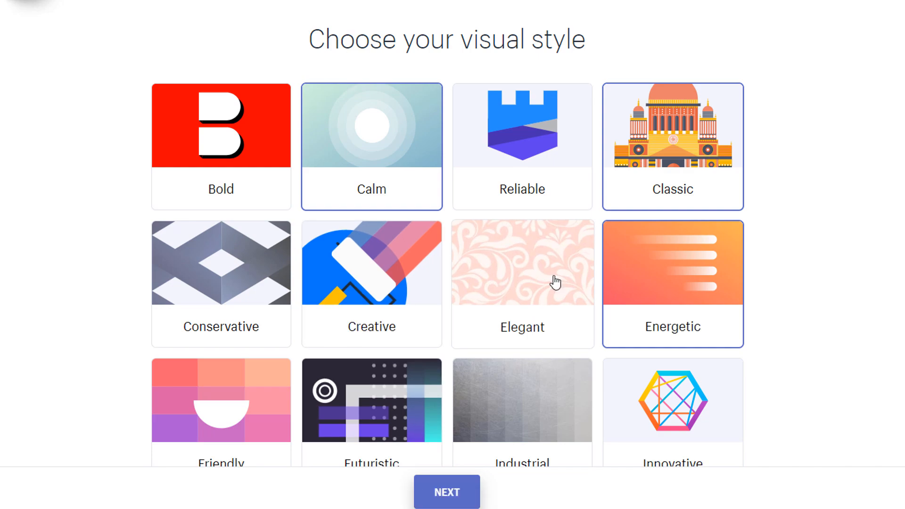
click(446, 492)
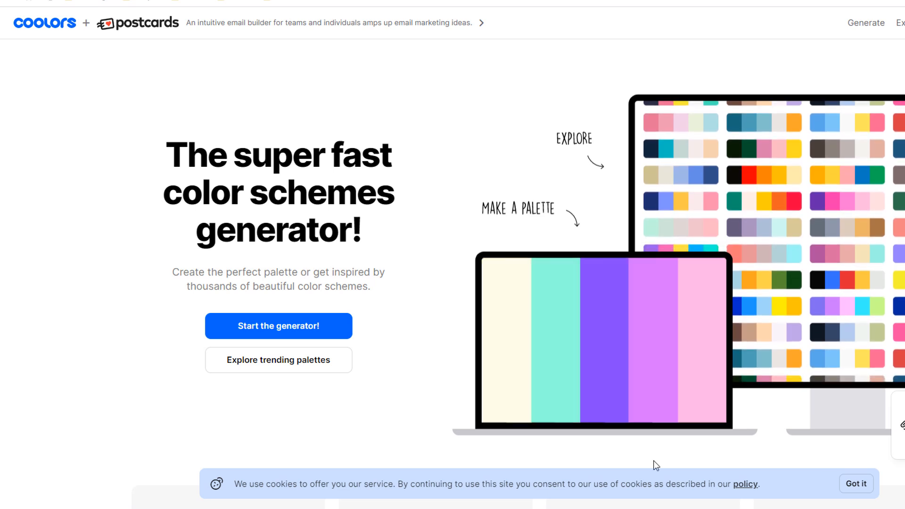
Generate several random palettes with the spacebar, keeping Bittersweet locked.
click(278, 325)
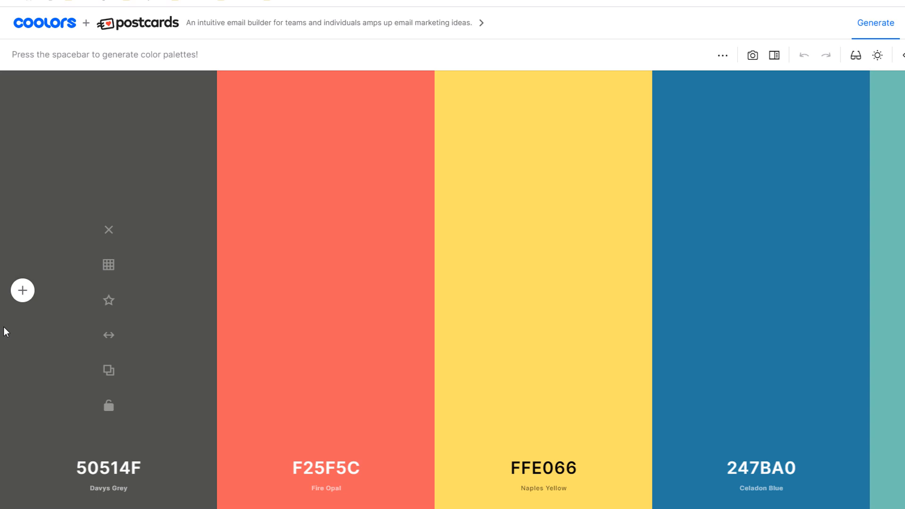
key(space)
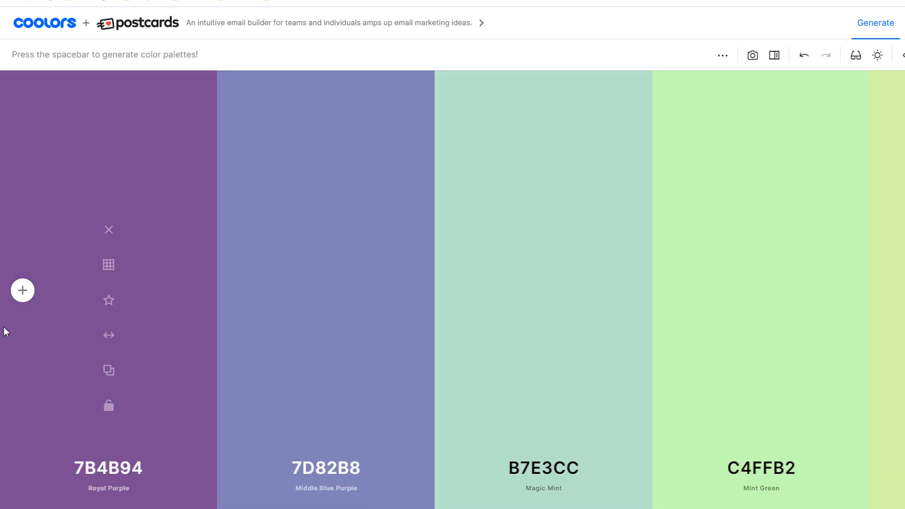
key(space)
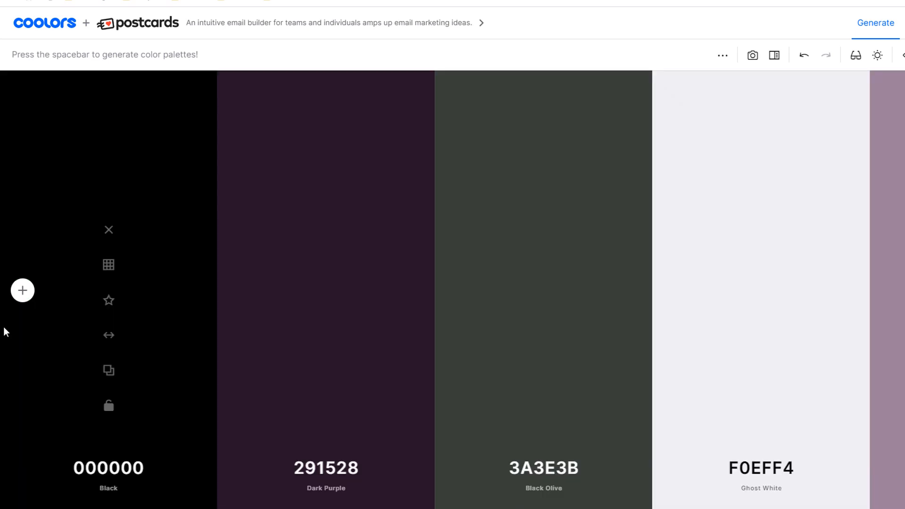
key(space)
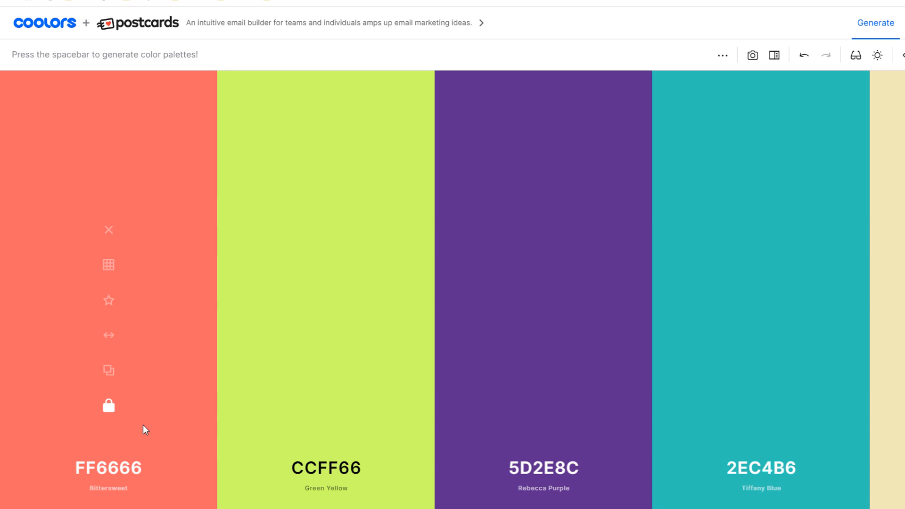
key(space)
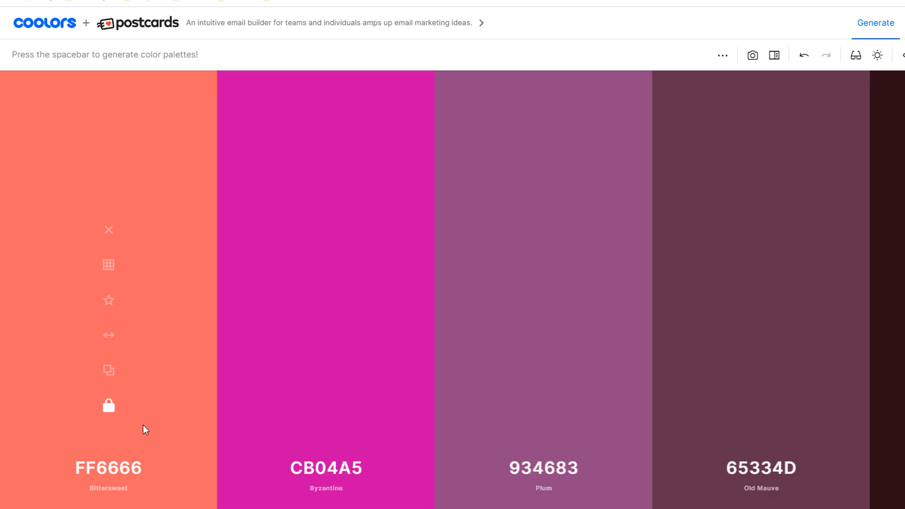
key(space)
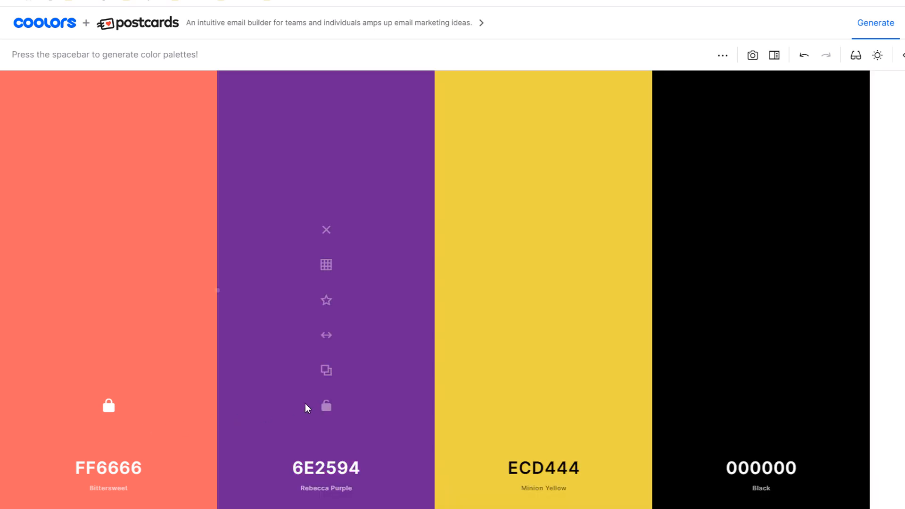
mouse_move(326, 406)
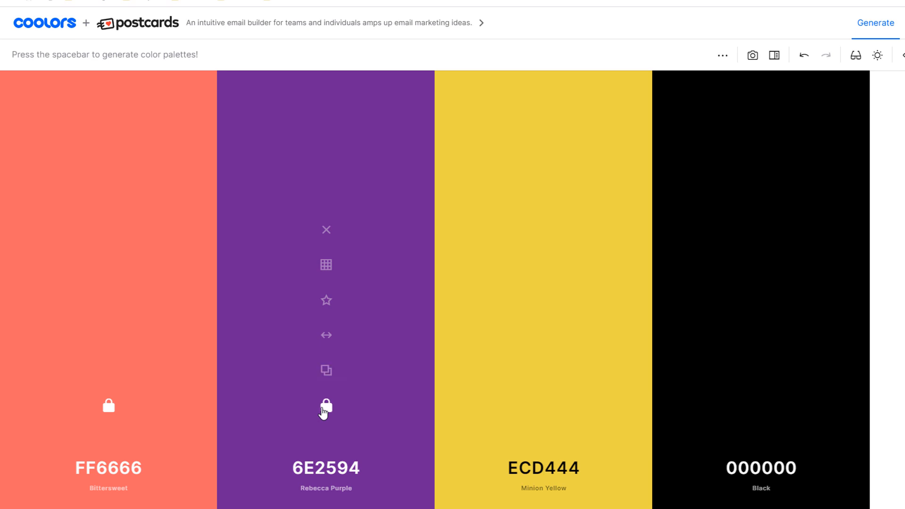
Generate around two locked colours and change the first colour to 69FF66.
key(space)
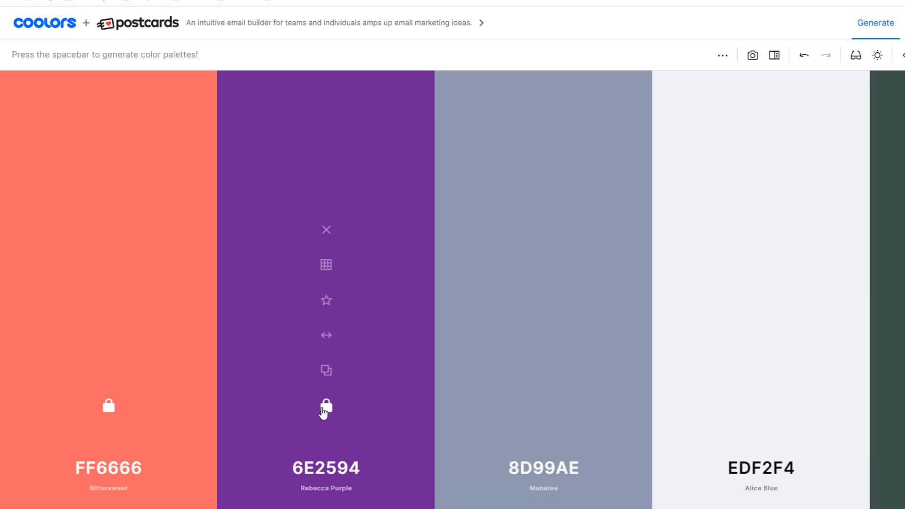
key(space)
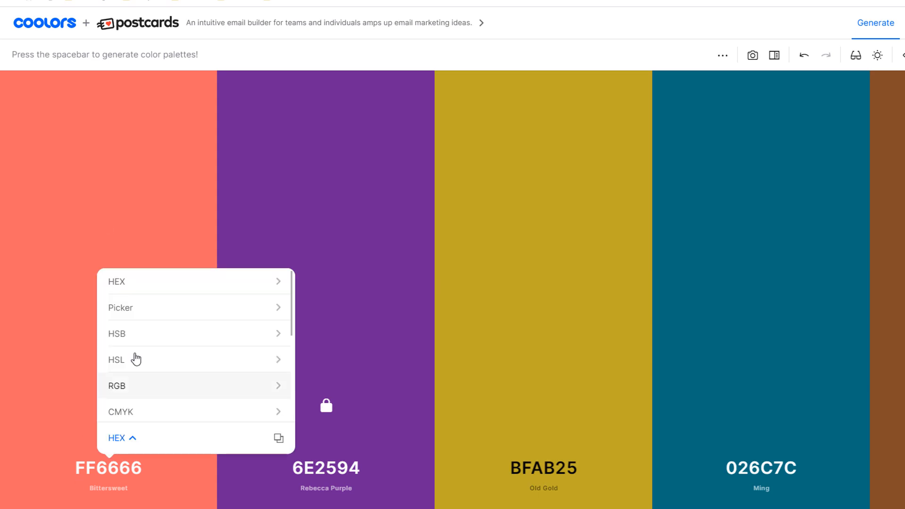
click(121, 308)
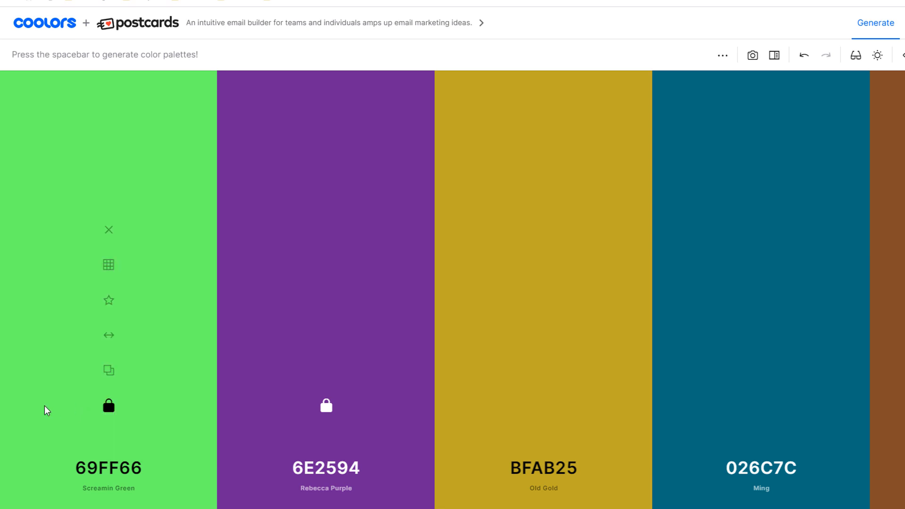
mouse_move(52, 411)
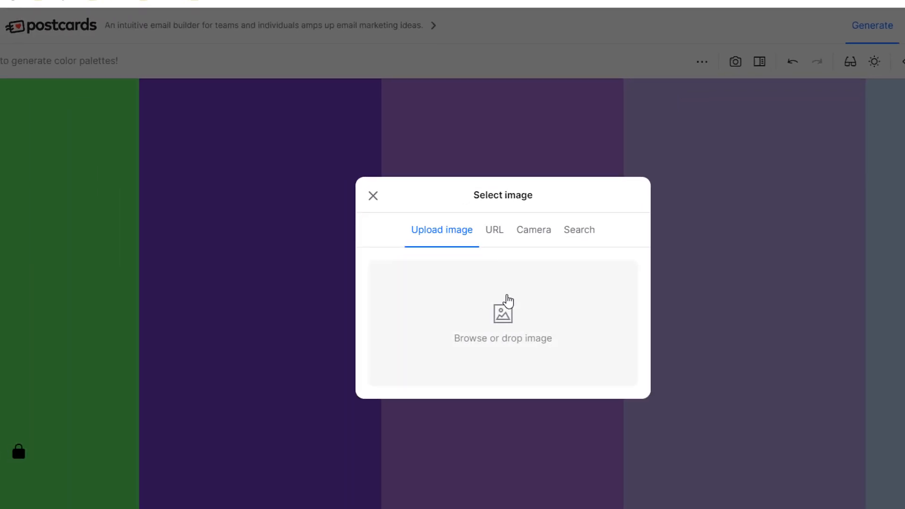
Dismiss the Select image dialog to return to the palette.
click(502, 321)
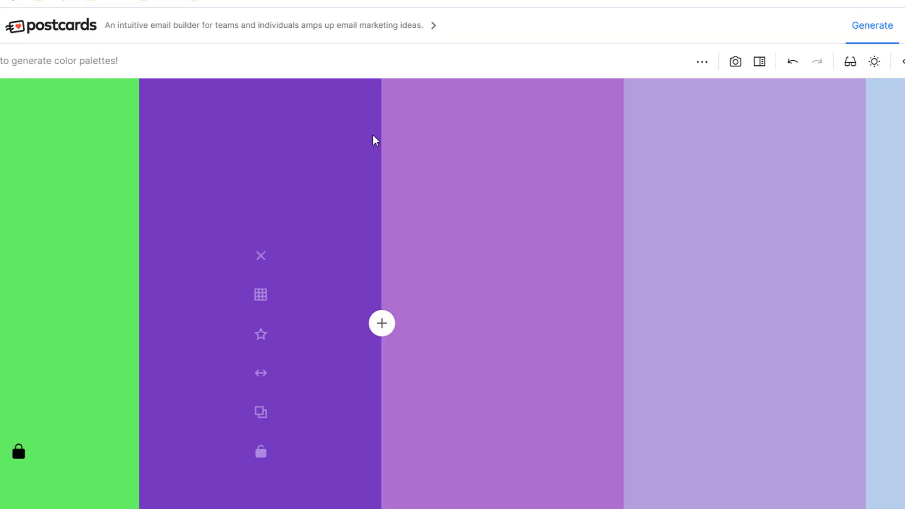
mouse_move(405, 154)
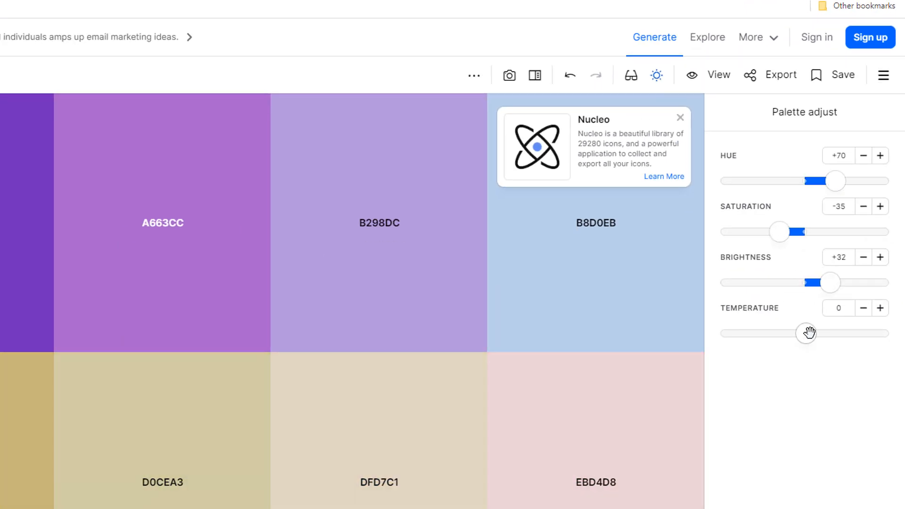
Review the Export formats, try Save, and dismiss the sign-in prompt.
click(780, 74)
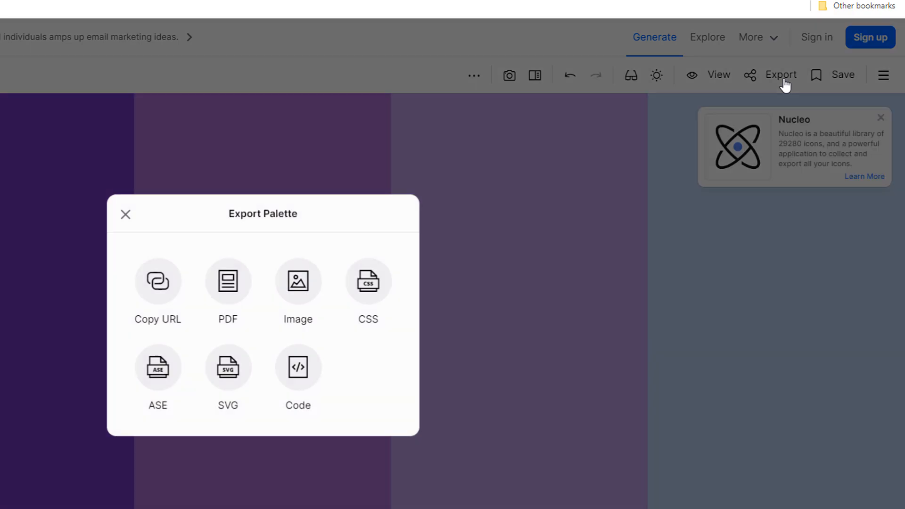
click(124, 214)
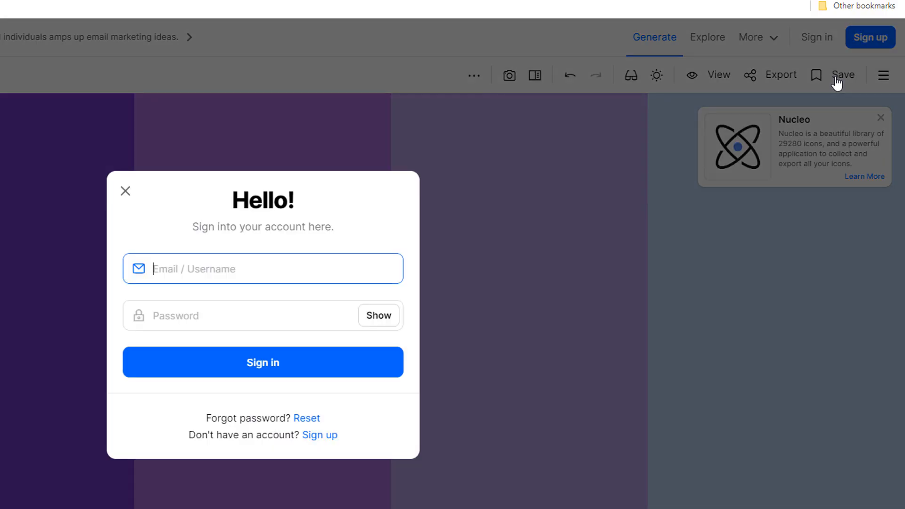
click(125, 191)
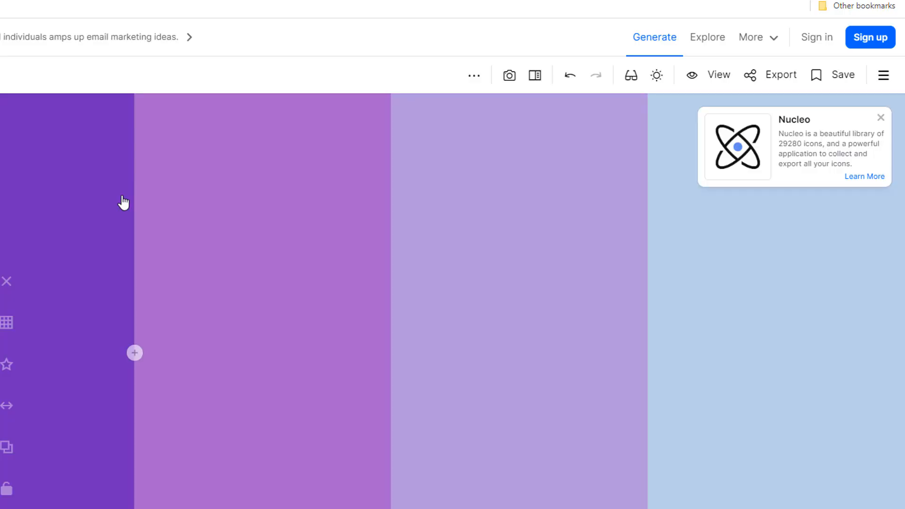
click(883, 76)
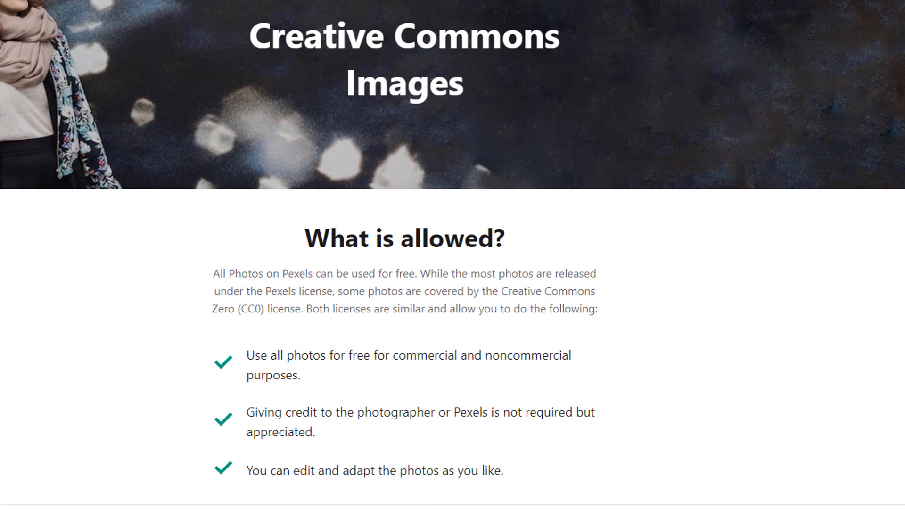
Scroll the Pexels license page down to the What is allowed? section.
scroll(down, 3)
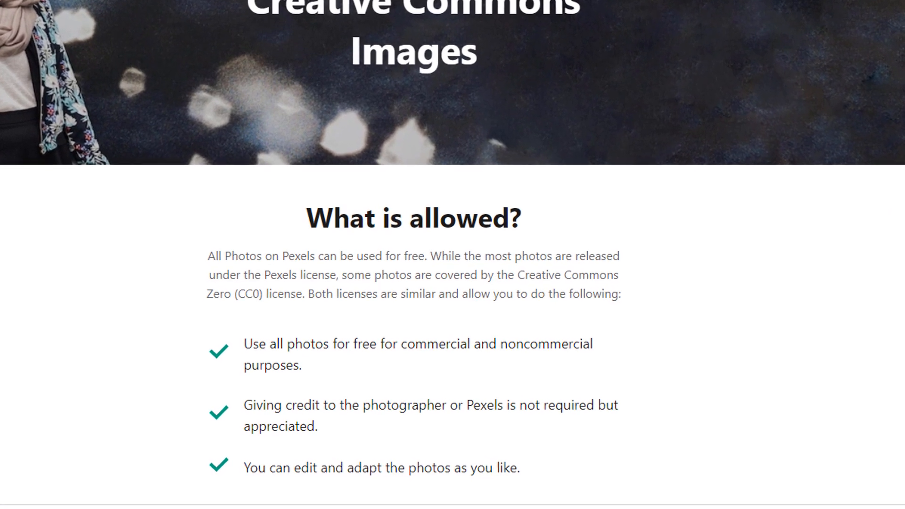
scroll(down, 3)
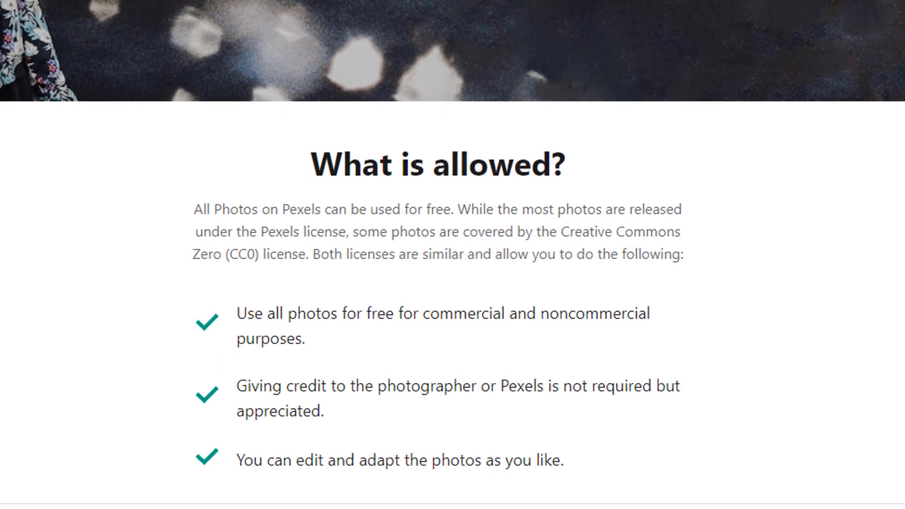
scroll(down, 3)
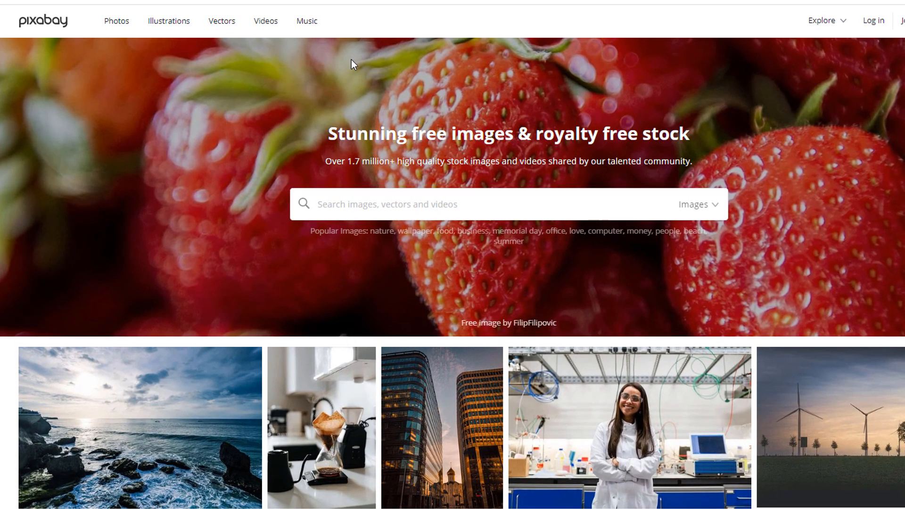
Search Pixabay and open the grey Weimaraner dog photo from the results.
click(222, 20)
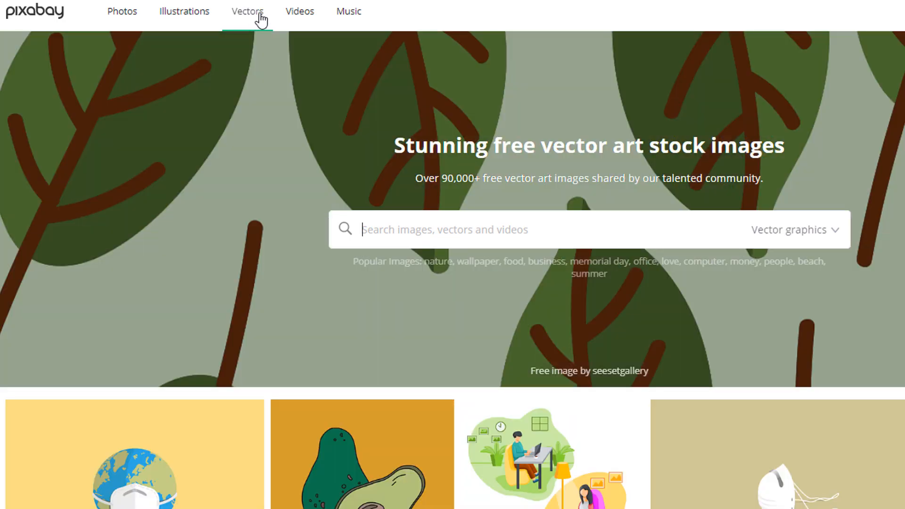
click(349, 11)
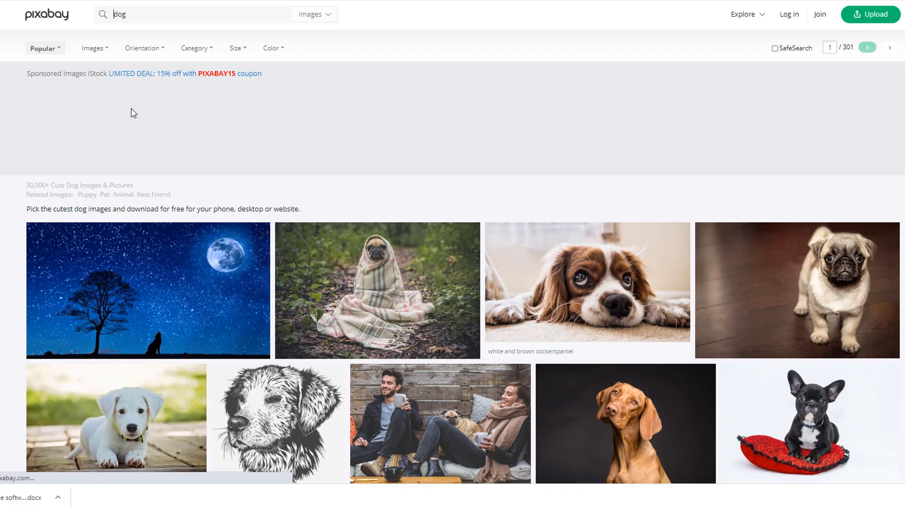
scroll(down, 3)
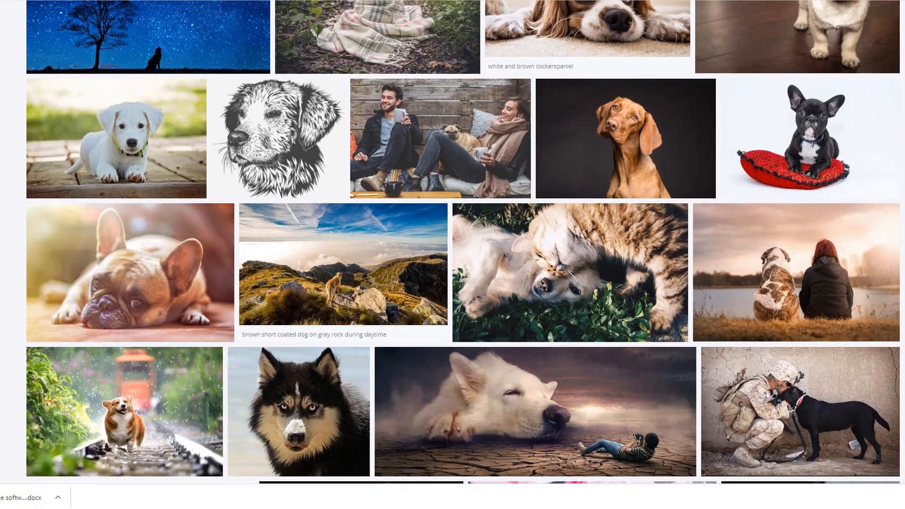
scroll(down, 3)
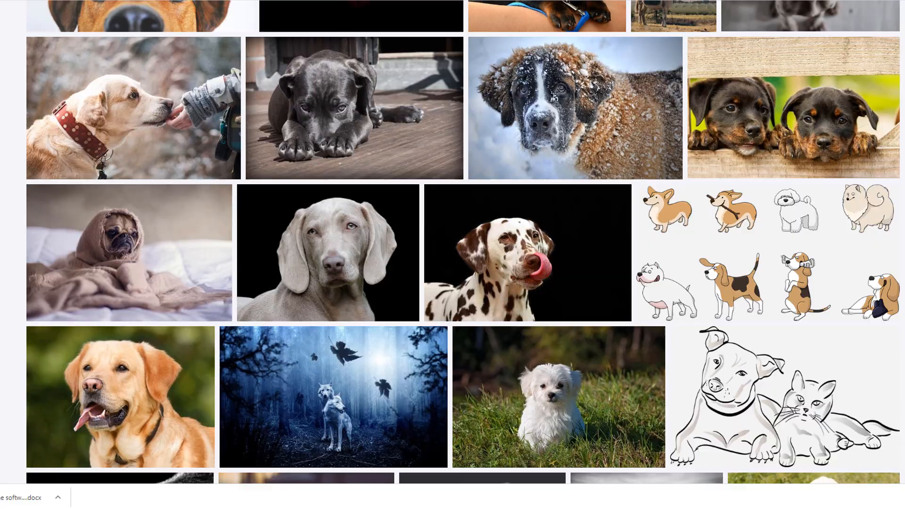
click(327, 253)
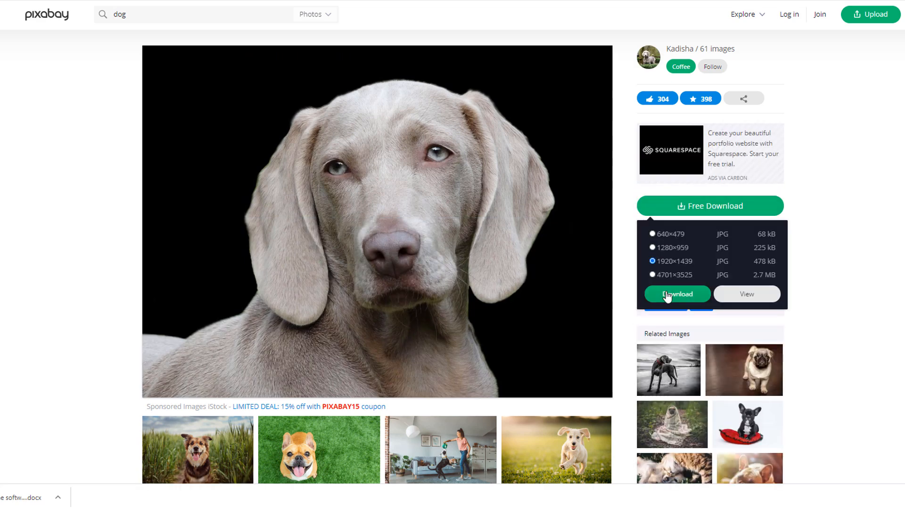
Download the dog photo at 1920×1439, passing the reCAPTCHA, and return to results.
click(677, 294)
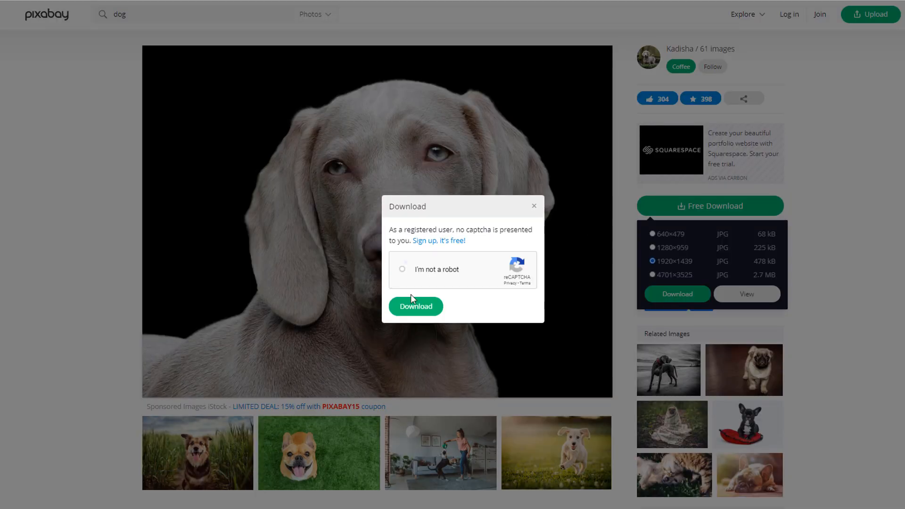
click(403, 269)
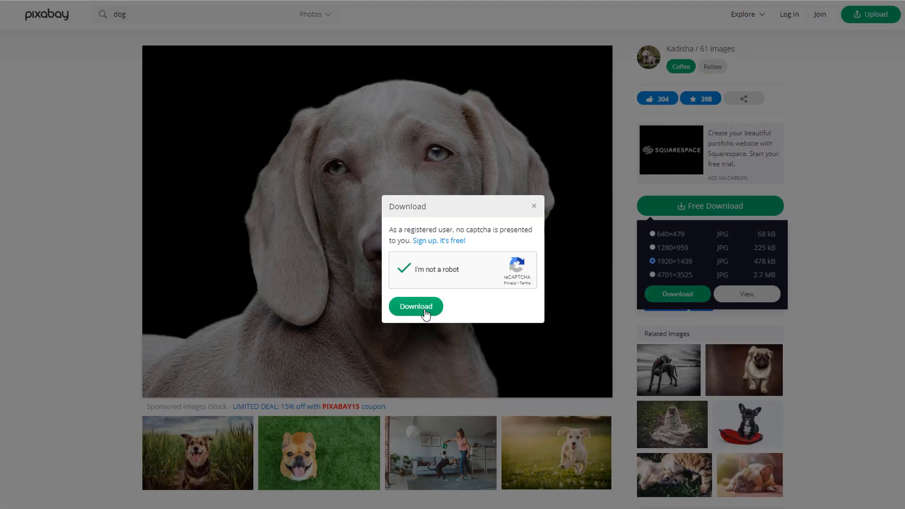
click(416, 305)
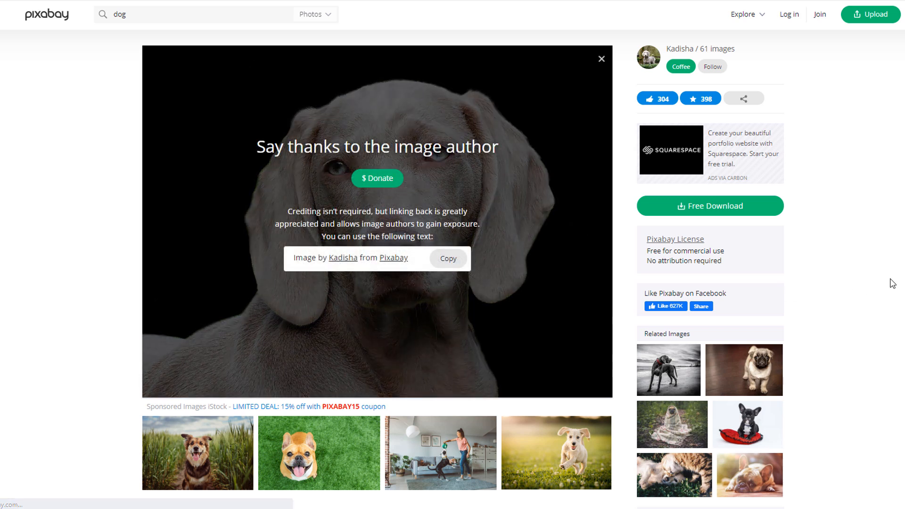
click(709, 205)
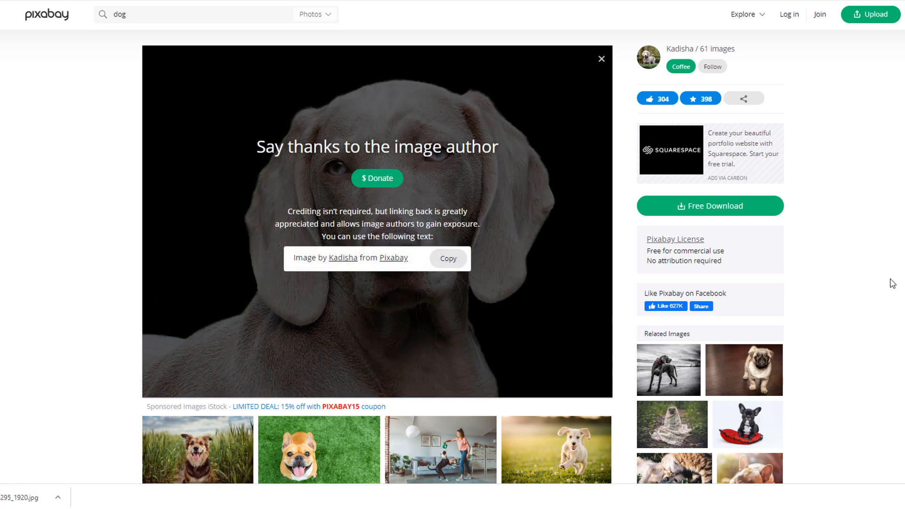
click(600, 59)
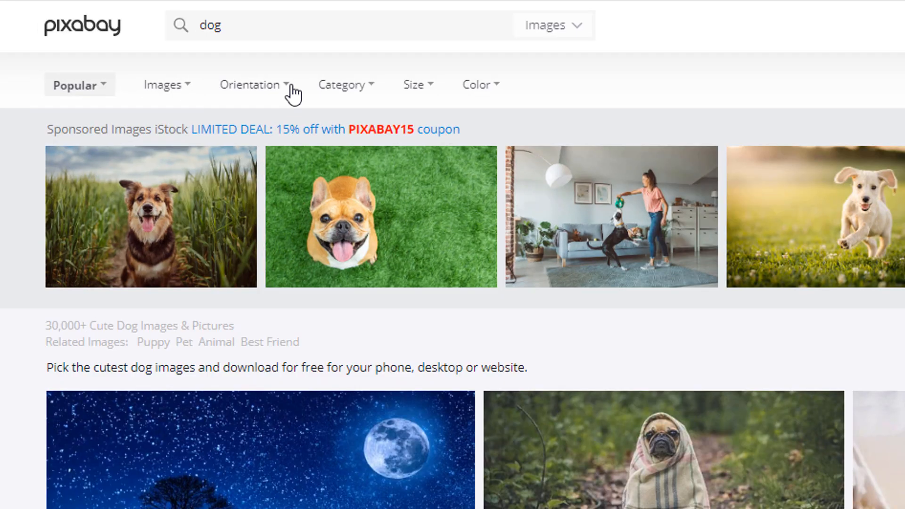
Check the Orientation and Color filters, then switch the dog search to Videos.
click(251, 84)
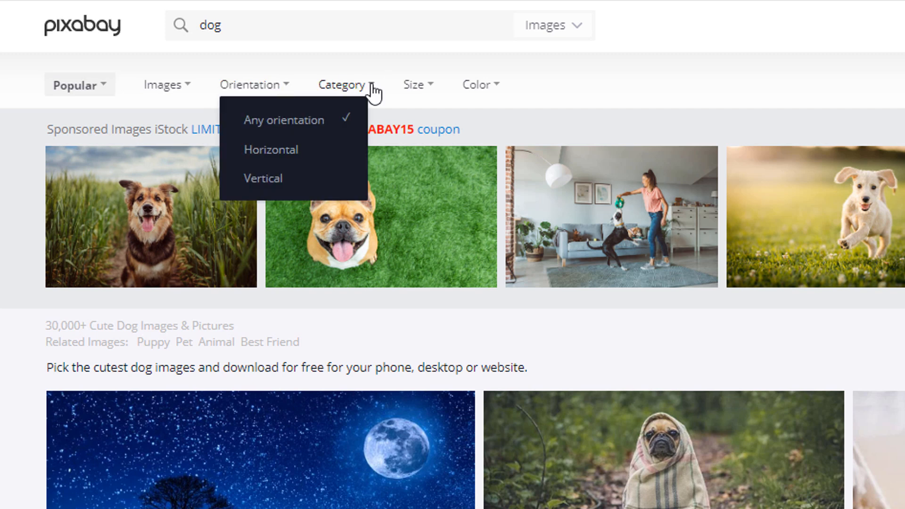
click(477, 84)
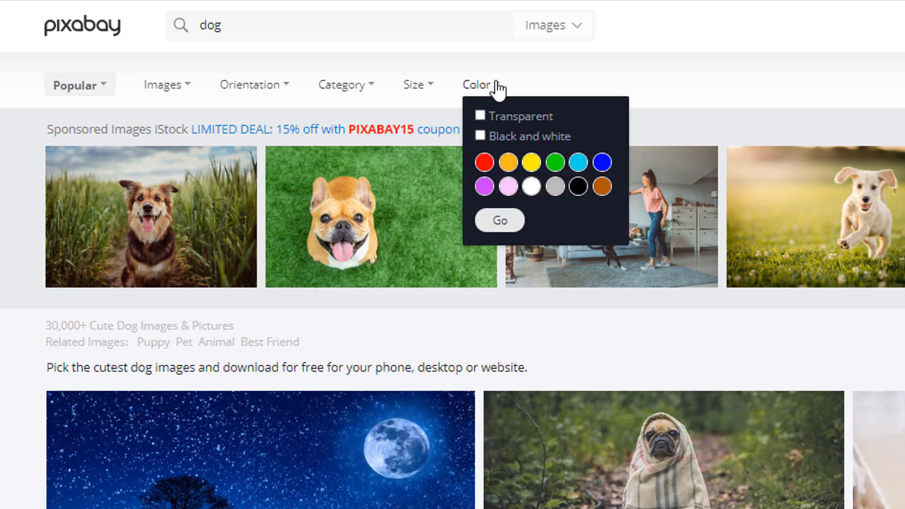
click(551, 25)
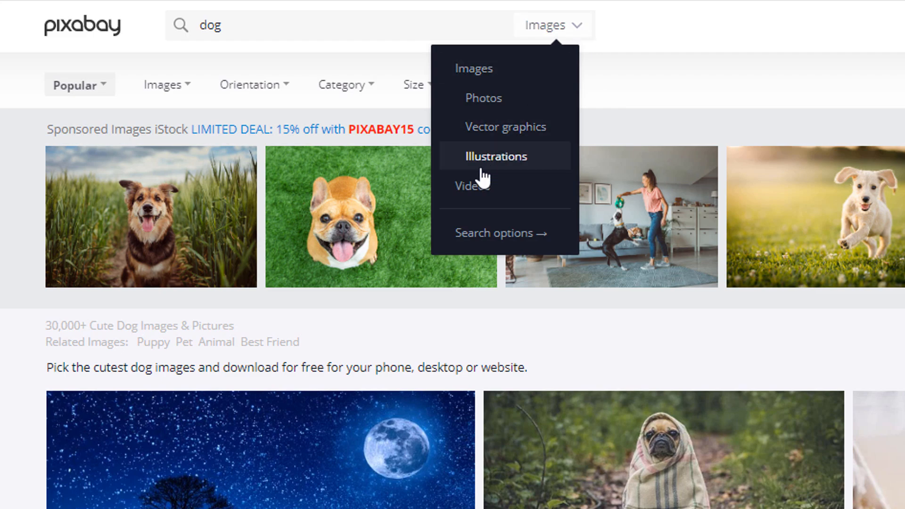
click(473, 185)
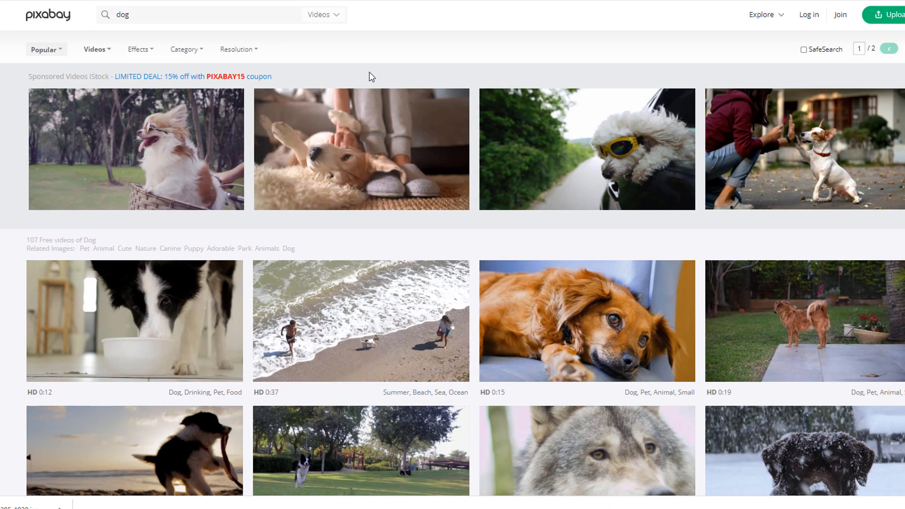
mouse_move(159, 346)
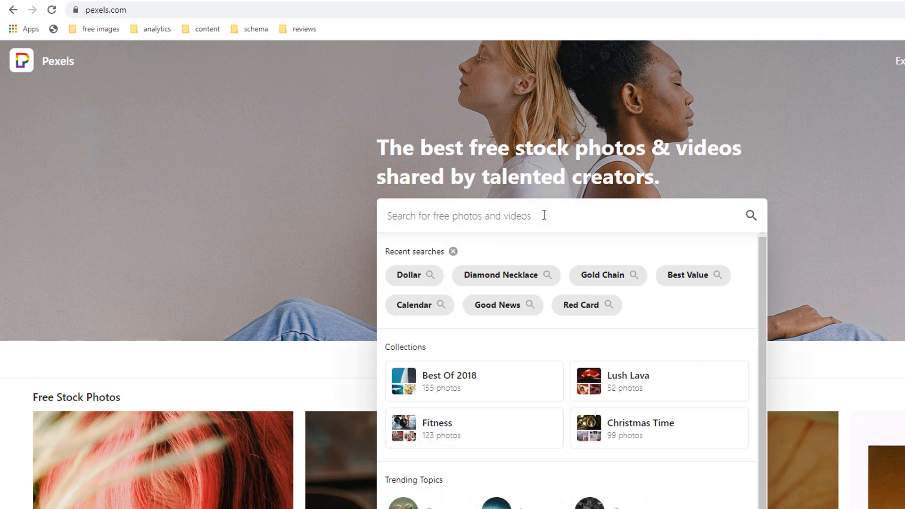
Search Pexels for 'dog' and scroll through the photo results.
text(dog)
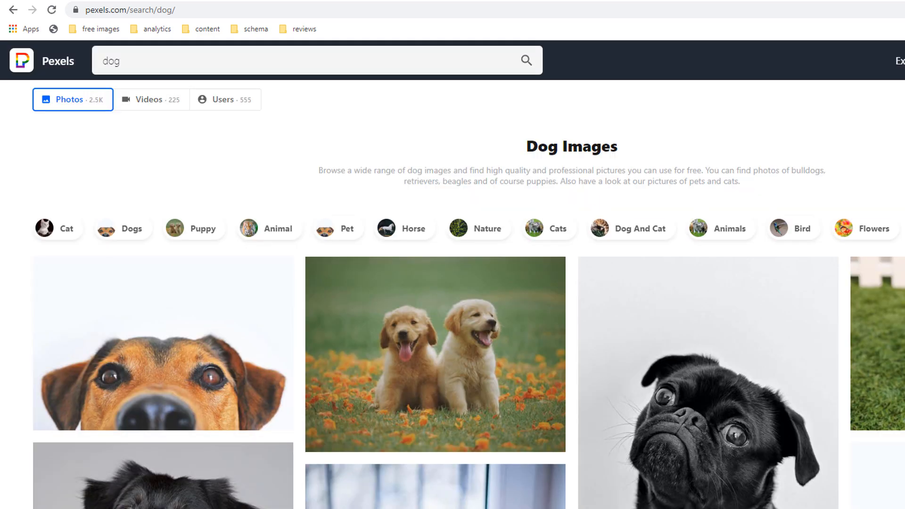
scroll(down, 3)
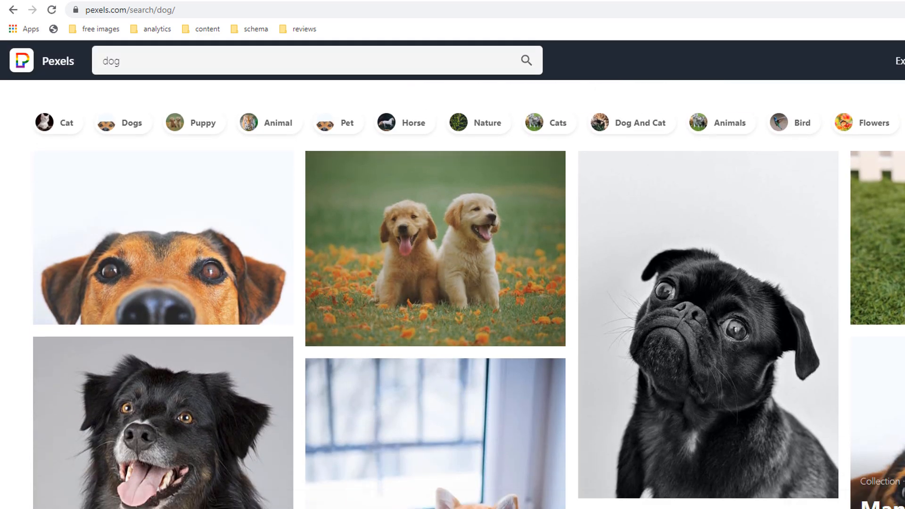
scroll(down, 3)
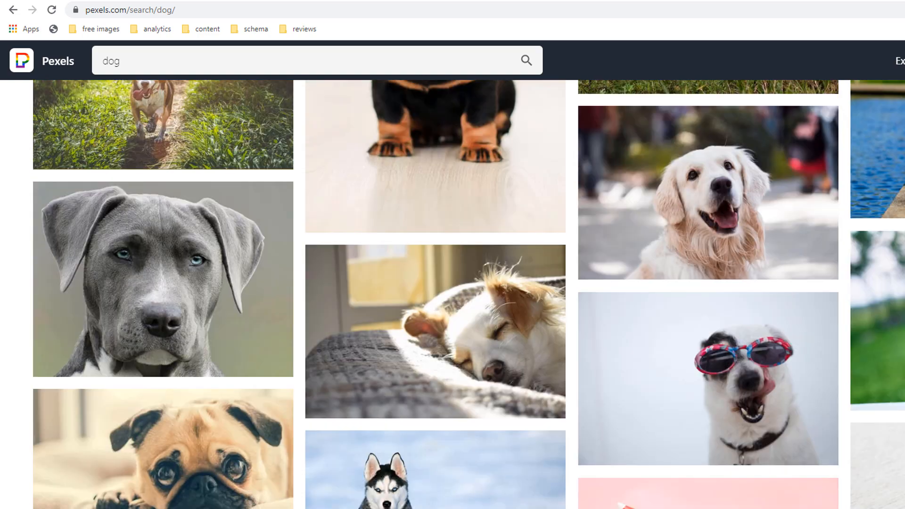
scroll(down, 3)
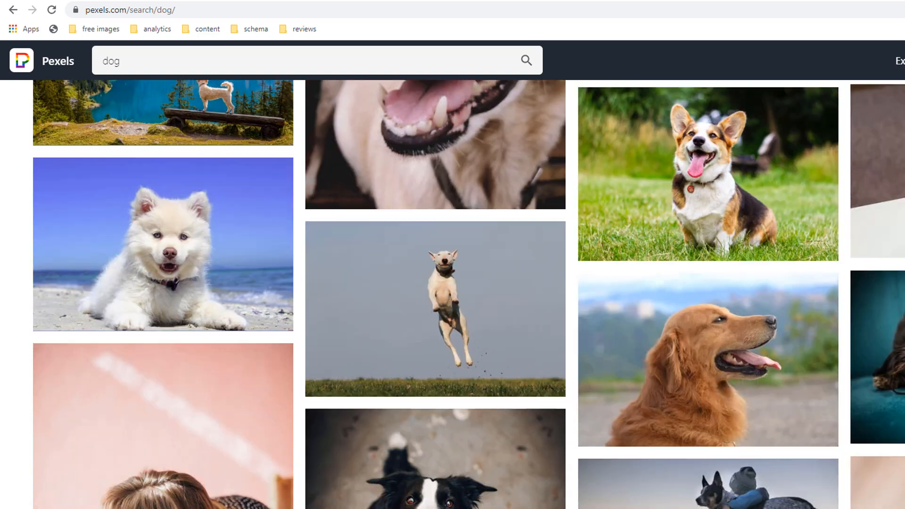
scroll(down, 3)
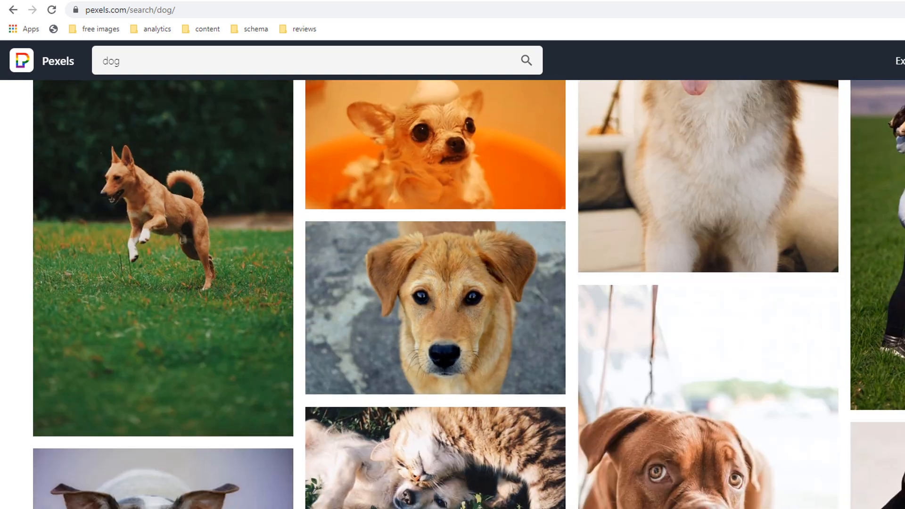
scroll(down, 3)
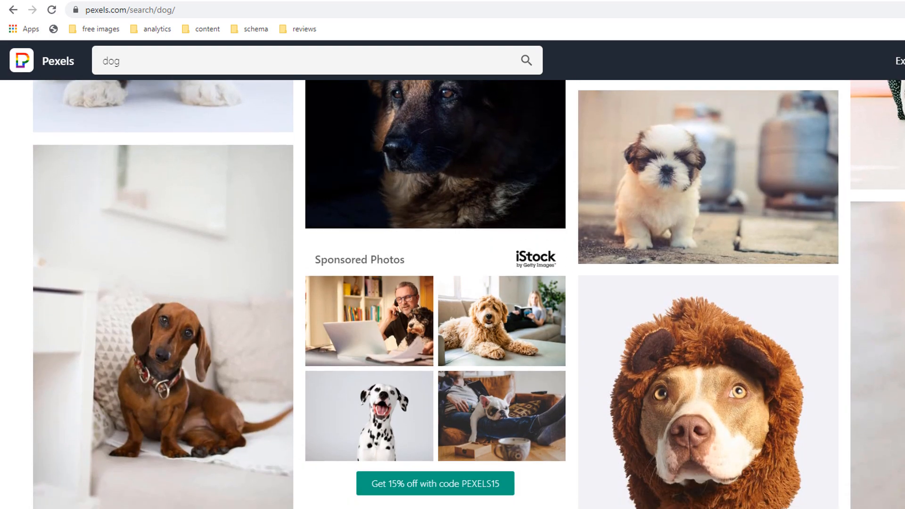
scroll(down, 3)
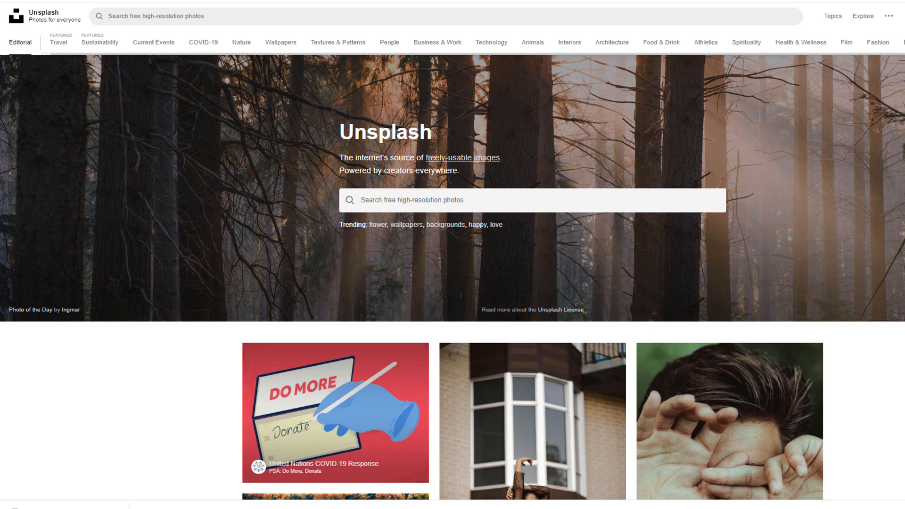
mouse_move(338, 46)
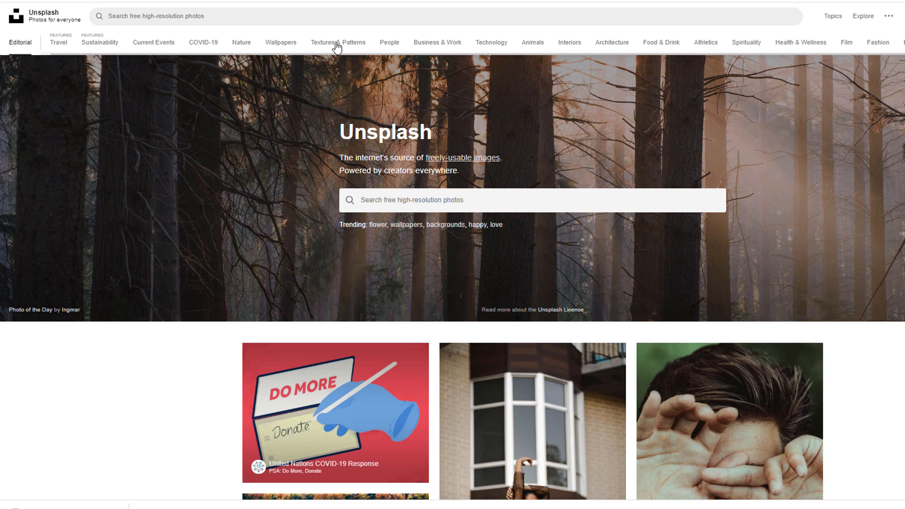
Browse the Wallpapers, Textures & Patterns, People, Current Events and COVID-19 collections.
click(281, 42)
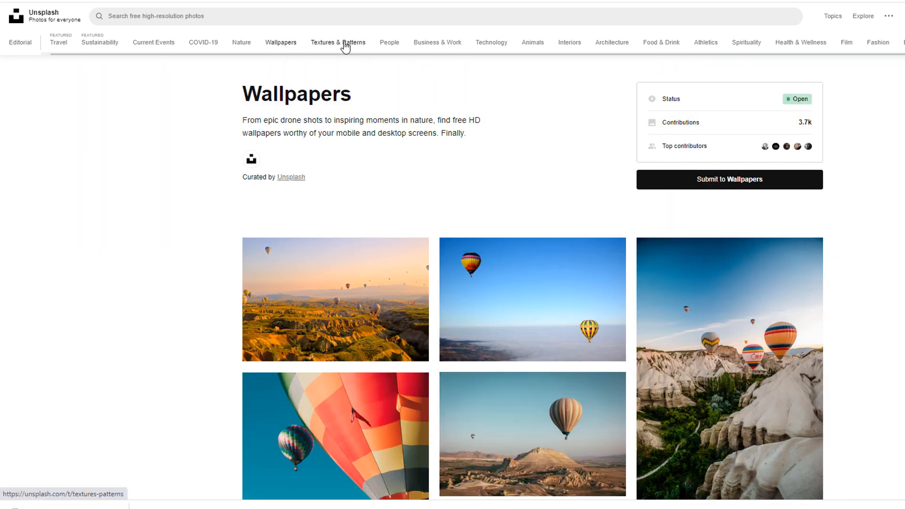
click(338, 43)
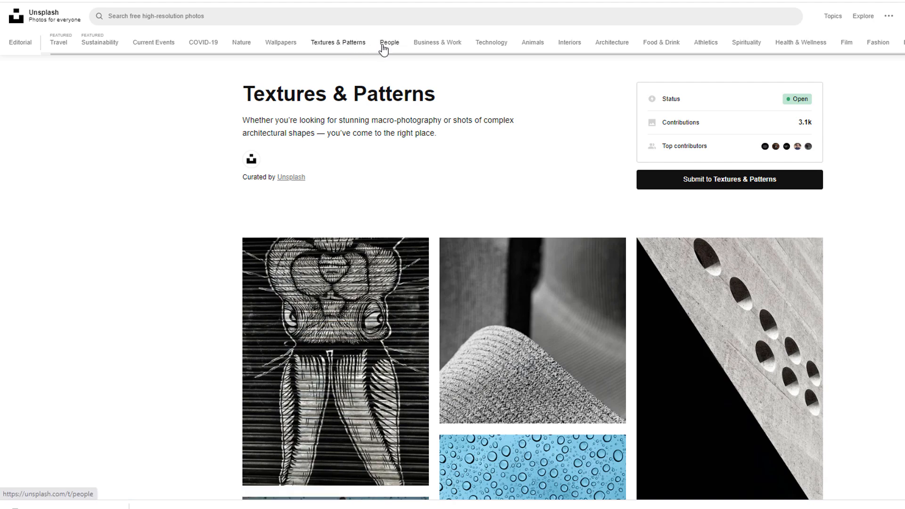
click(390, 43)
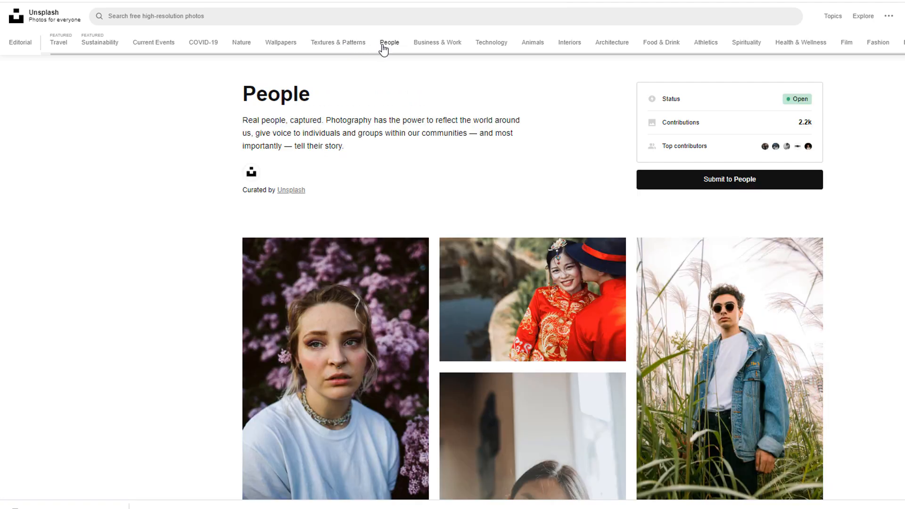
click(153, 43)
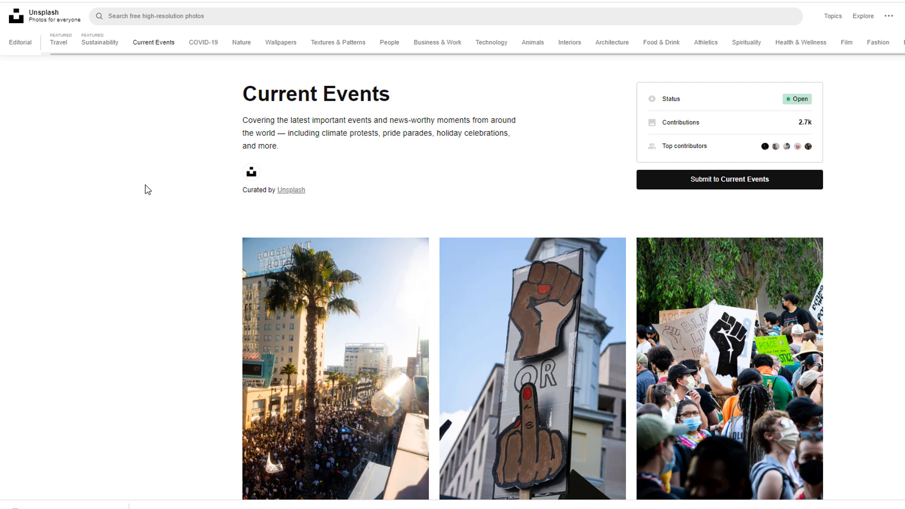
scroll(down, 3)
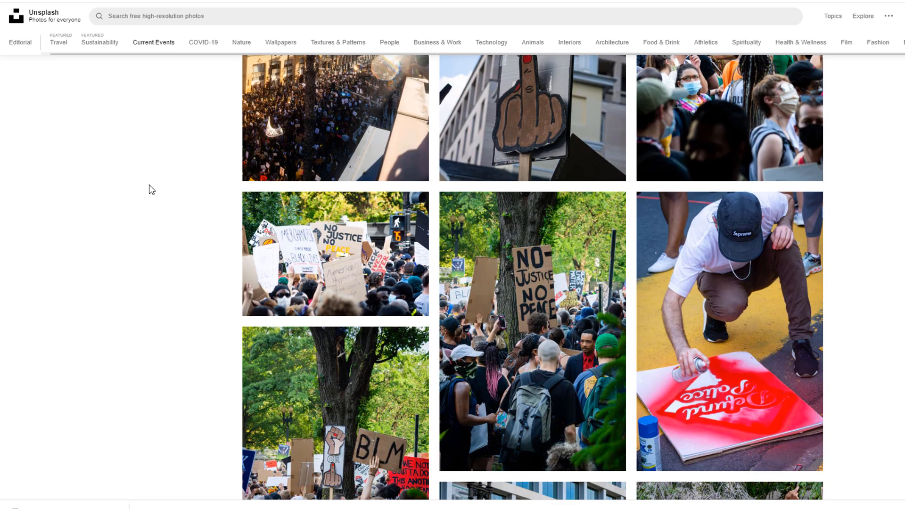
click(202, 43)
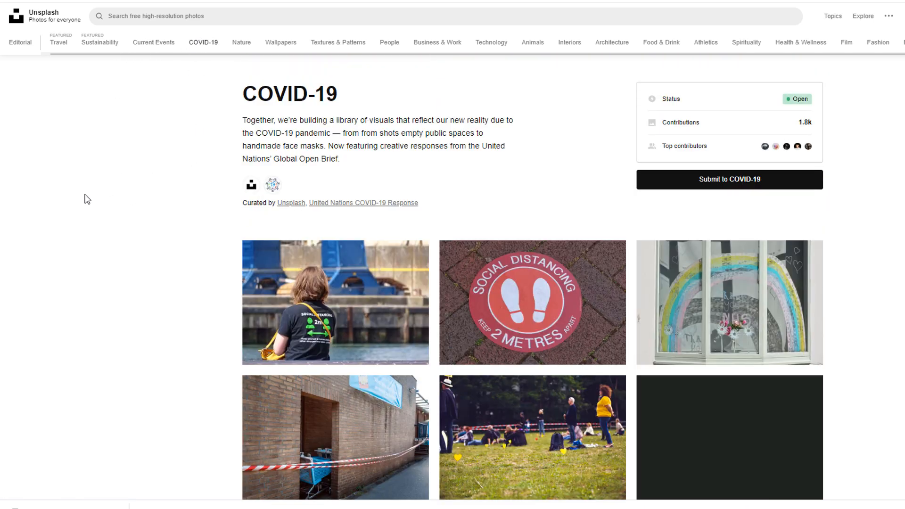
scroll(down, 3)
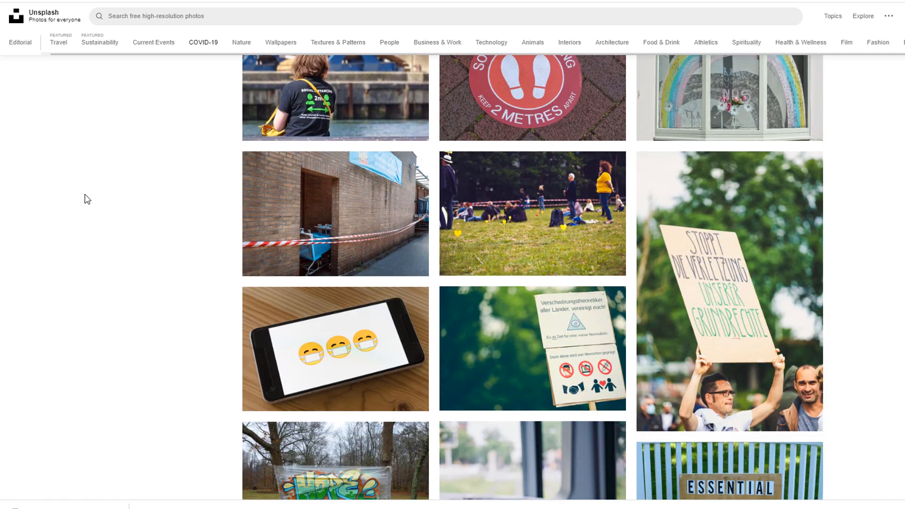
Open the taped-off brick doorway photo and download it for free.
click(334, 214)
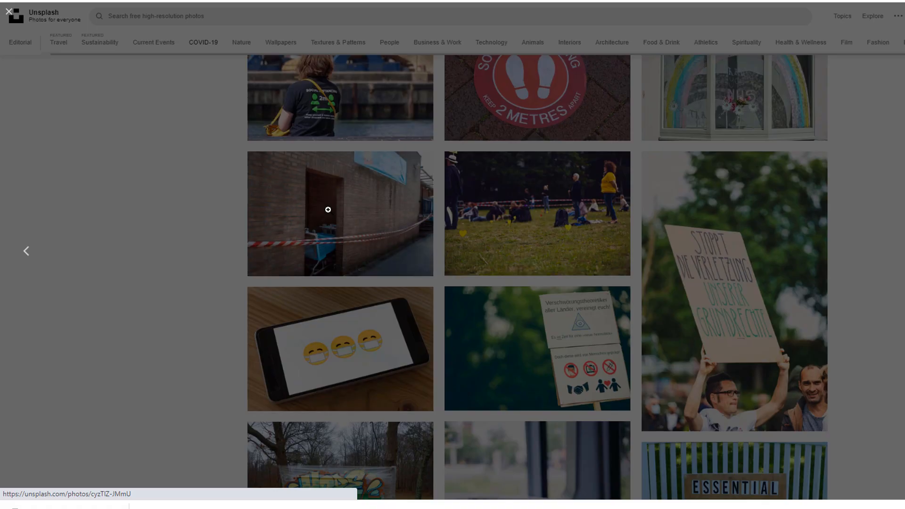
click(339, 213)
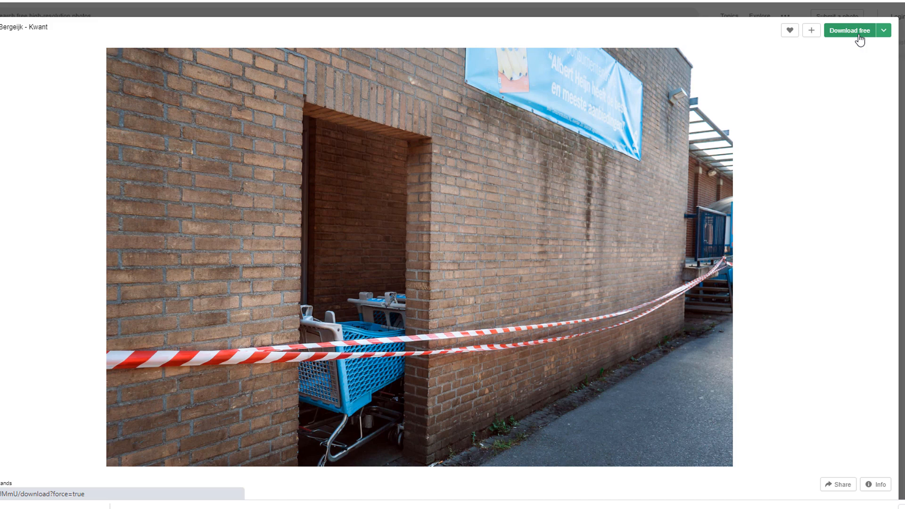
click(849, 30)
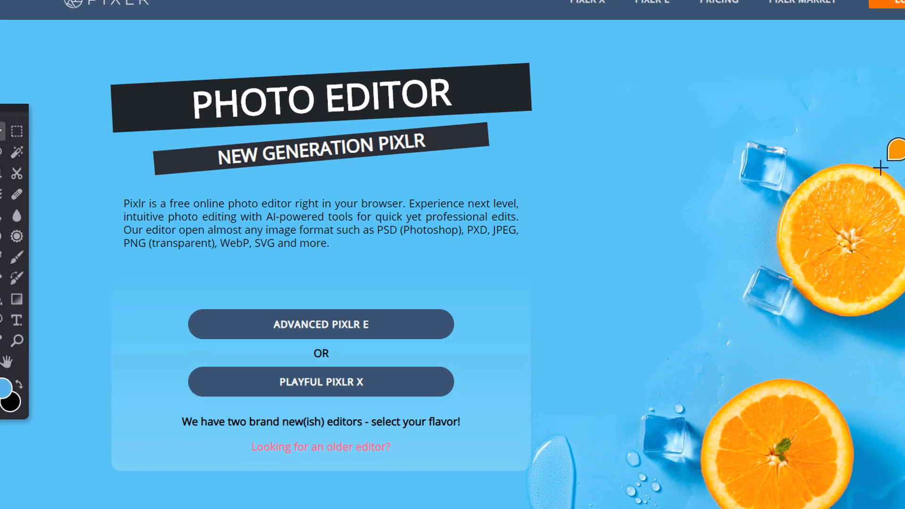
Launch the Pixlr X editor from the PLAYFUL PIXLR X button.
scroll(down, 3)
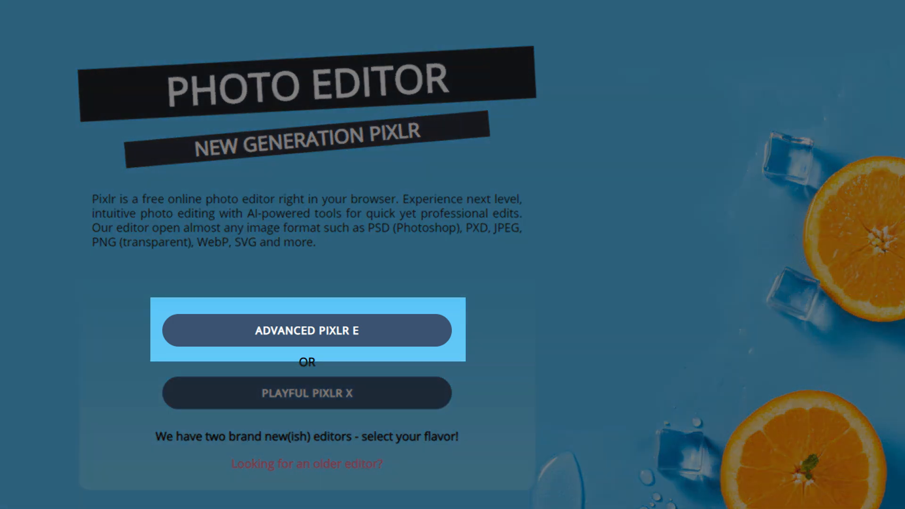
mouse_move(307, 394)
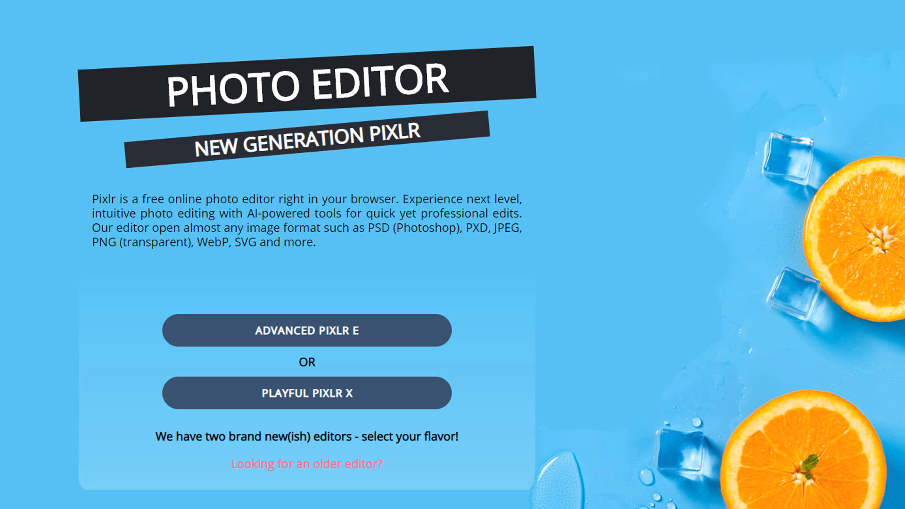
click(307, 392)
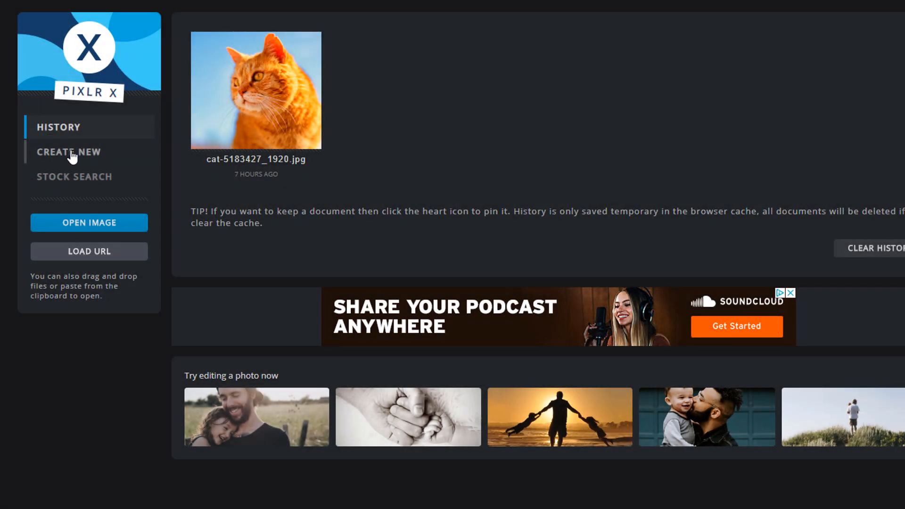
Browse Create New presets including Instagram square, then search stock for winter.
click(68, 151)
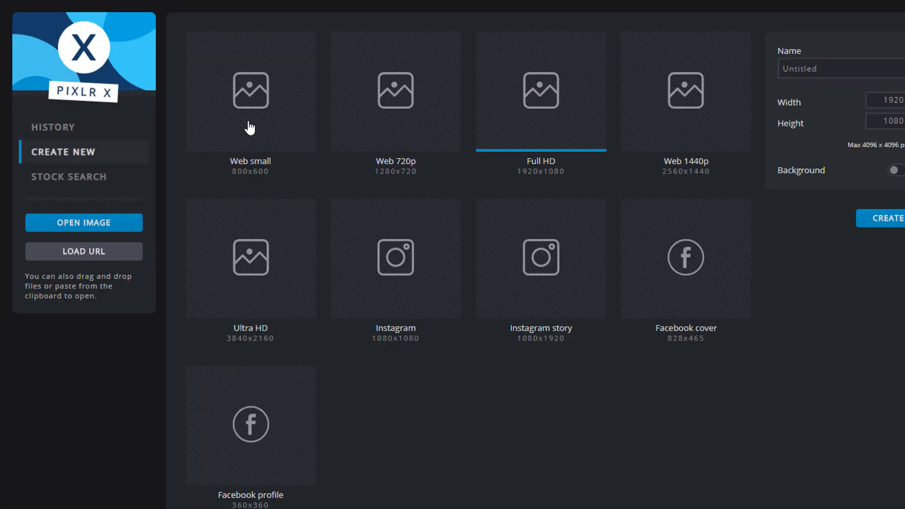
mouse_move(416, 281)
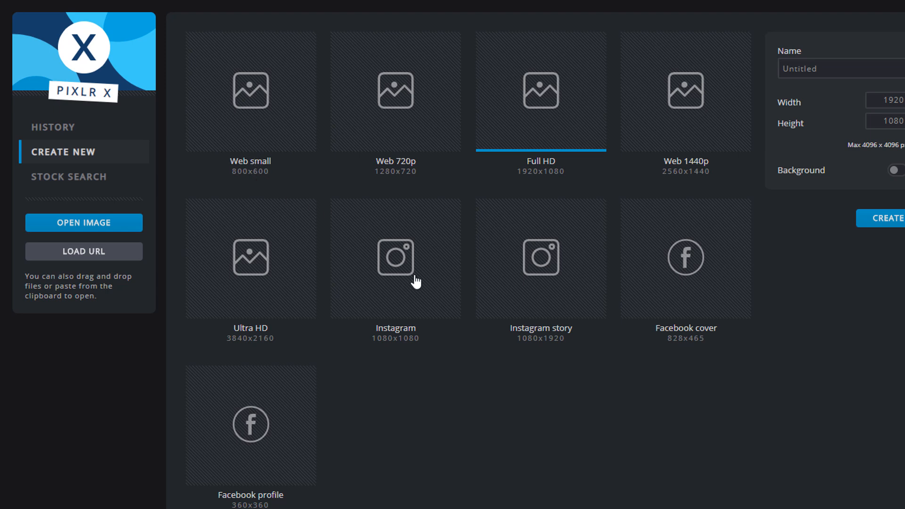
click(541, 258)
text(720)
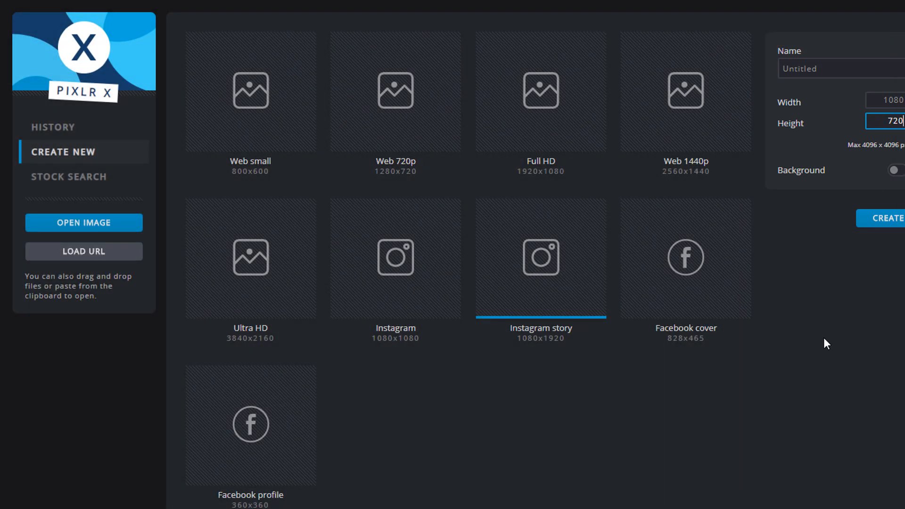
click(73, 176)
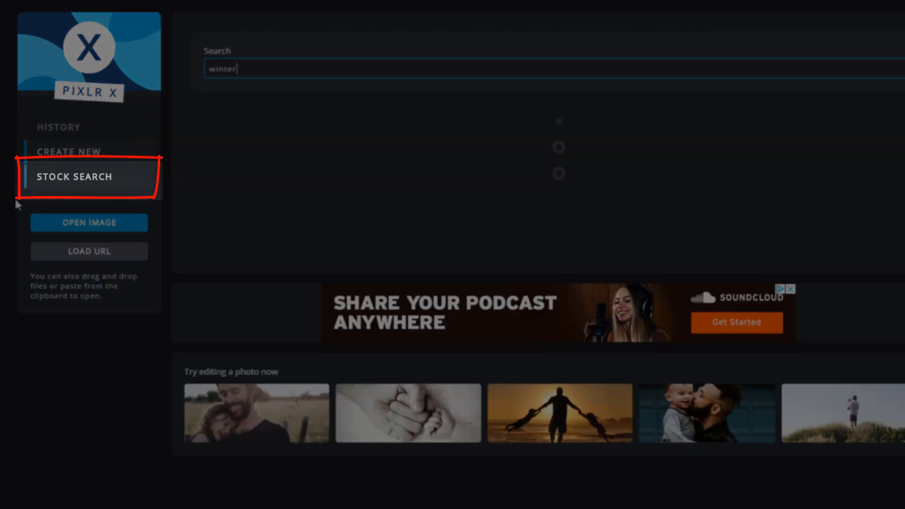
key(Return)
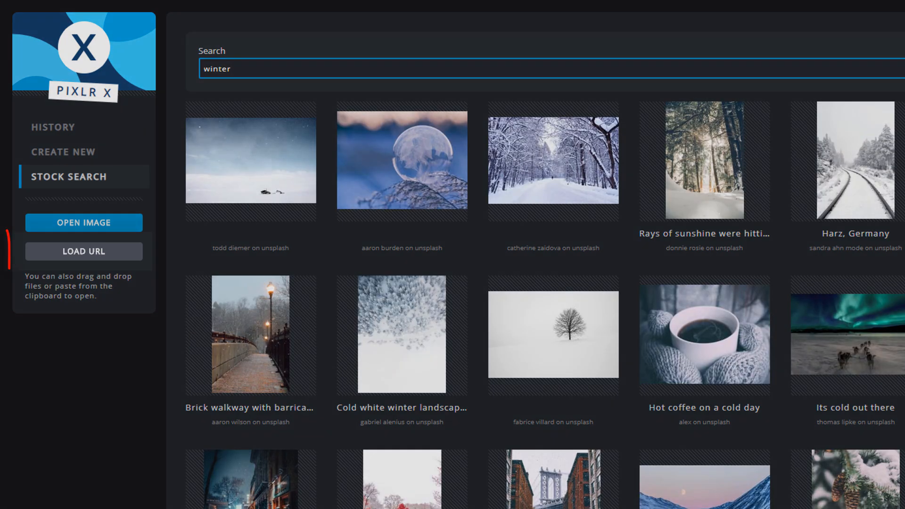
Cancel the Load URL prompt and choose Open Image from the computer.
click(84, 251)
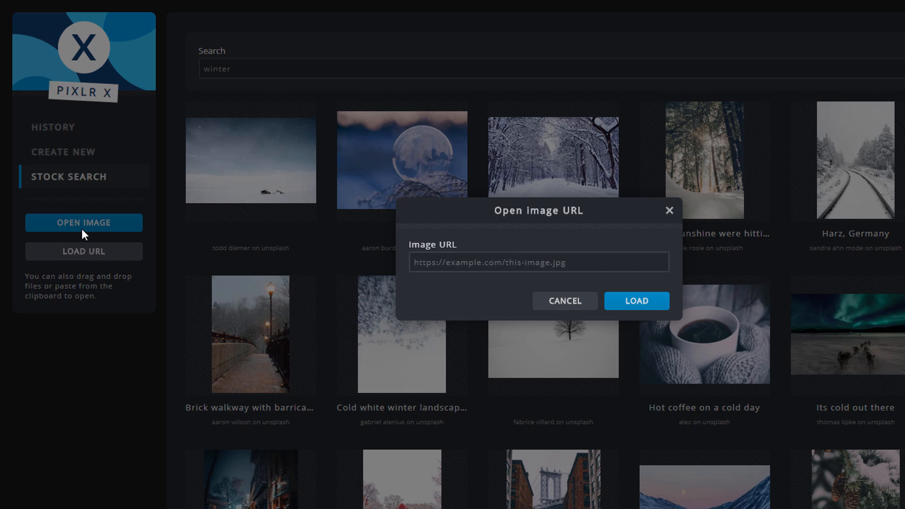
mouse_move(568, 309)
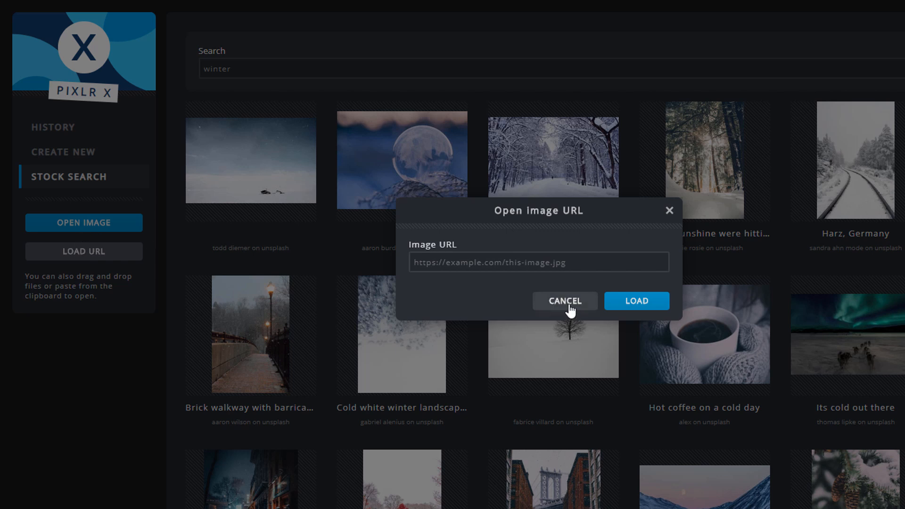
click(563, 300)
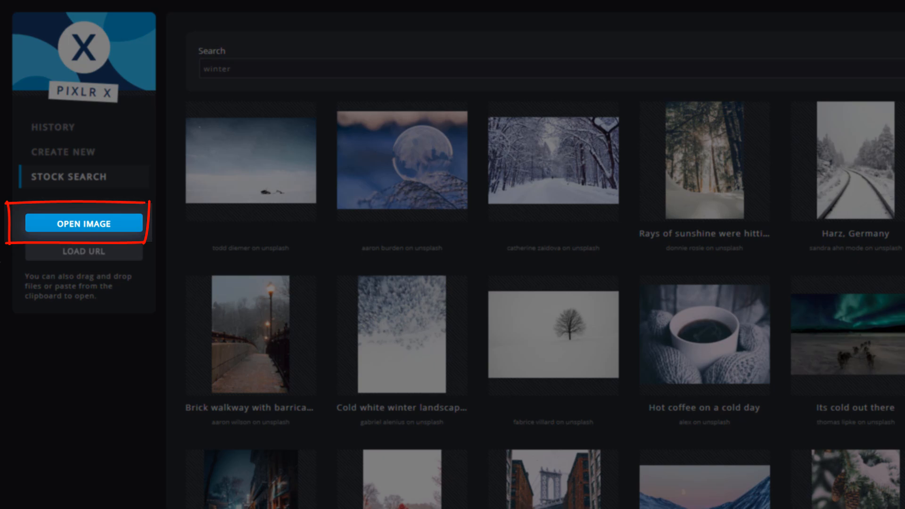
click(83, 224)
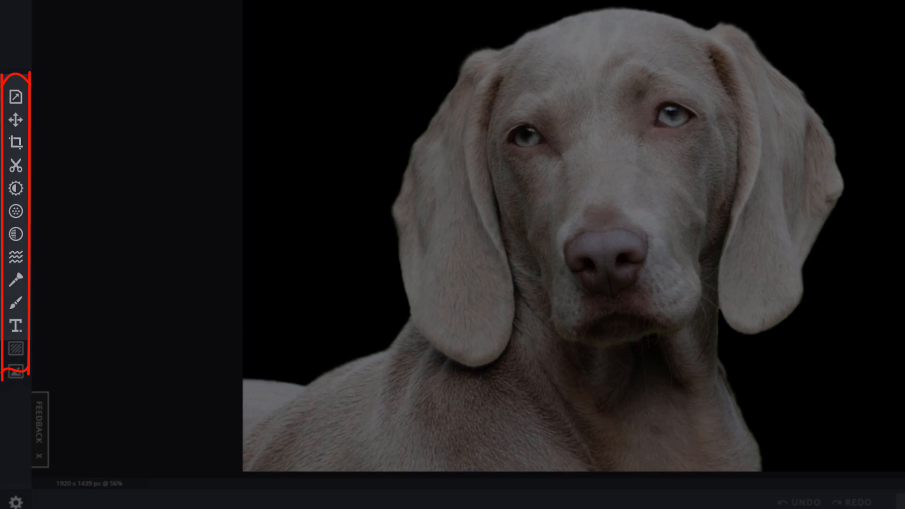
Crop the dog photo square, apply the sharpen and vignette filter, liquify the eyes larger and scribble a white outline.
click(16, 97)
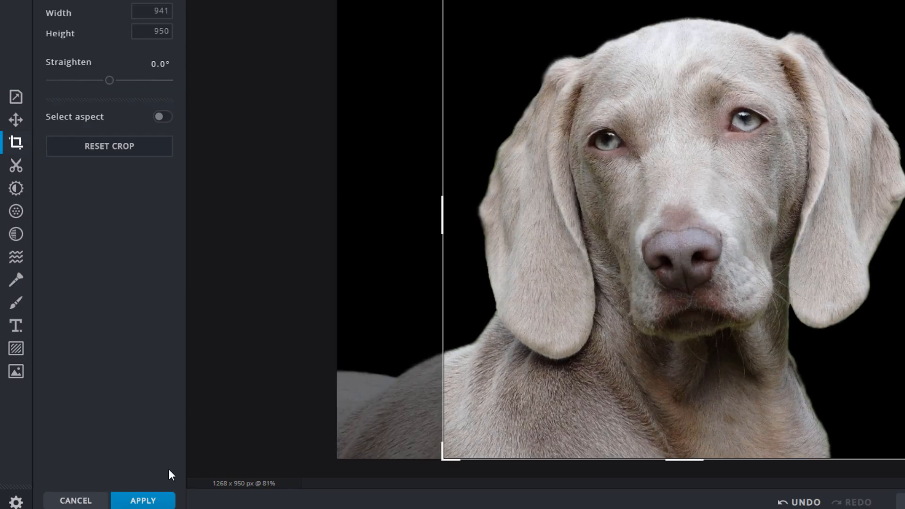
click(16, 189)
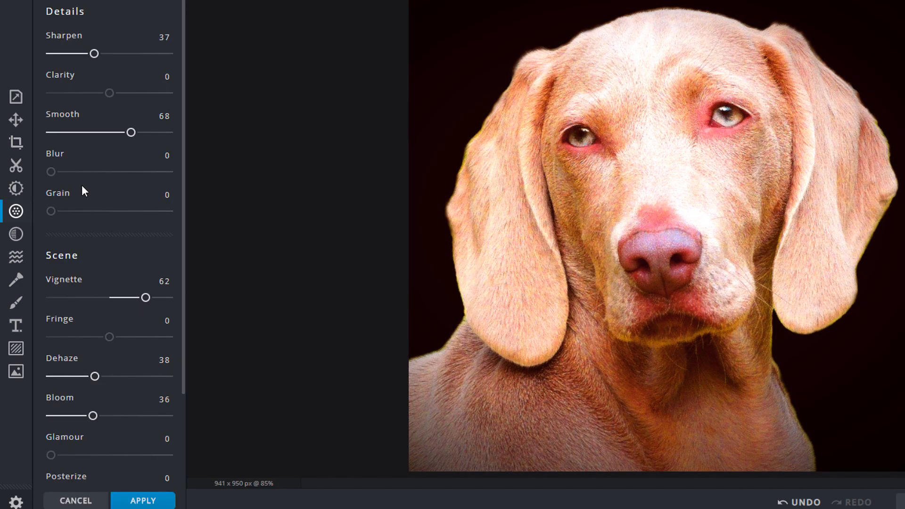
click(16, 234)
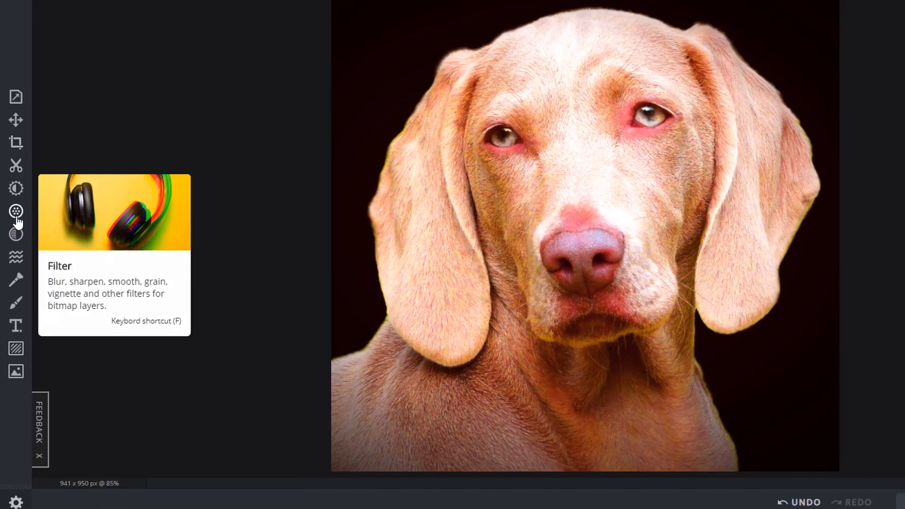
click(16, 257)
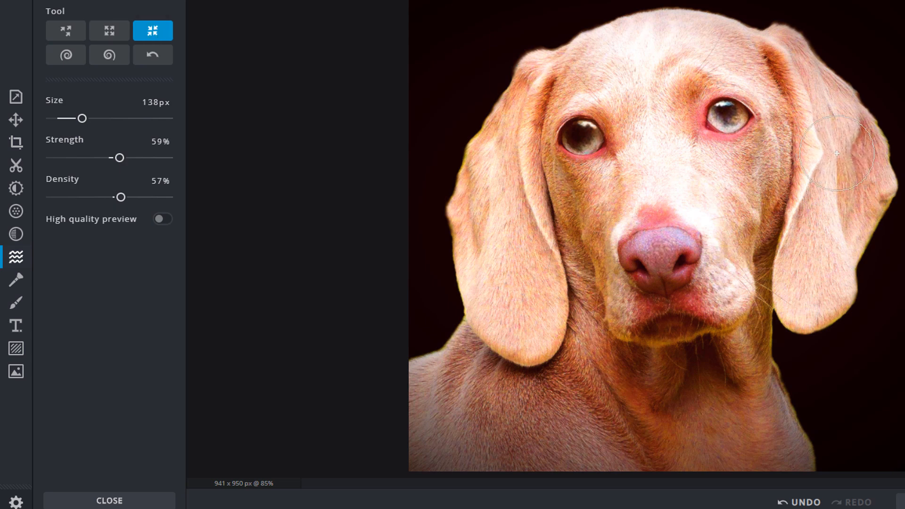
click(16, 302)
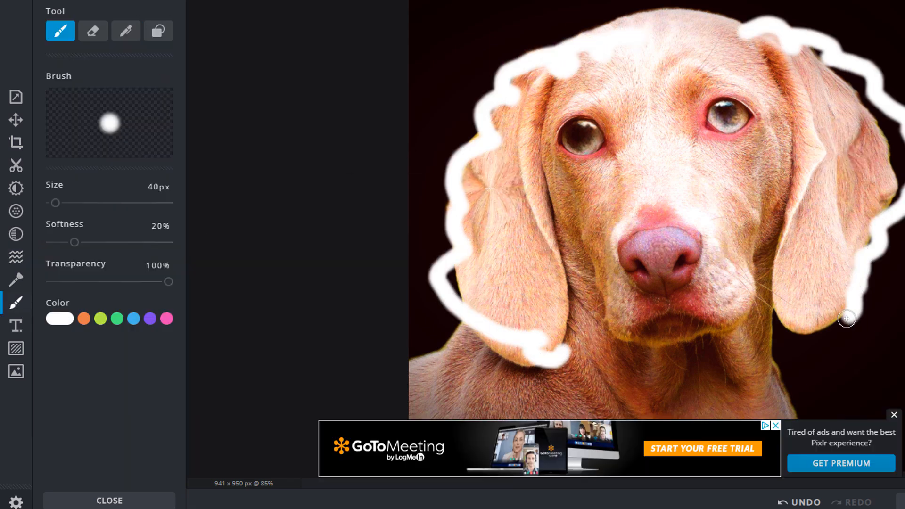
Caption the photo 'My doggy' with the text background enabled.
click(16, 325)
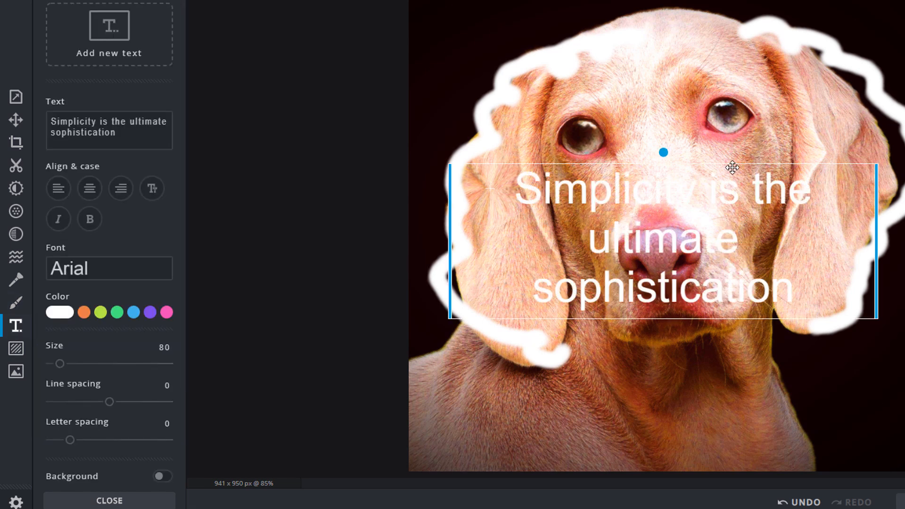
click(162, 476)
text(My doggy)
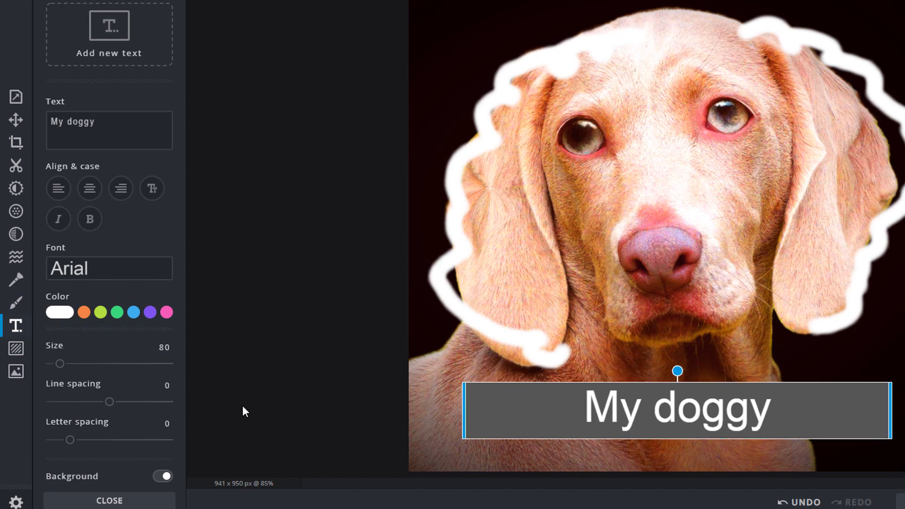
click(110, 501)
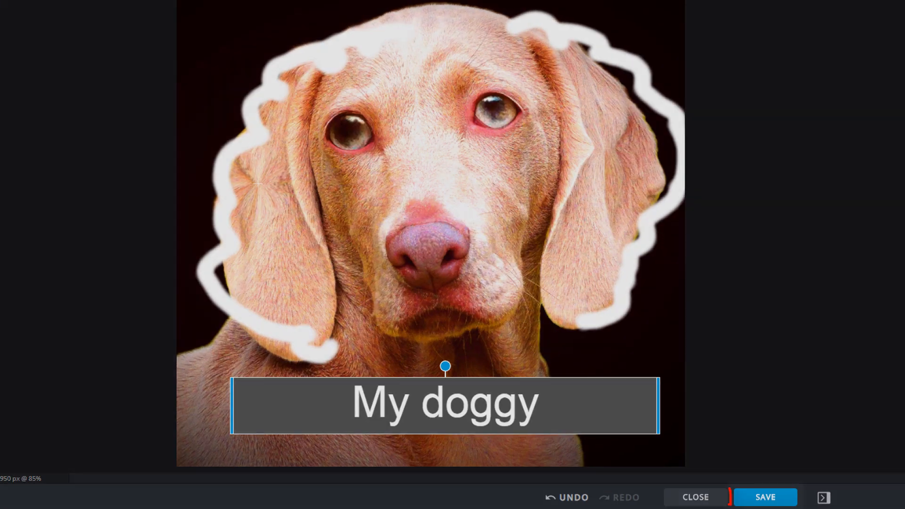
Save the edited dog photo as a JPG at High (90%) quality after trying Low and Med, and download it.
click(765, 497)
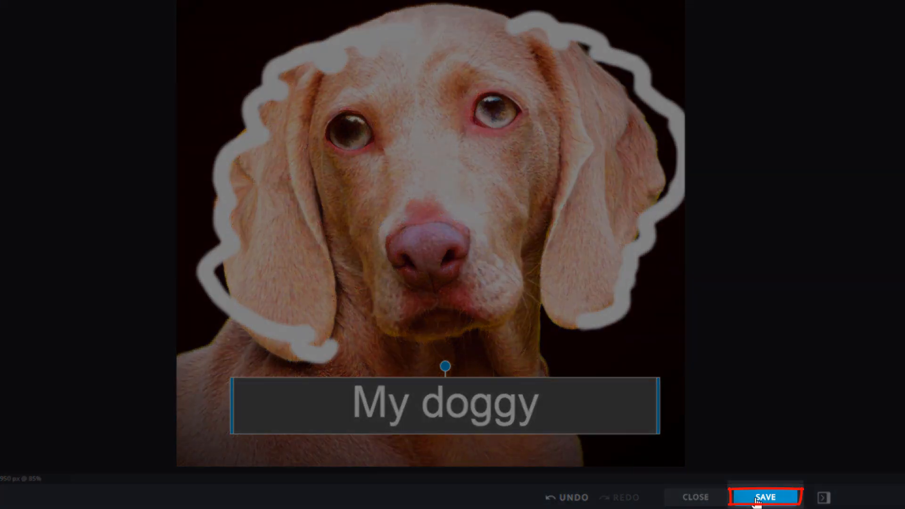
click(763, 497)
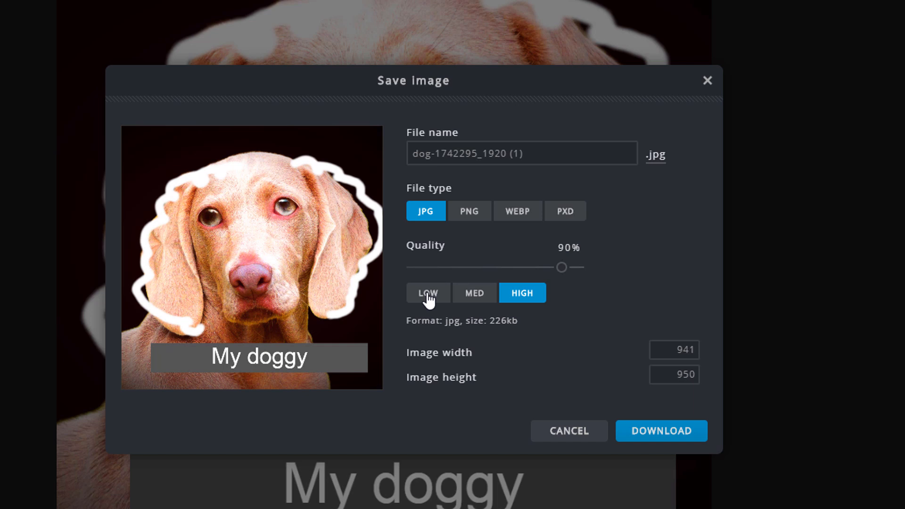
click(428, 293)
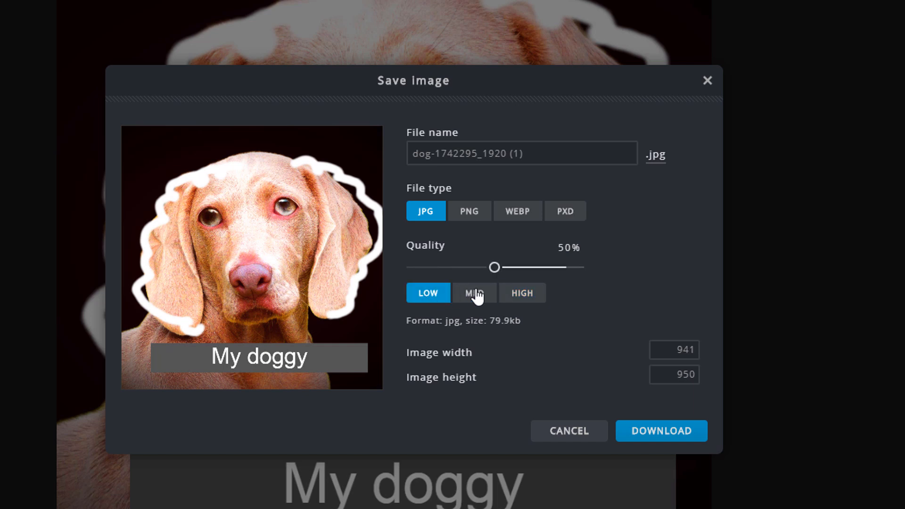
click(521, 292)
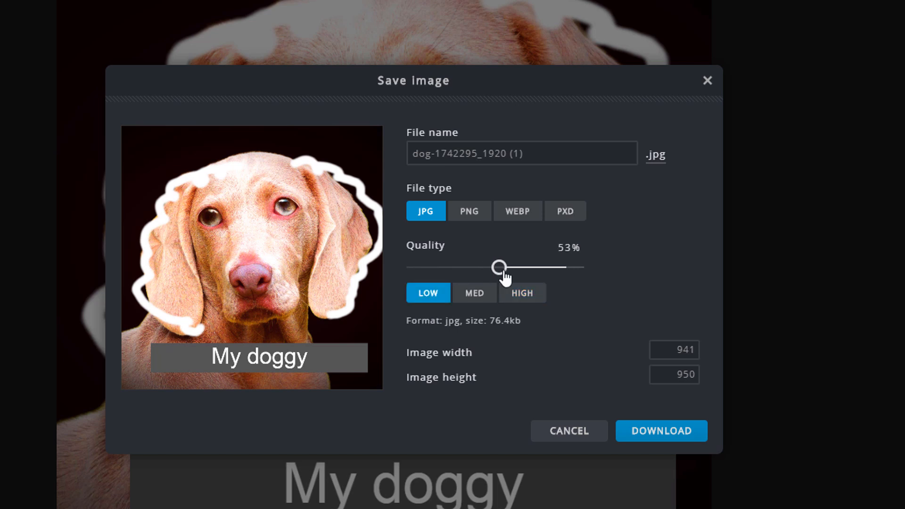
click(522, 292)
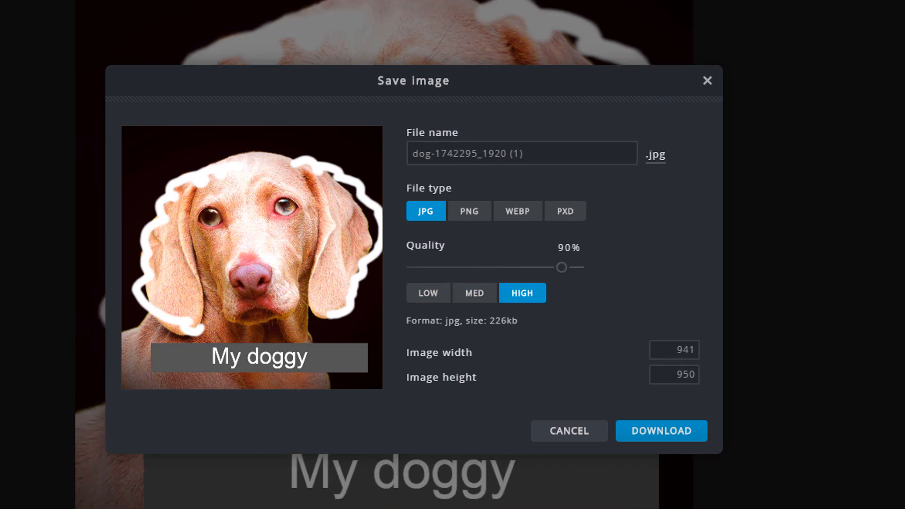
mouse_move(661, 431)
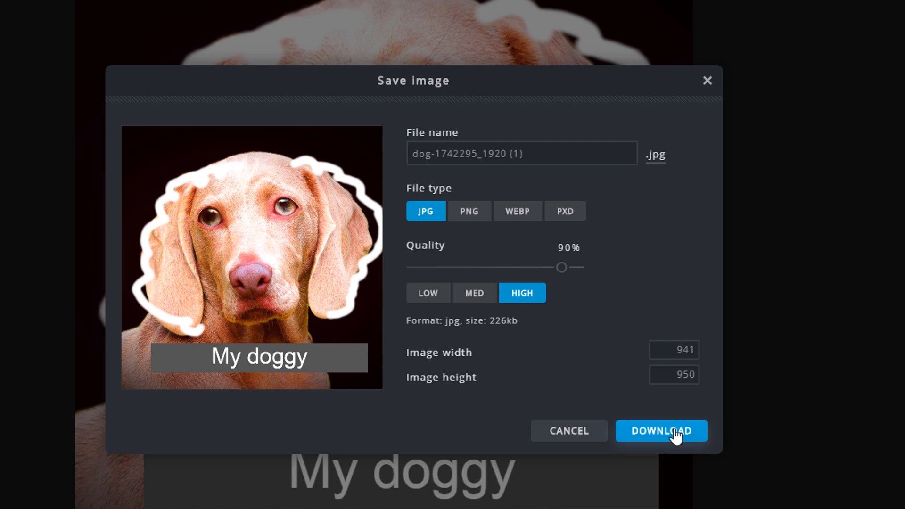
click(660, 431)
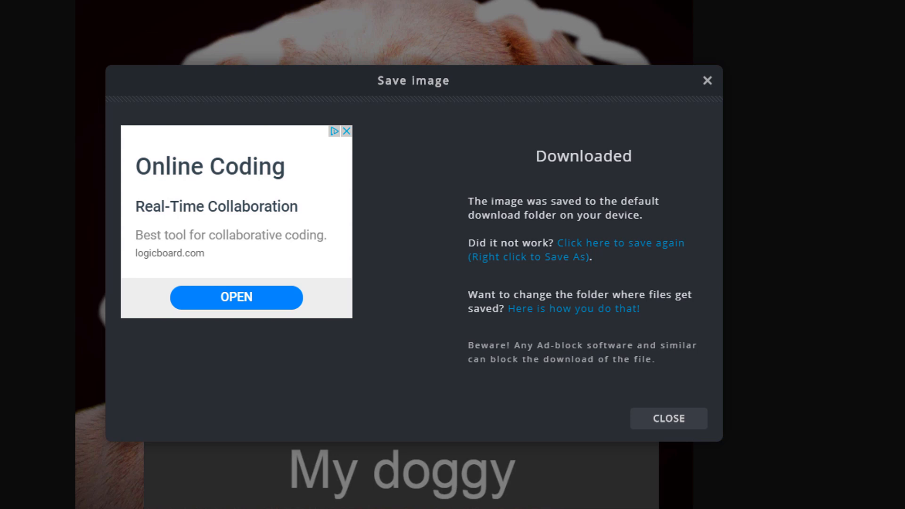
click(668, 419)
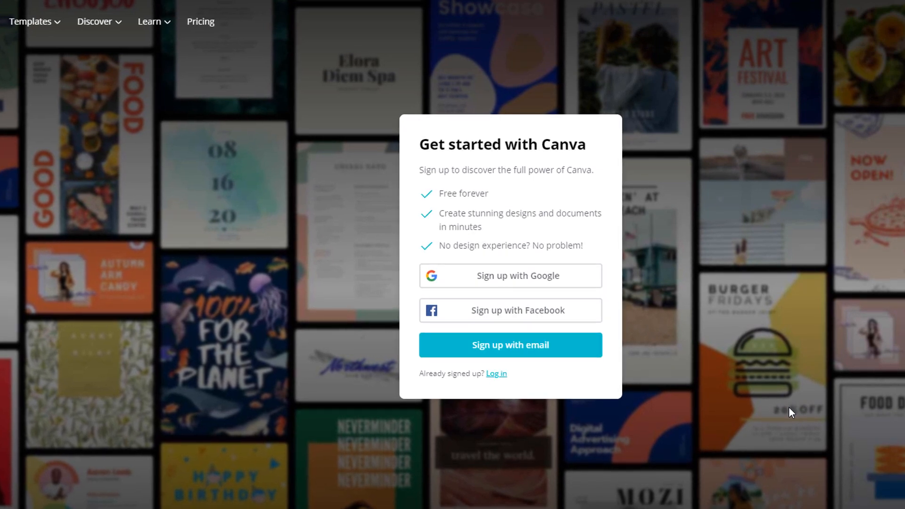
mouse_move(516, 282)
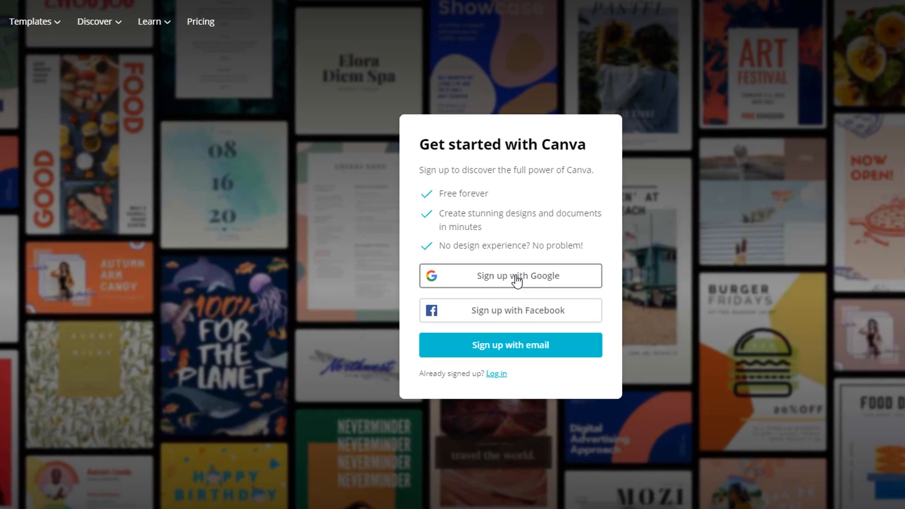
Sign up to Canva with the Google account and reach the Design anything home page.
click(510, 276)
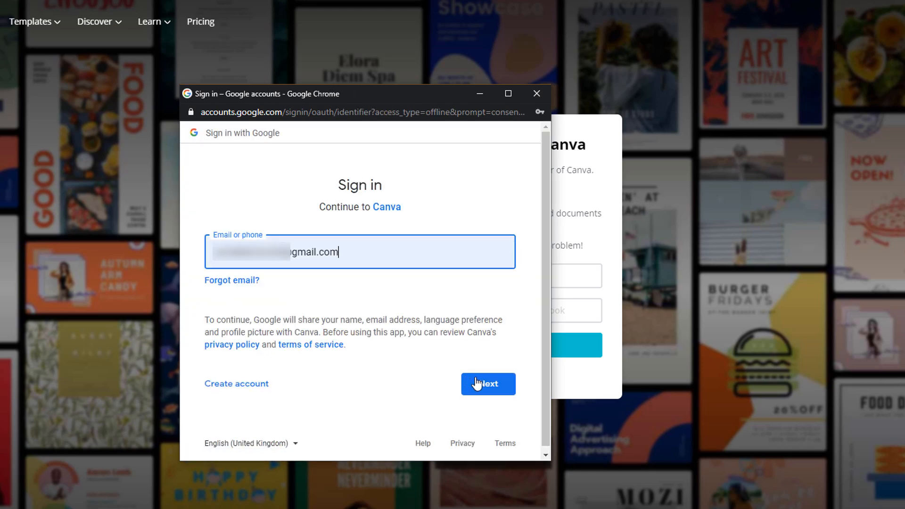
click(487, 384)
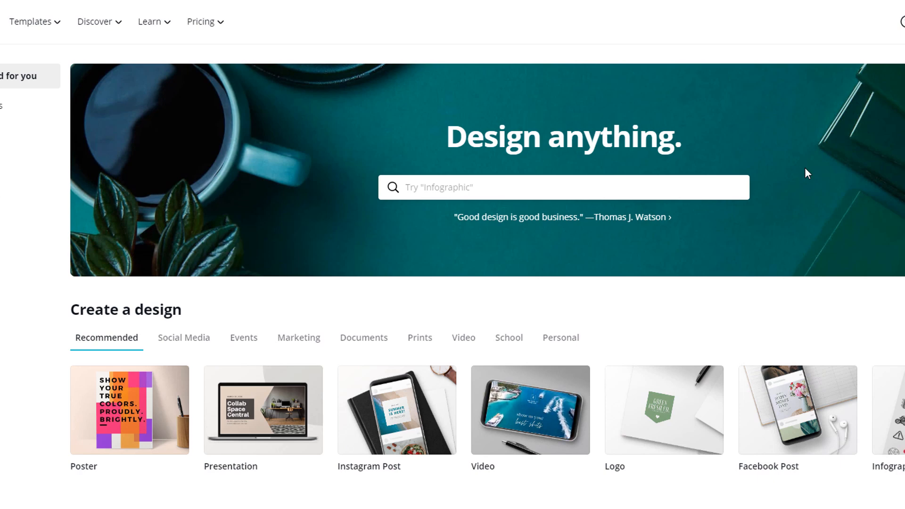
Search Canva's design types for 'facebook' and browse the suggestions.
scroll(down, 3)
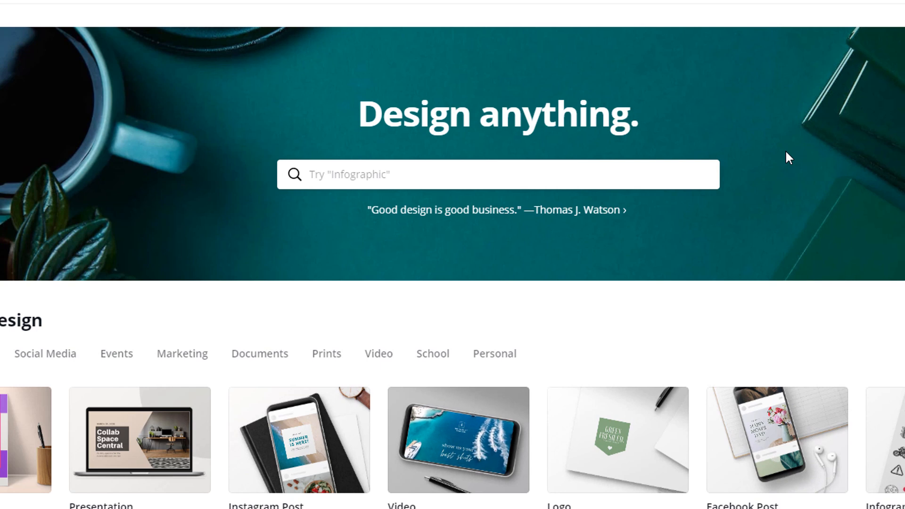
text(fac)
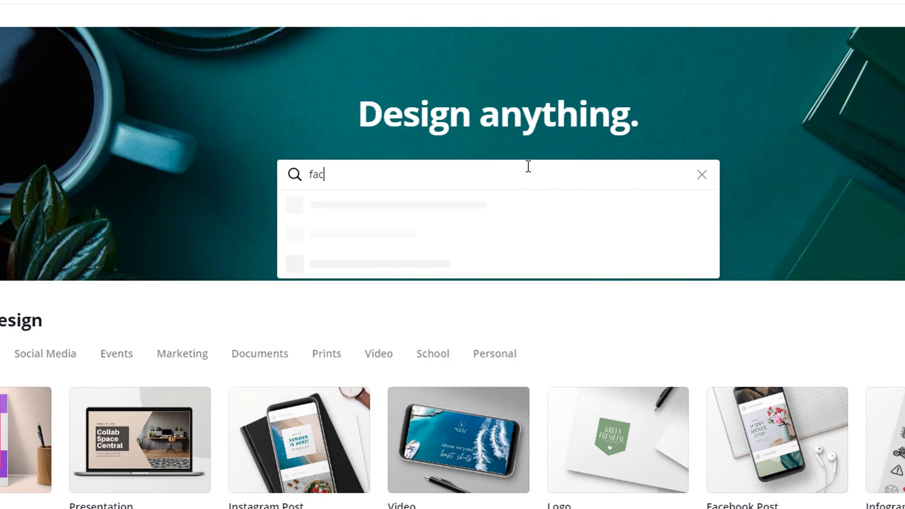
text(ebook)
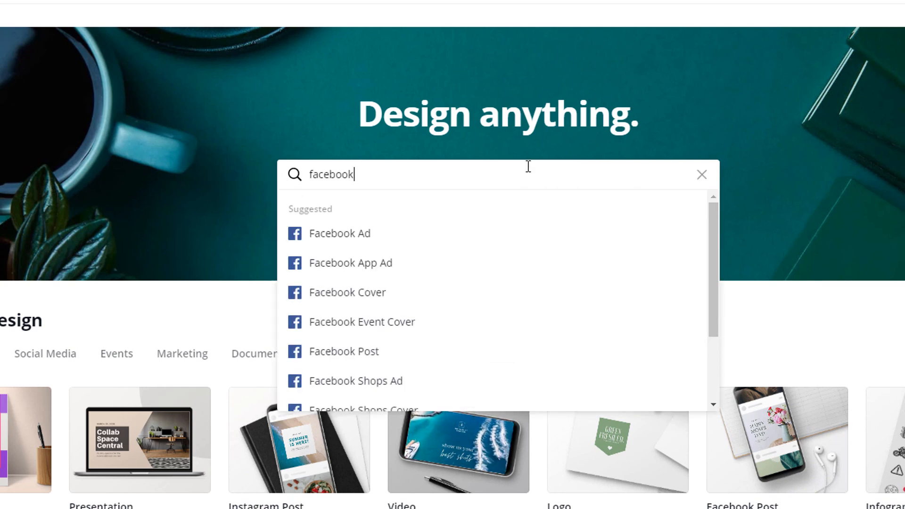
scroll(down, 3)
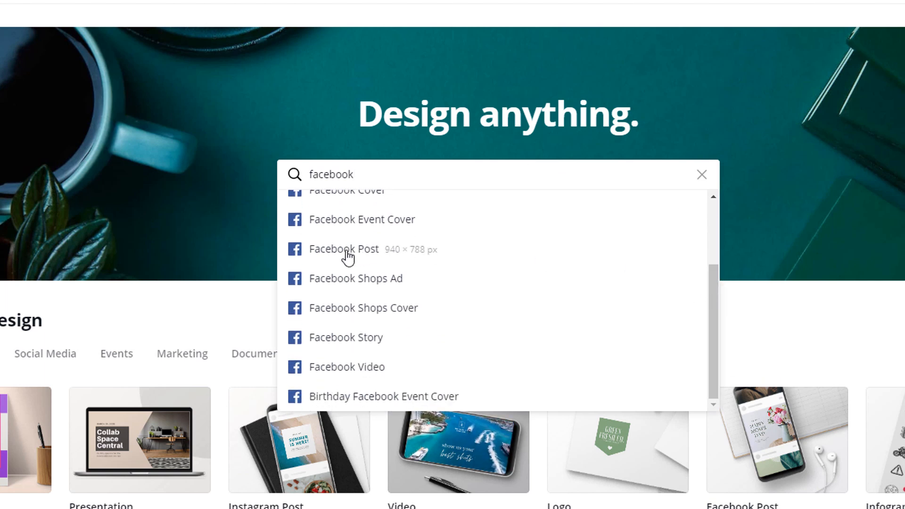
mouse_move(336, 294)
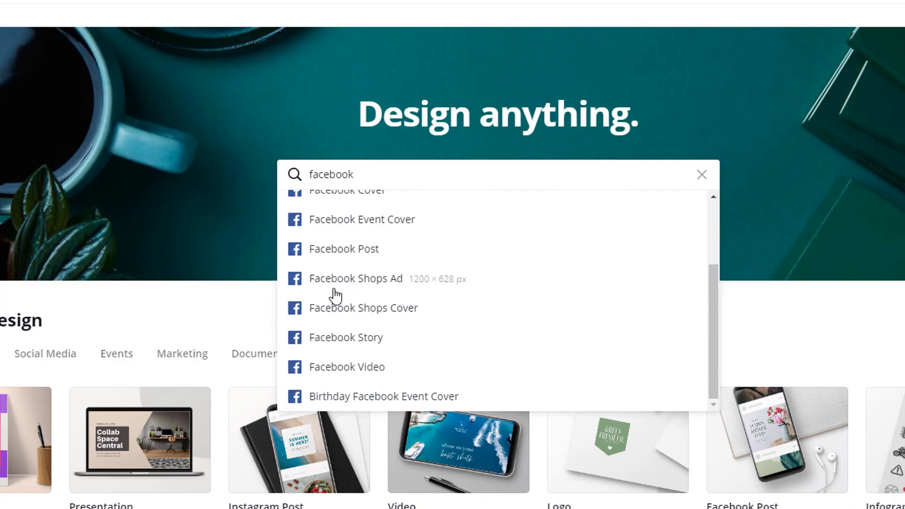
mouse_move(337, 307)
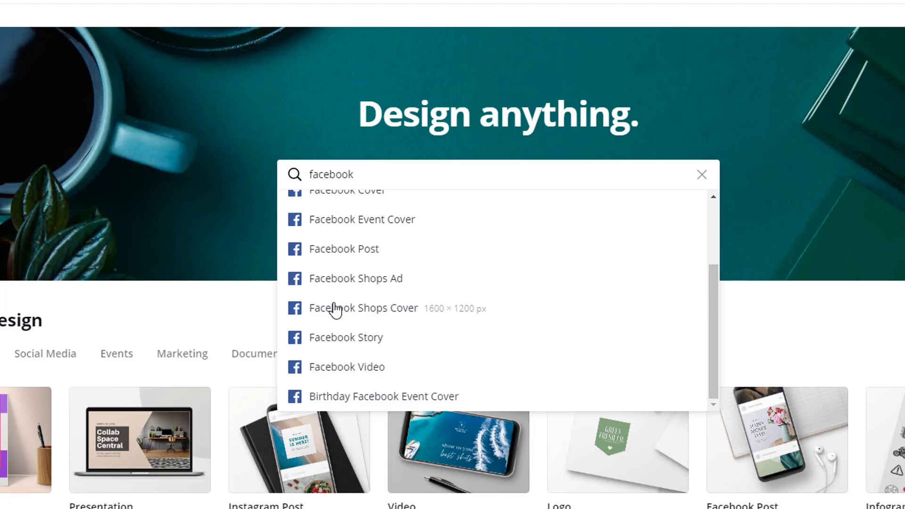
Search for 'Youtube', 'Business card', then 'facebook' again to see its sized design suggestions.
text(Youtube)
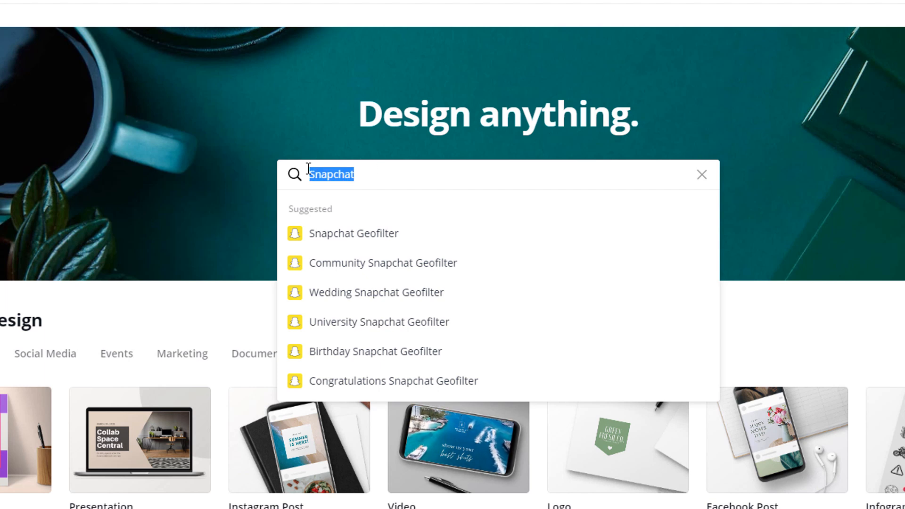
text(Business)
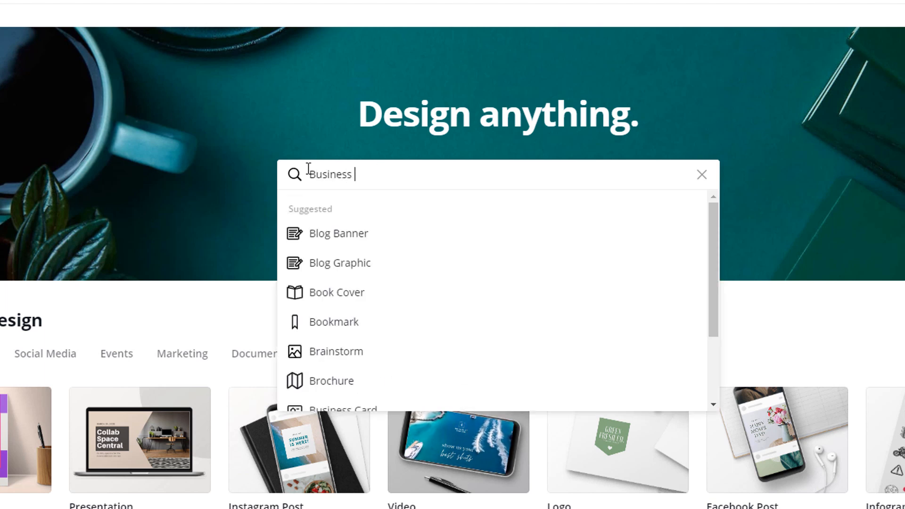
text(card)
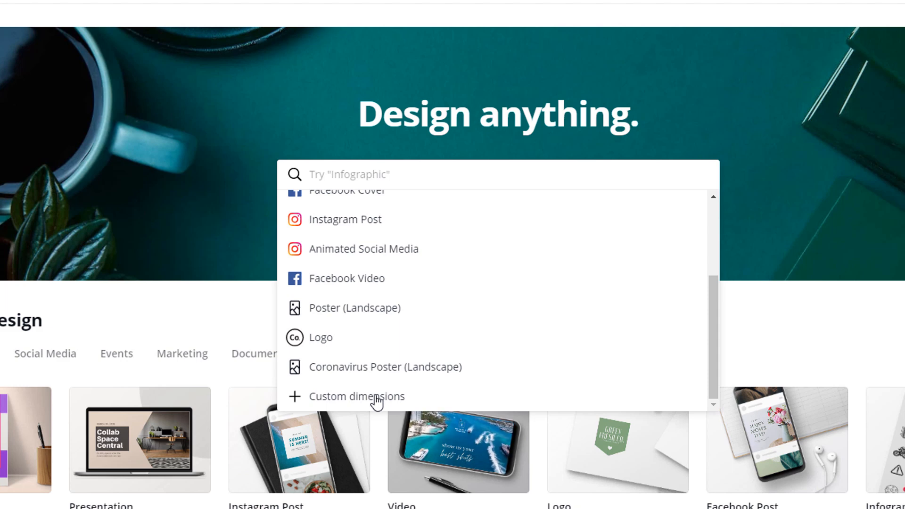
text(facebook)
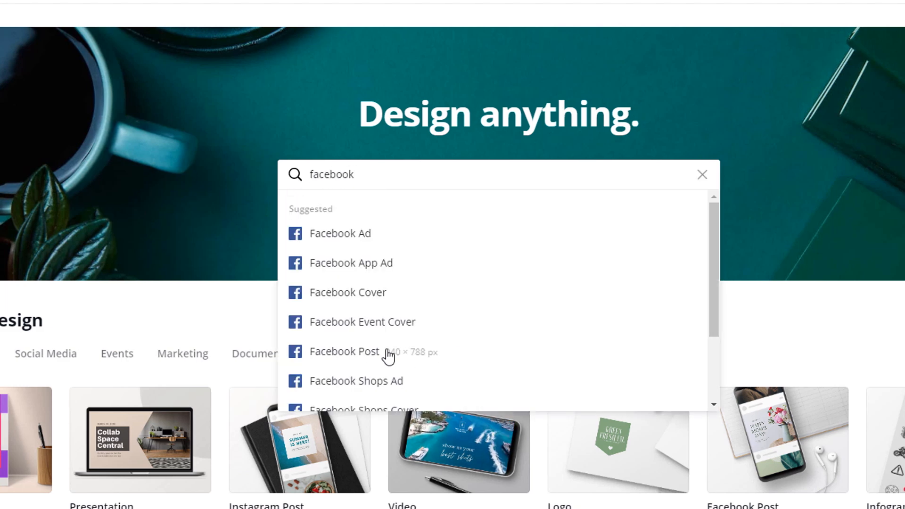
Start a blank Facebook Post design in the editor and dismiss the template tip.
click(344, 351)
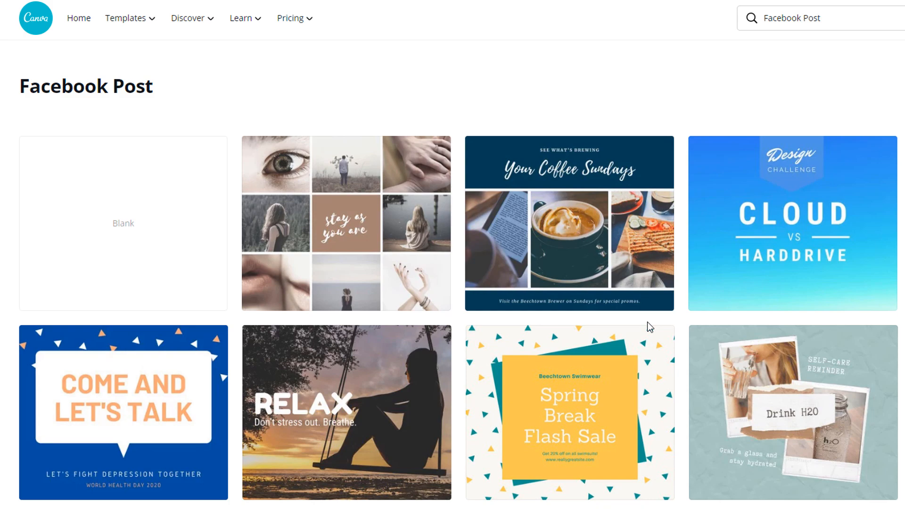
click(122, 223)
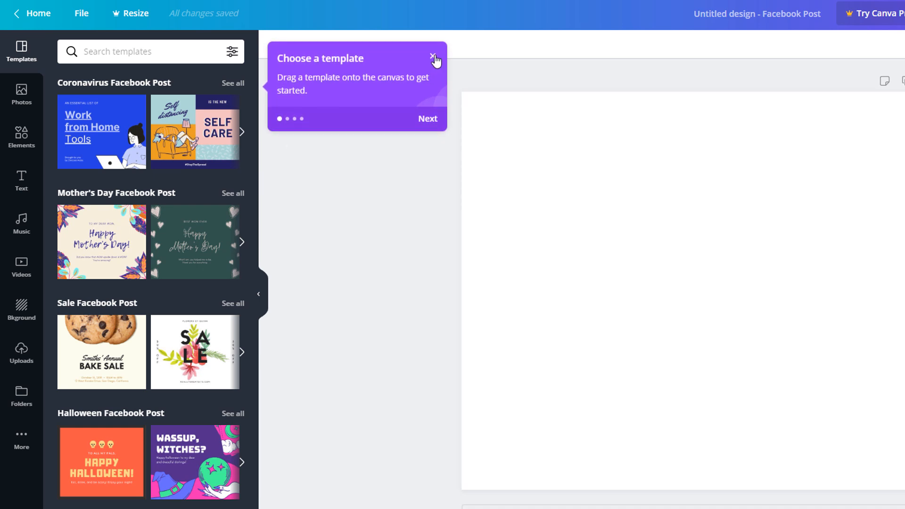
click(434, 57)
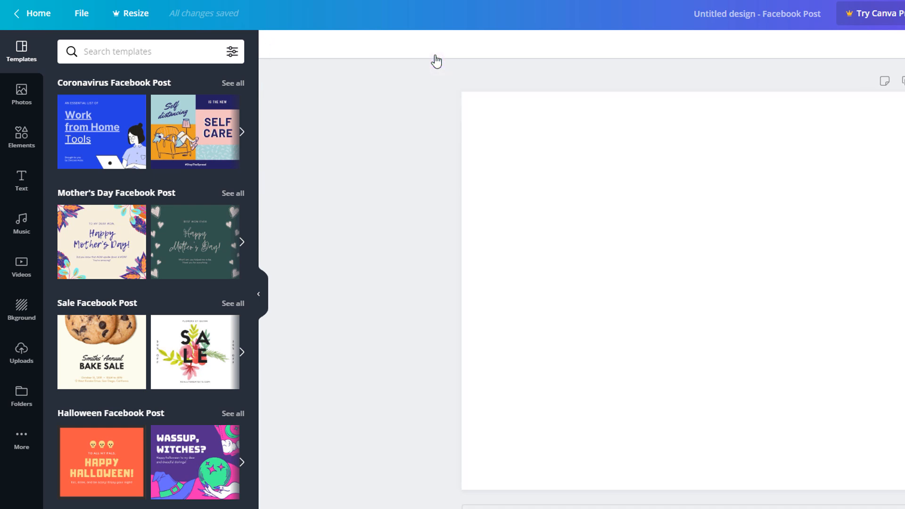
mouse_move(405, 65)
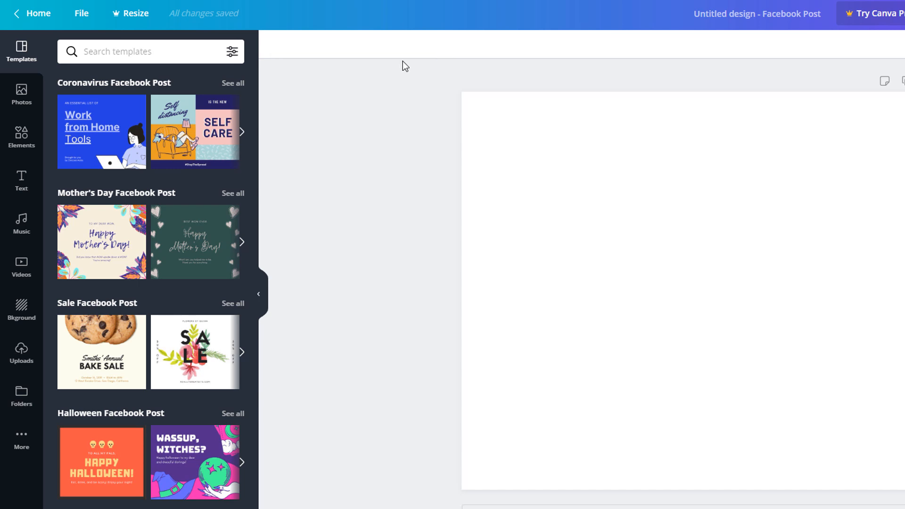
mouse_move(433, 76)
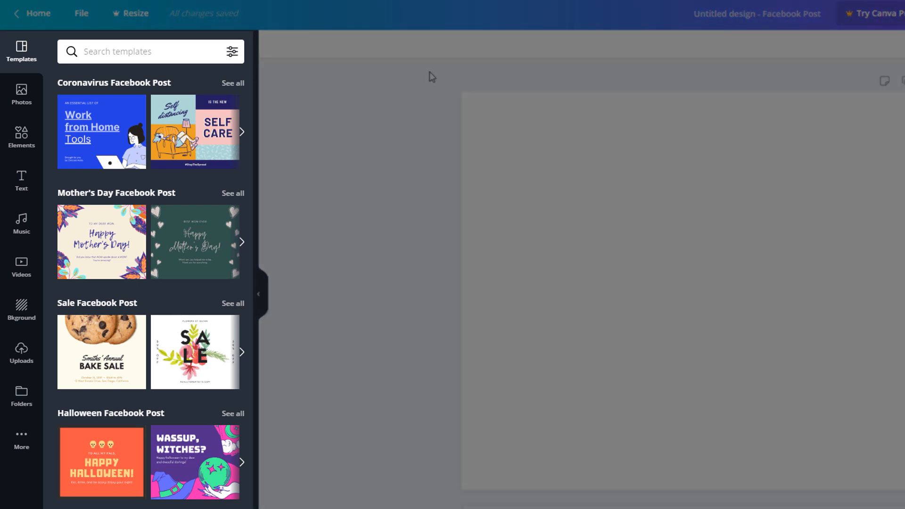
Try the Self Care template, search 'love' and place the handshake photo on the post.
click(194, 134)
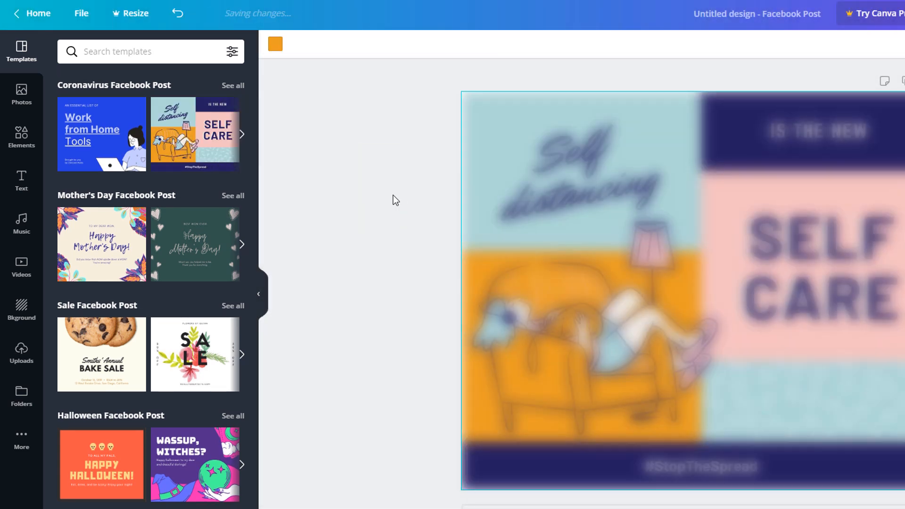
click(101, 243)
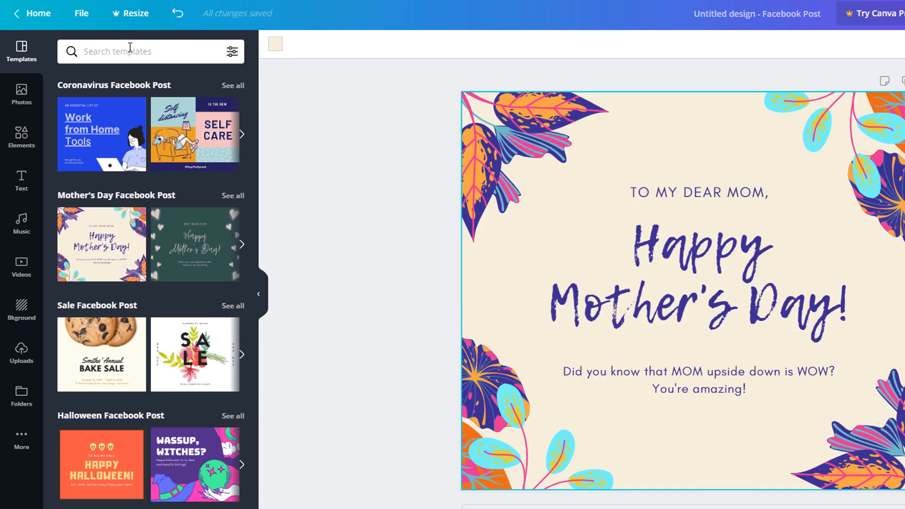
text(love)
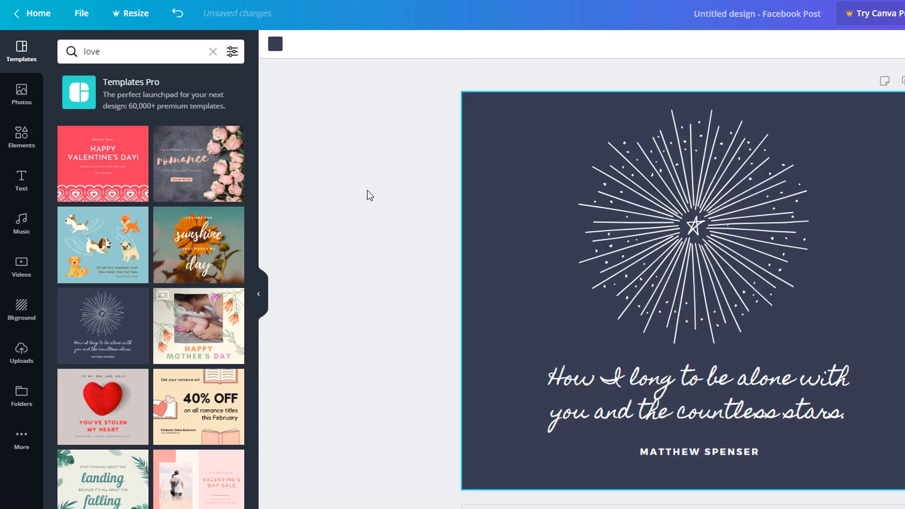
click(22, 95)
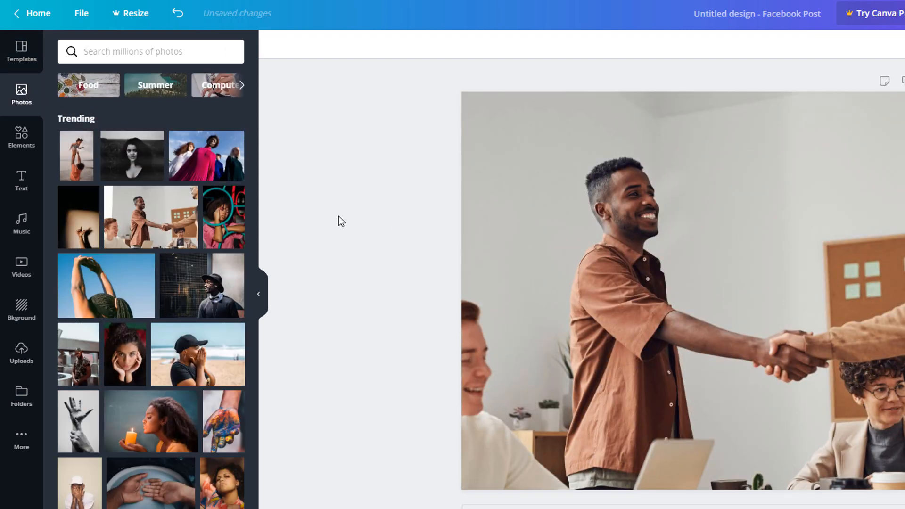
Add the 'Will you be mine?' text and the yellow OK-hand sticker from the 'love' results.
text(love)
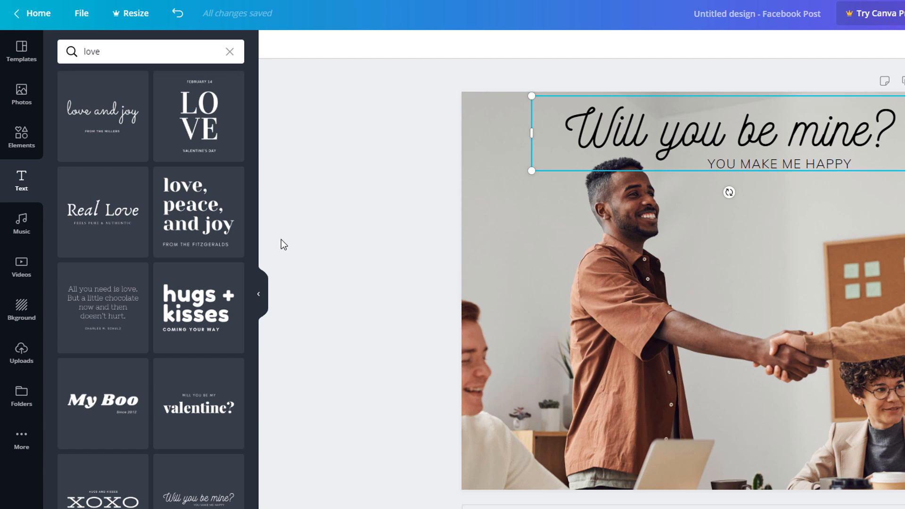
click(21, 137)
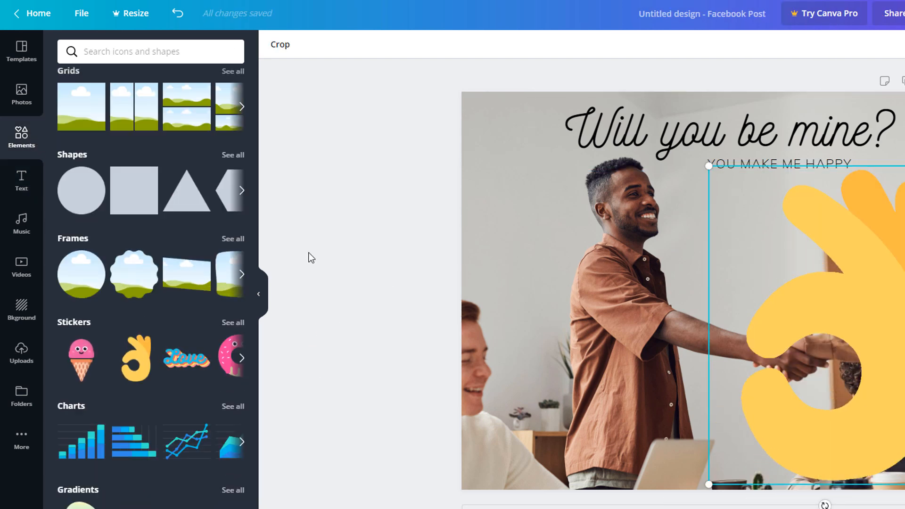
text(love)
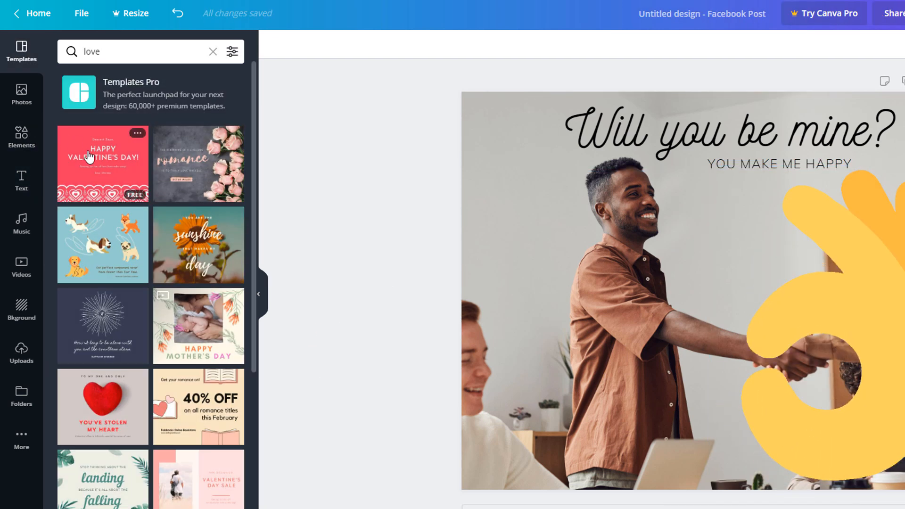
Apply the Happy Valentine's Day template and set the 'Will you be mine?' heading in Anton.
click(103, 163)
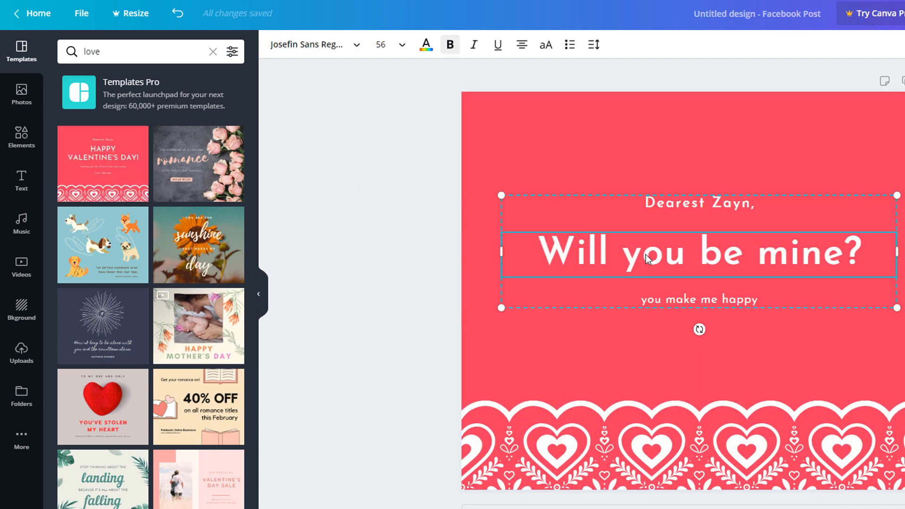
click(402, 44)
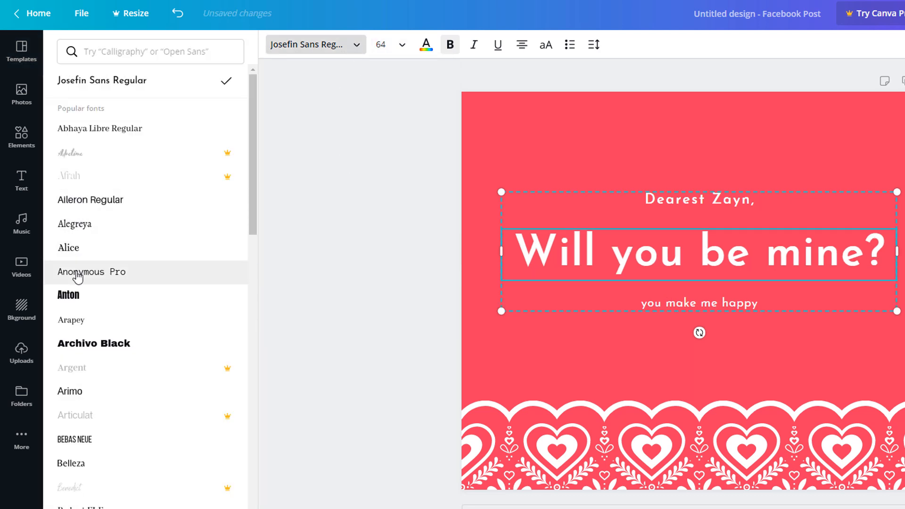
click(68, 295)
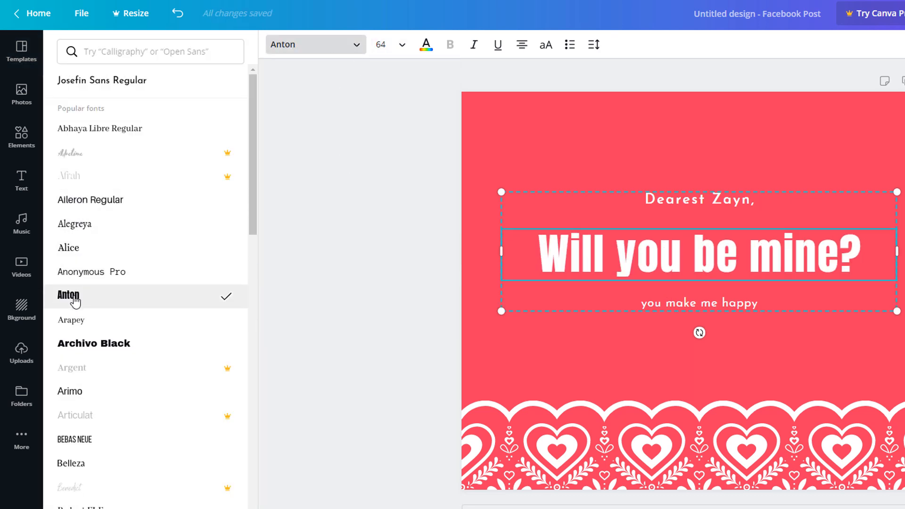
click(425, 44)
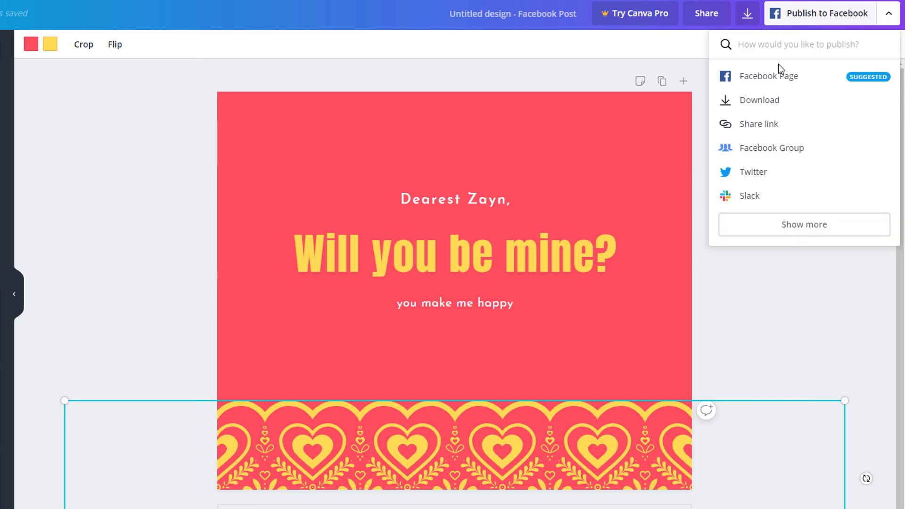
mouse_move(763, 107)
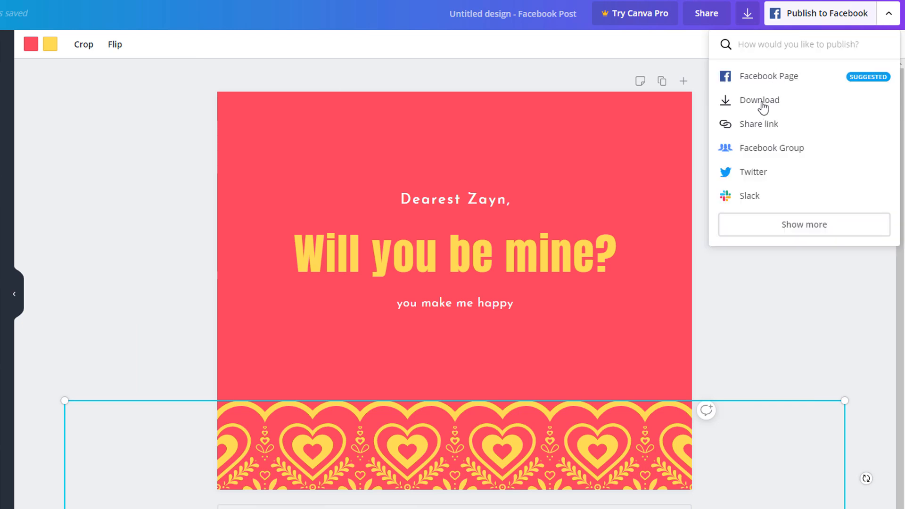
Download the Valentine post as a PNG and dismiss the Canva Pro offer.
click(758, 100)
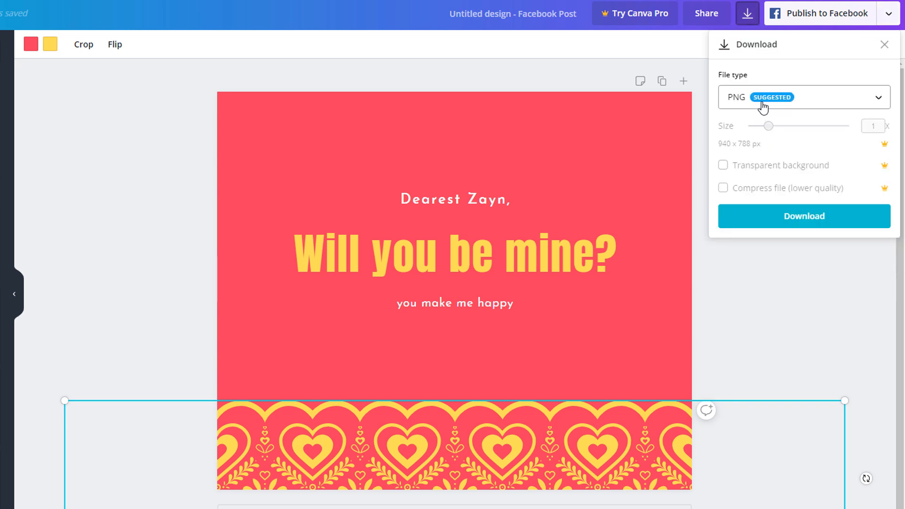
mouse_move(803, 216)
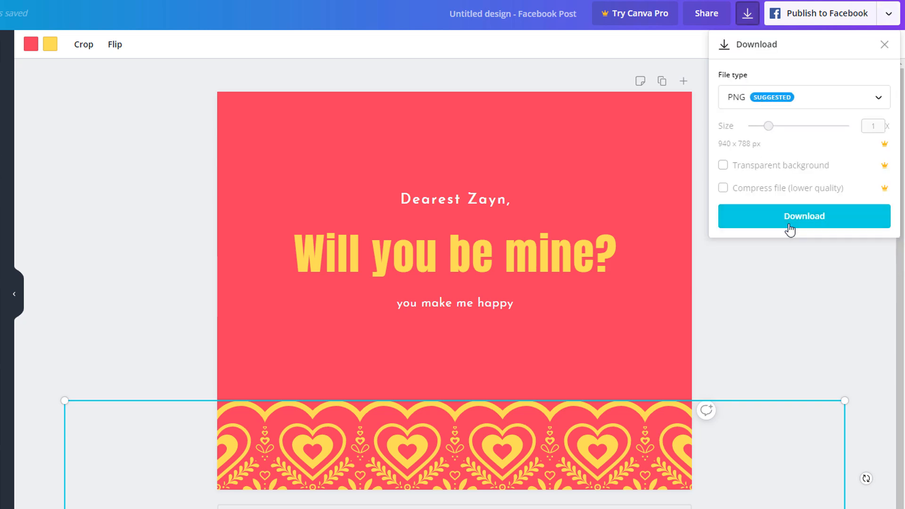
click(803, 216)
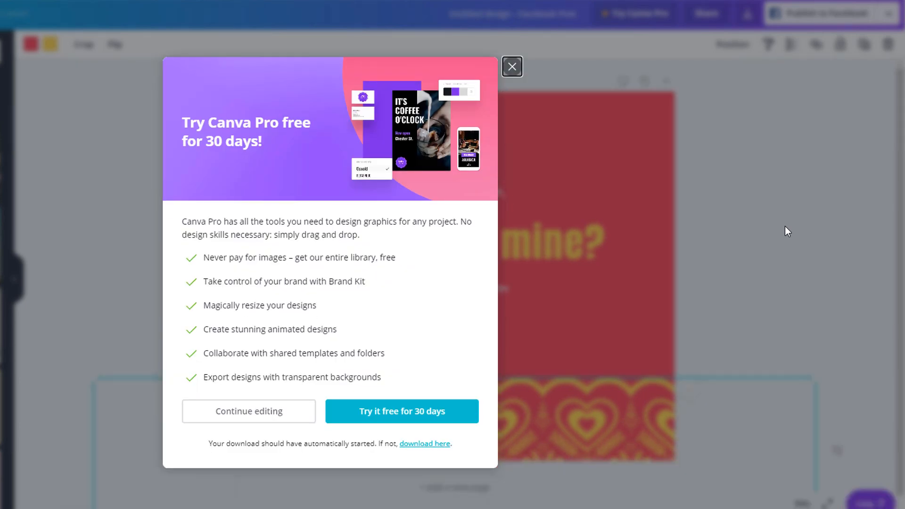
mouse_move(725, 391)
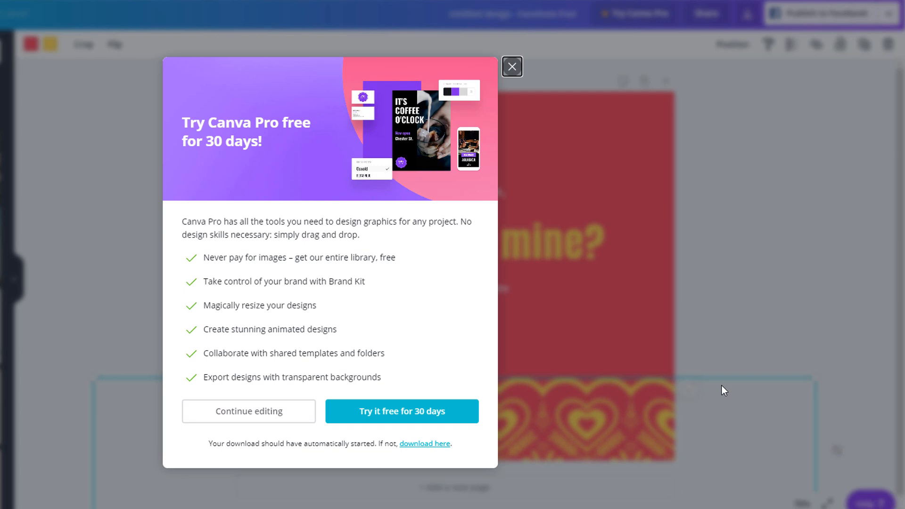
click(511, 66)
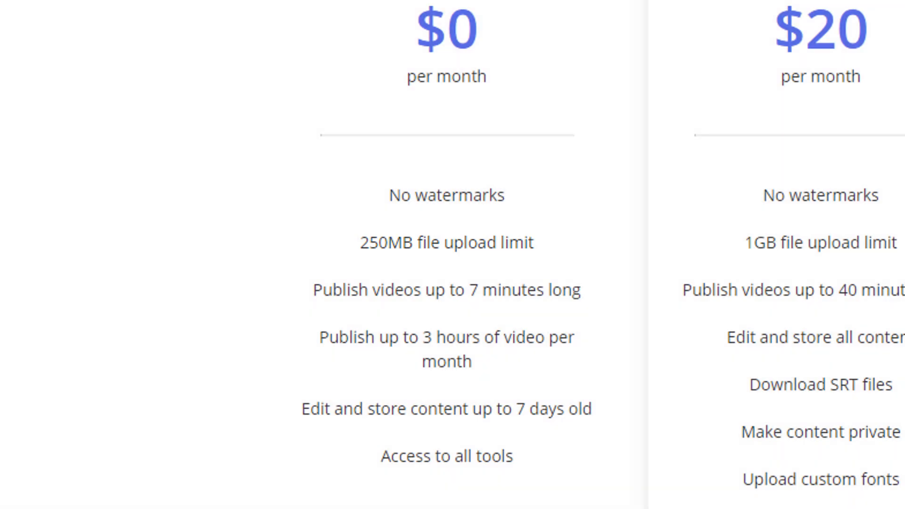
Go to kapwing.com and browse its landing page for images, videos and GIFs.
double_click(445, 290)
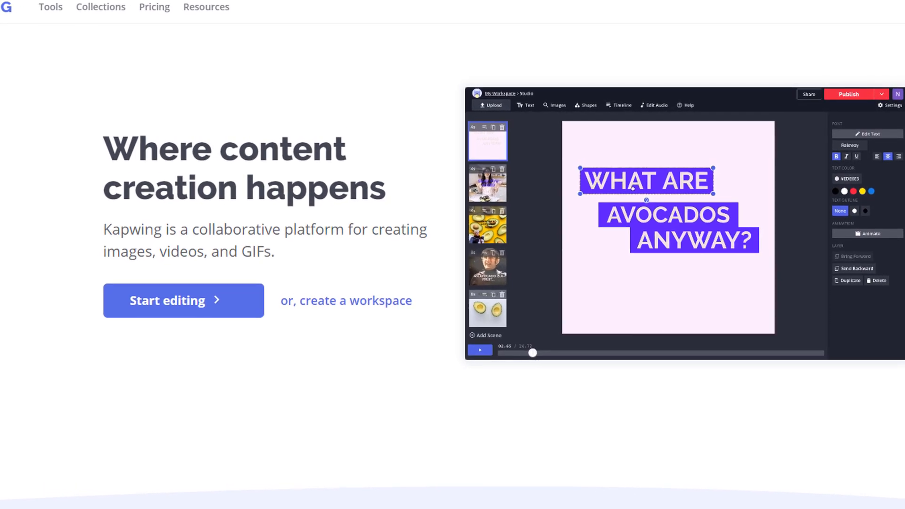
scroll(down, 3)
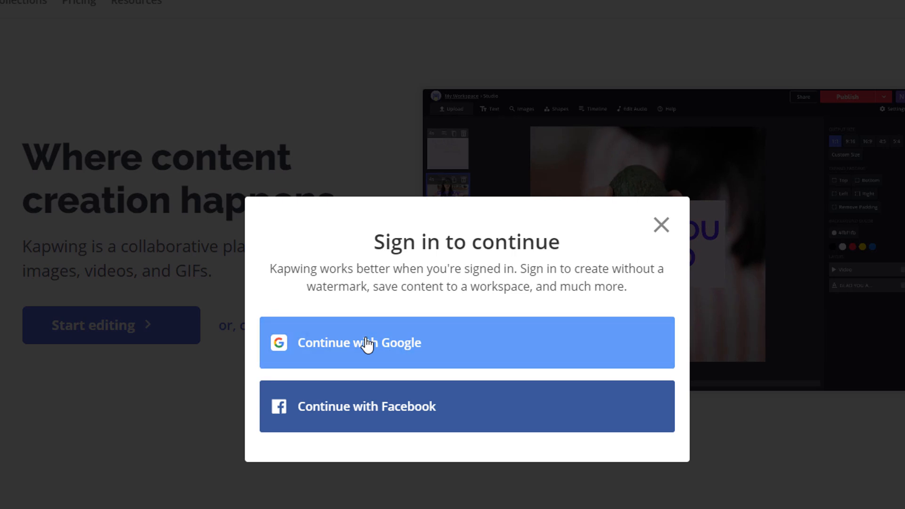
Sign in to Kapwing with Google and create a new project in Studio.
click(359, 342)
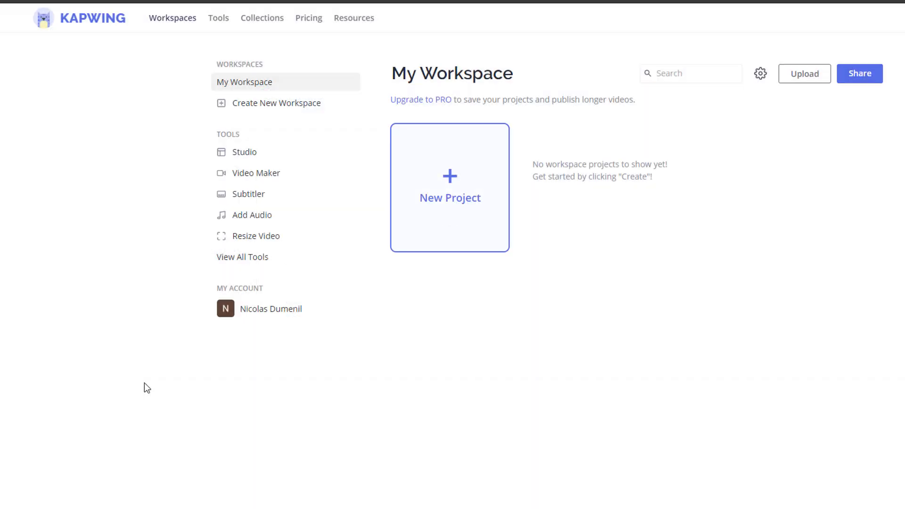
click(449, 186)
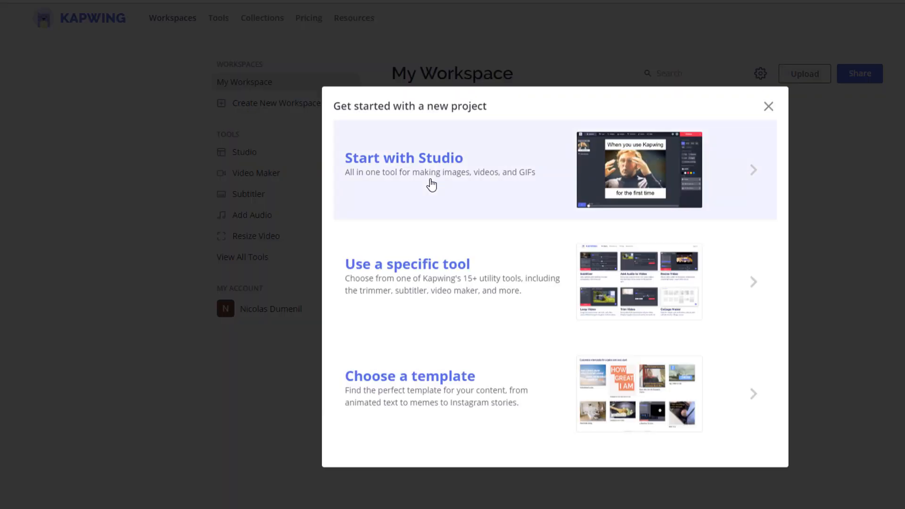
mouse_move(425, 199)
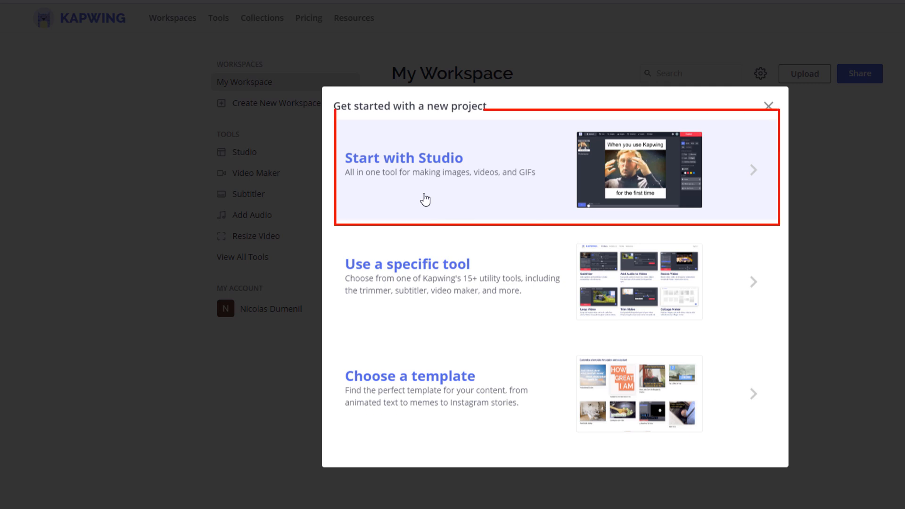
mouse_move(419, 293)
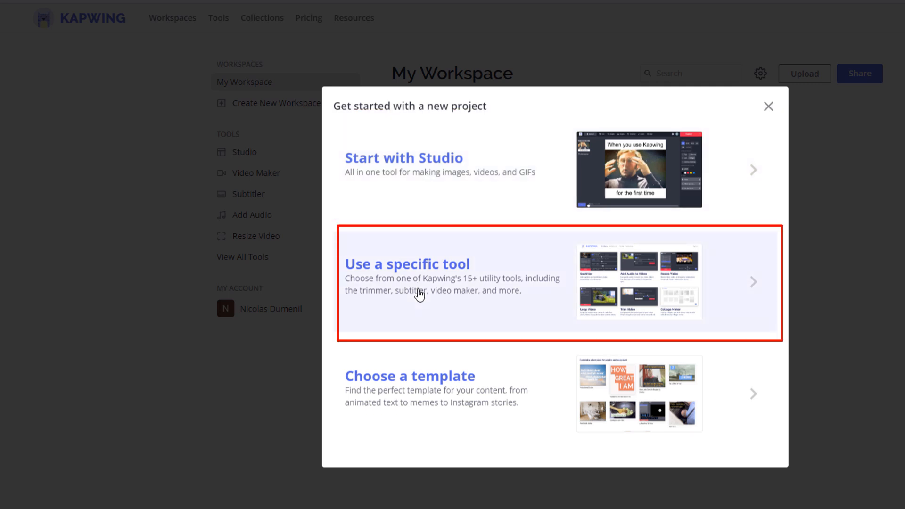
mouse_move(410, 376)
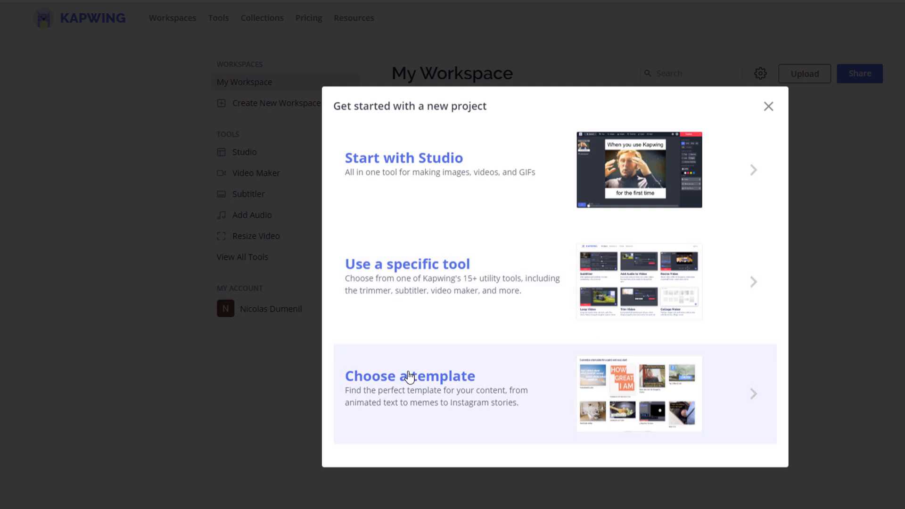
mouse_move(423, 174)
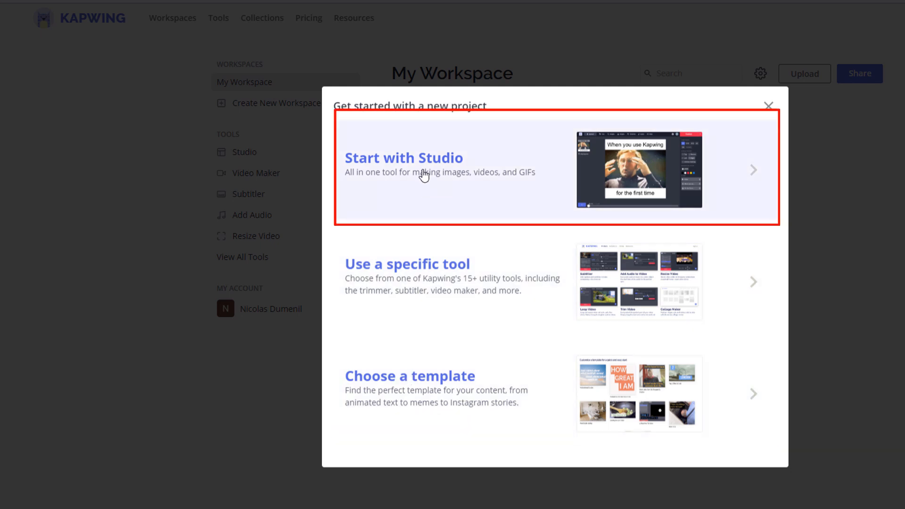
click(404, 168)
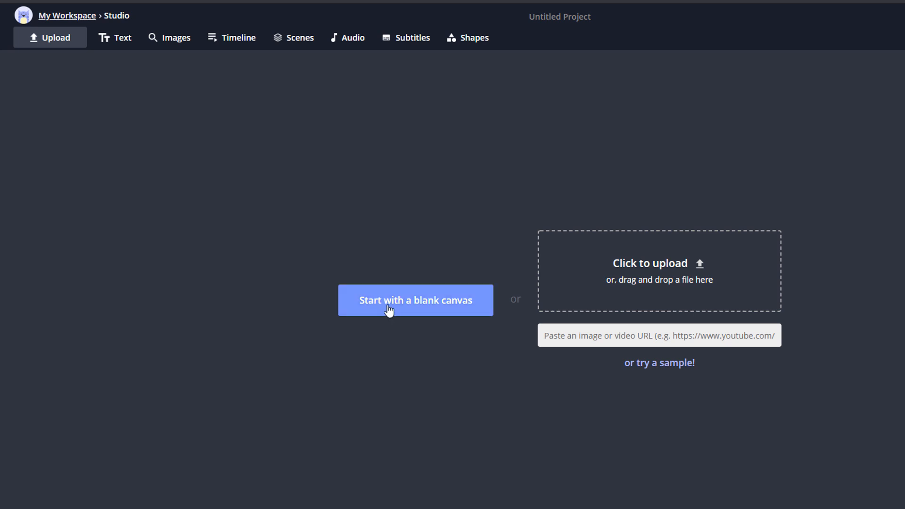
Start a blank canvas, try 9:16, 16:9 and 5:4 presets, keep 16:9 and dismiss Custom Size.
click(415, 300)
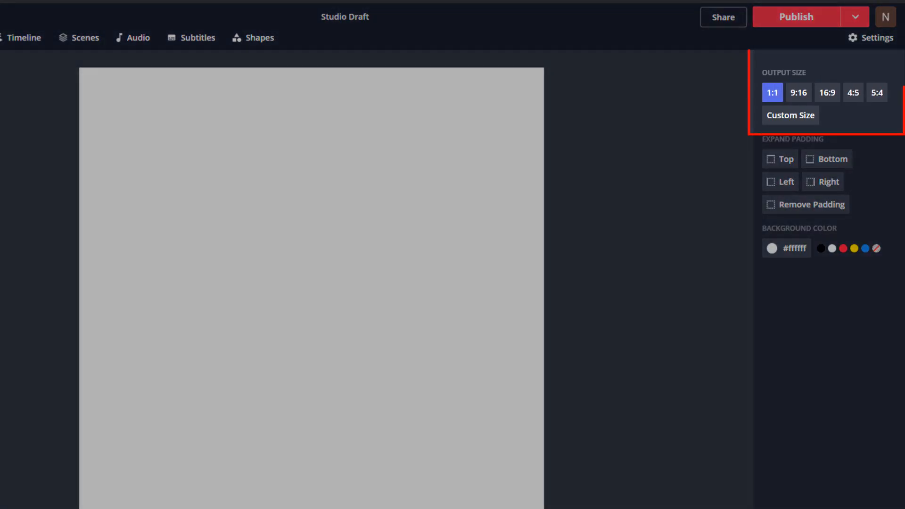
click(799, 93)
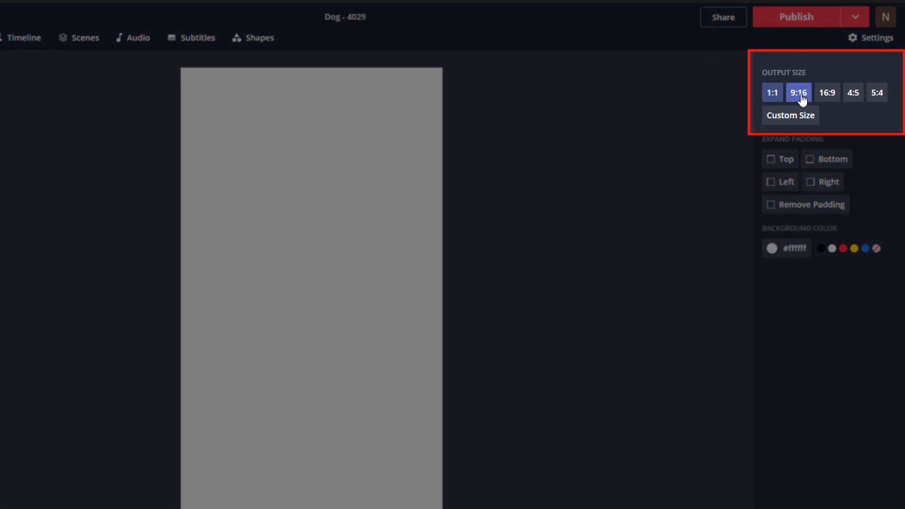
click(827, 92)
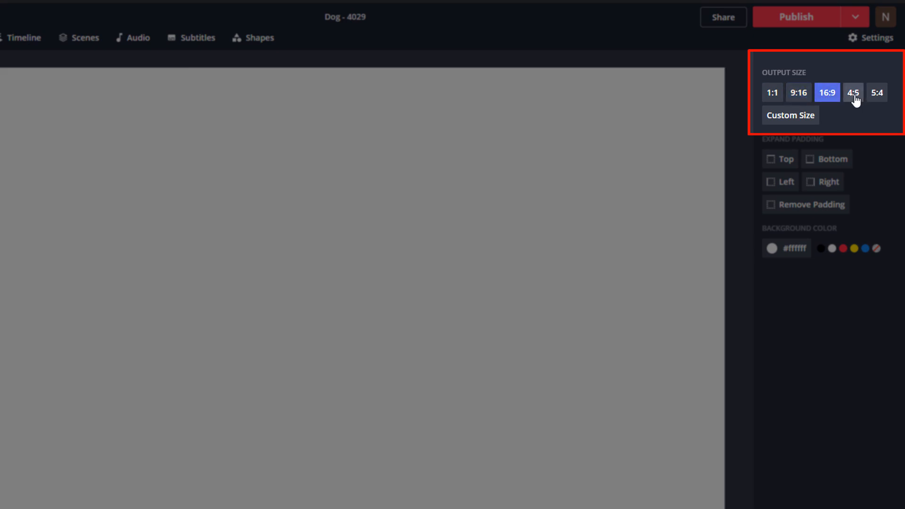
click(876, 92)
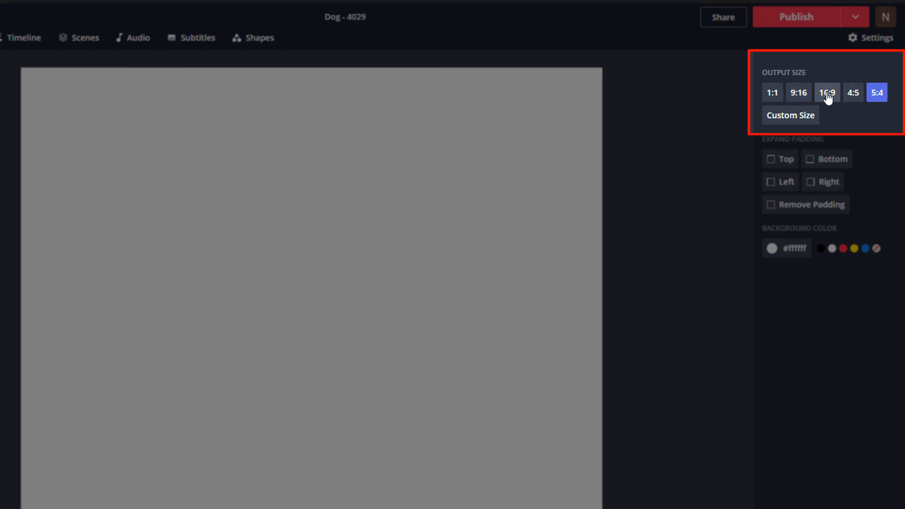
click(826, 93)
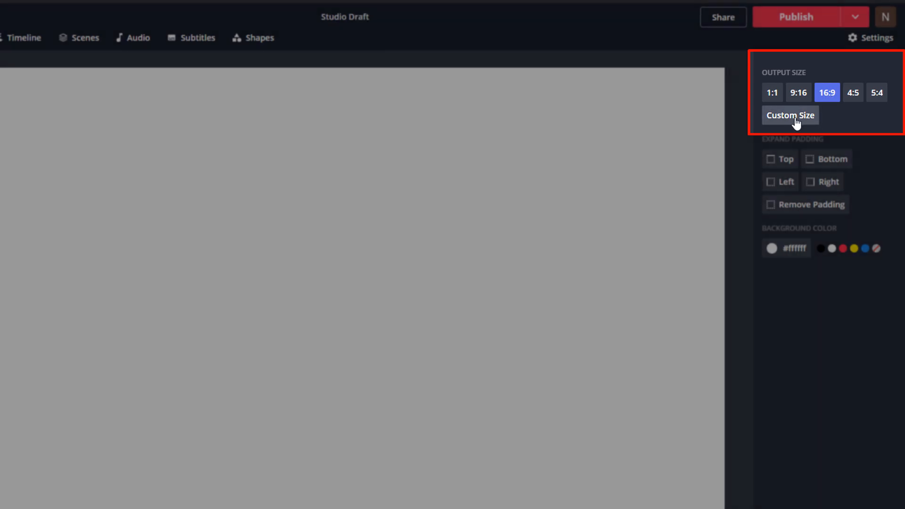
click(790, 115)
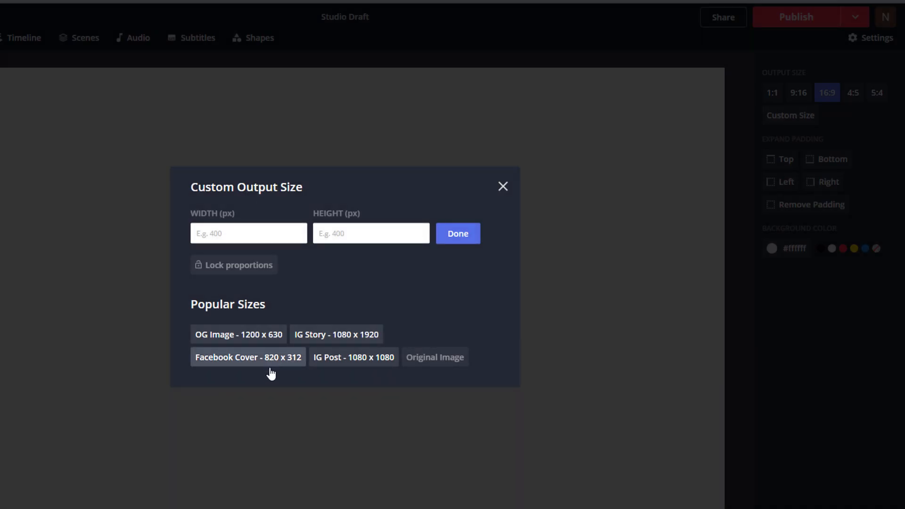
click(502, 185)
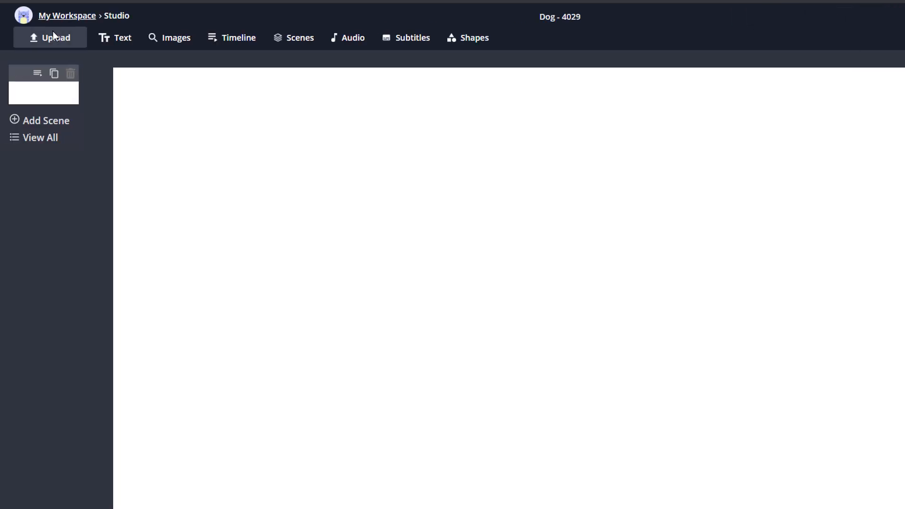
Upload the dog clip, expand top padding and set the padding background to white after trying black.
click(50, 38)
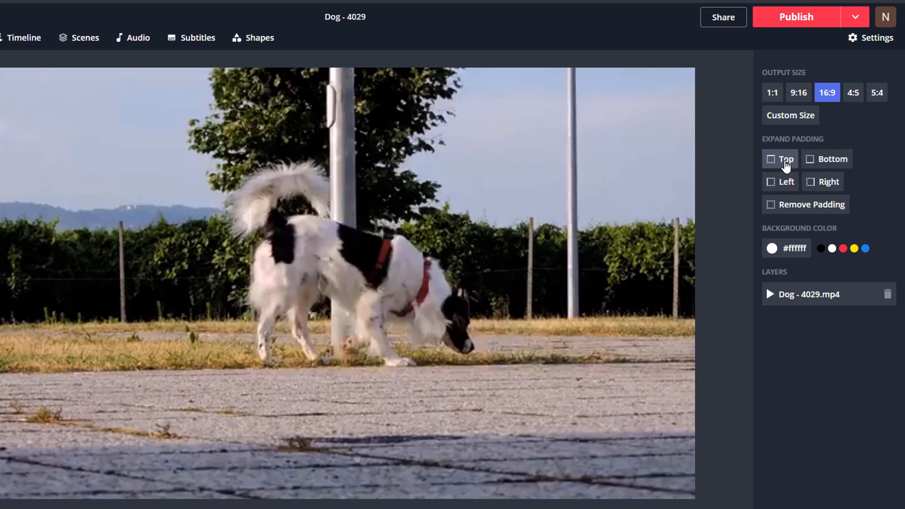
click(780, 159)
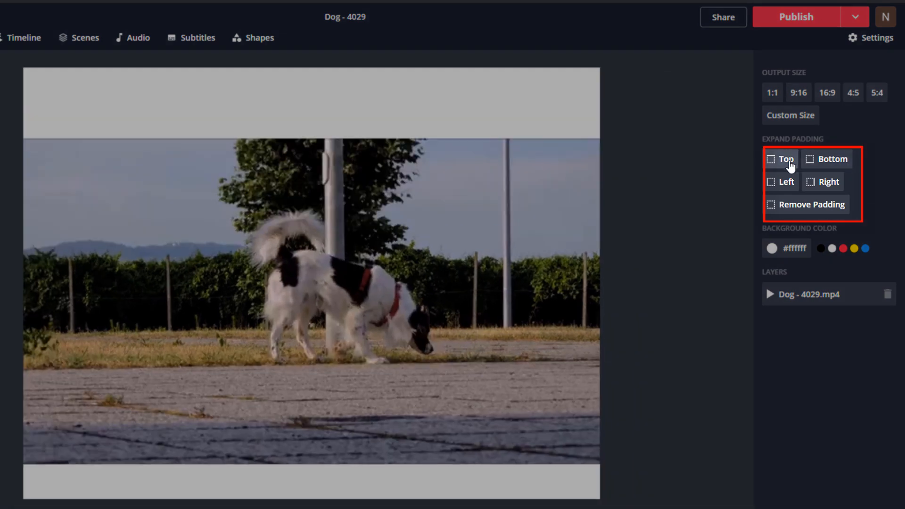
click(821, 248)
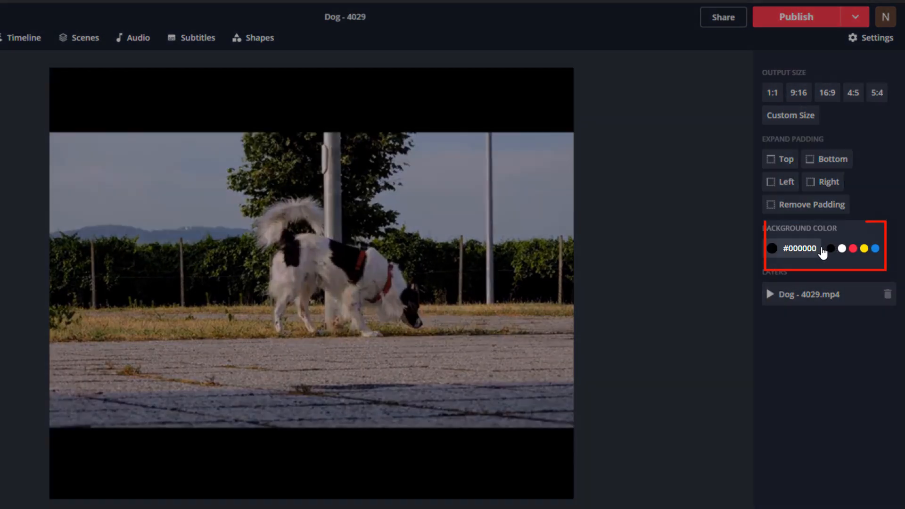
click(842, 248)
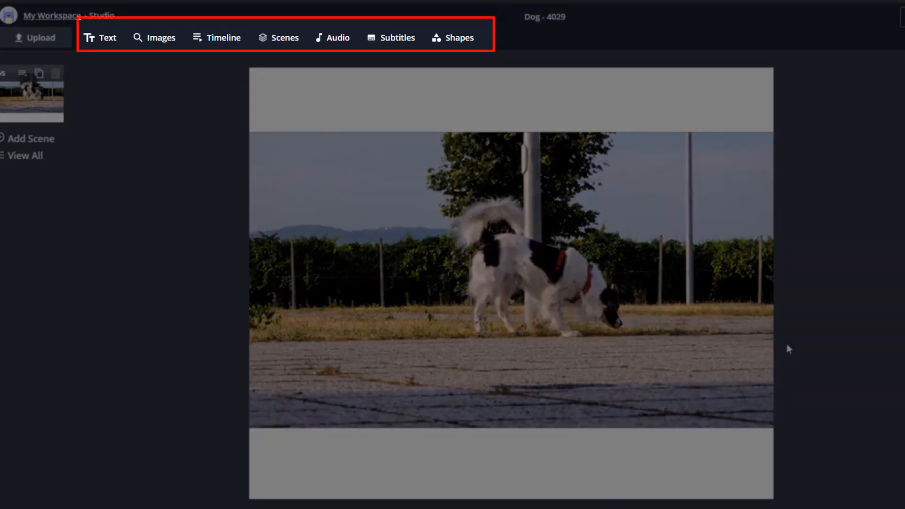
Add 'My Dog' and 'Walking' captions and the arrow and red rocket shapes to the video.
click(100, 38)
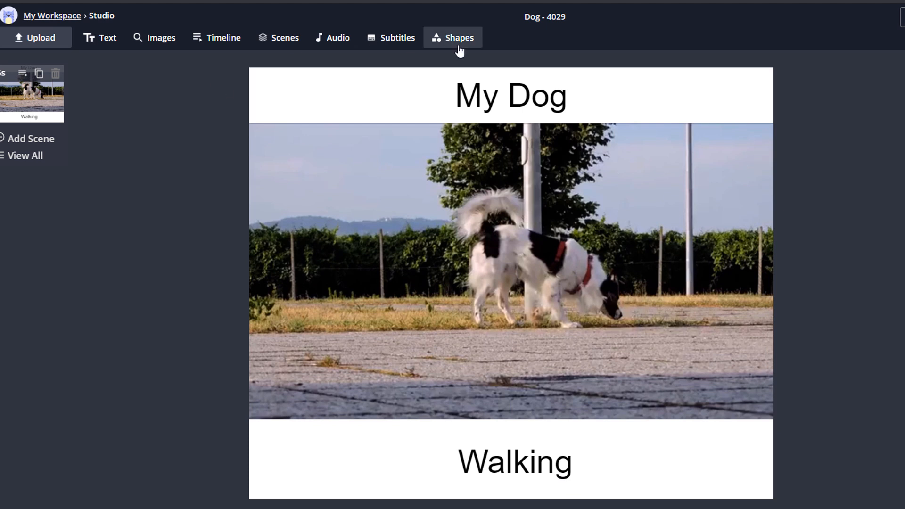
click(453, 38)
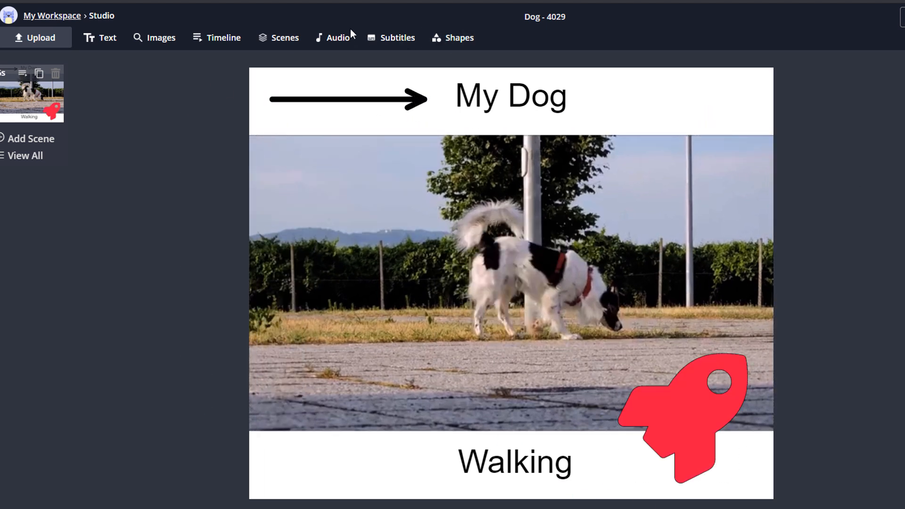
mouse_move(170, 86)
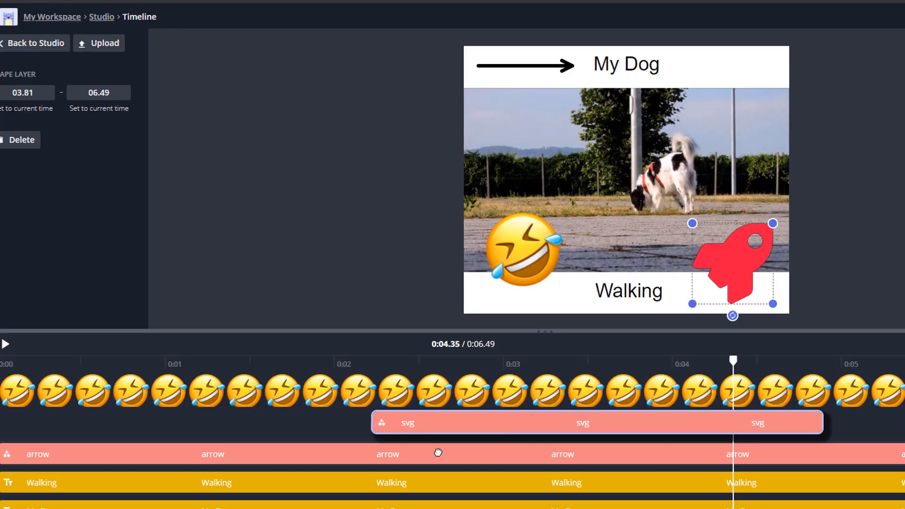
Time the laughing emoji layer to start about 03.77 and return to Studio with Done.
click(7, 344)
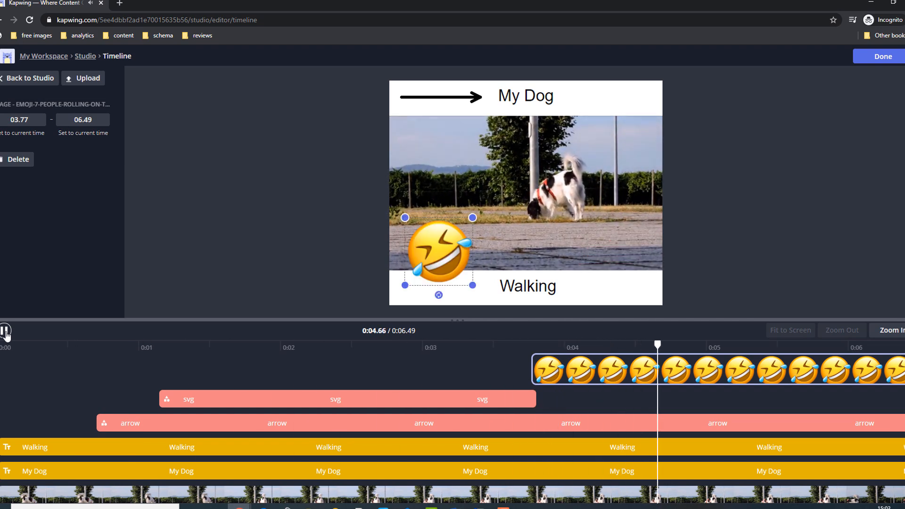
click(7, 331)
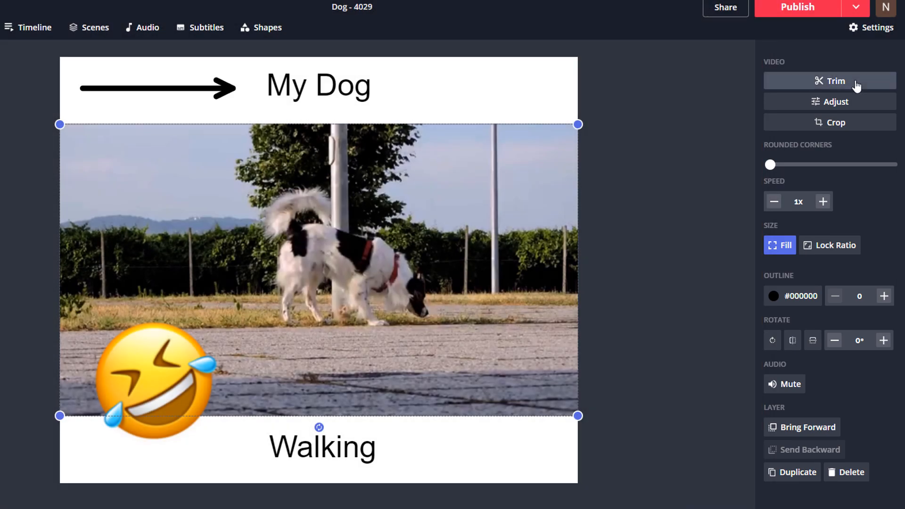
click(829, 81)
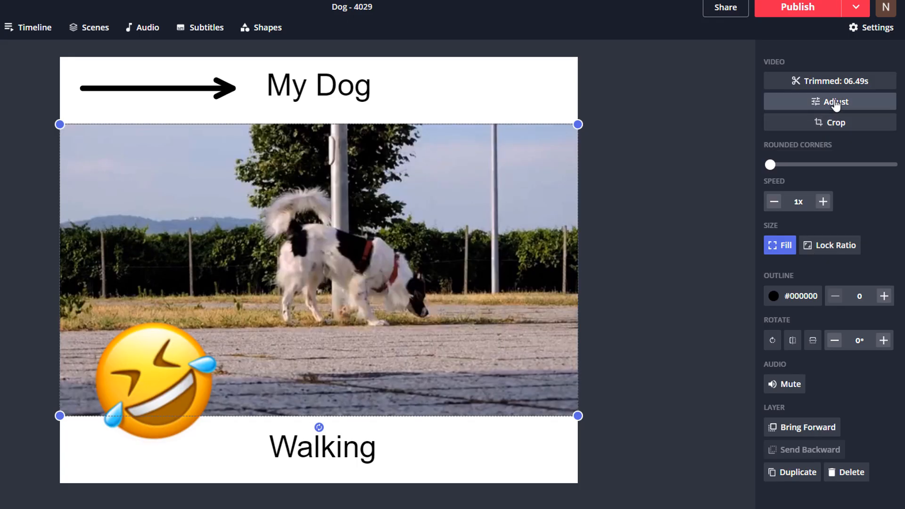
click(835, 102)
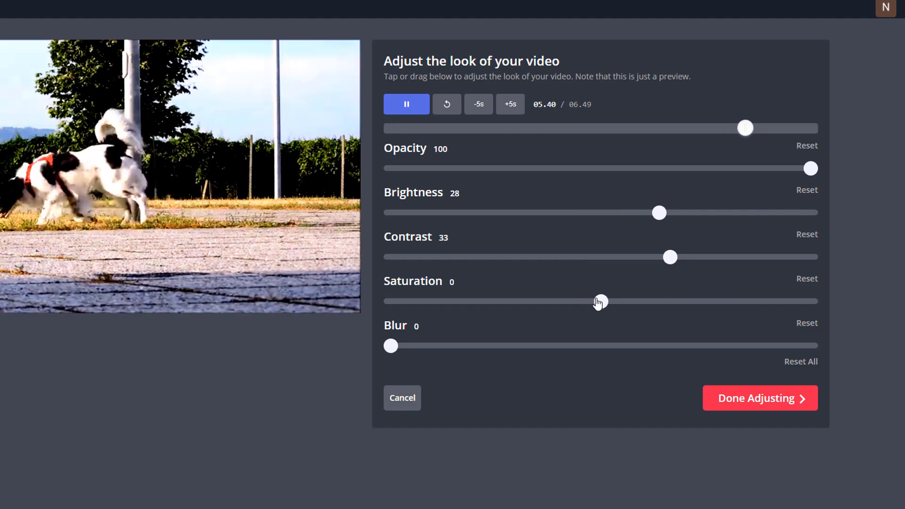
click(758, 398)
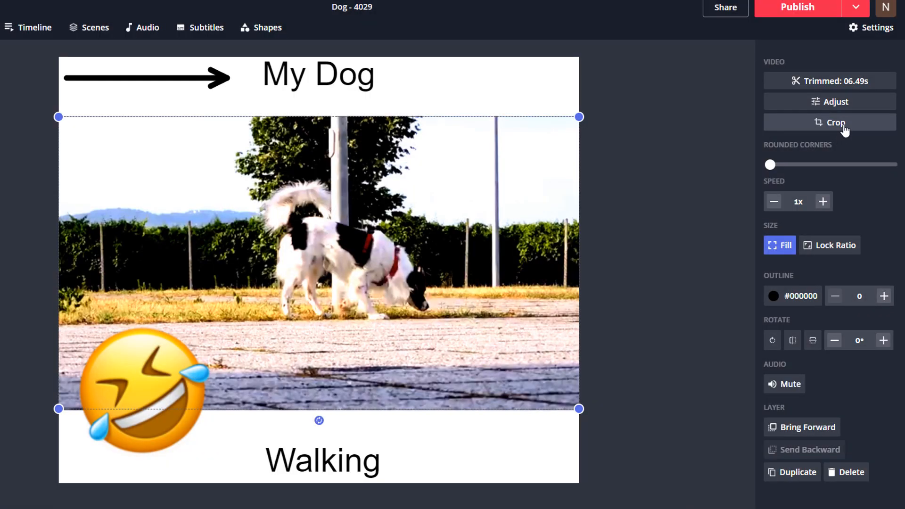
click(835, 121)
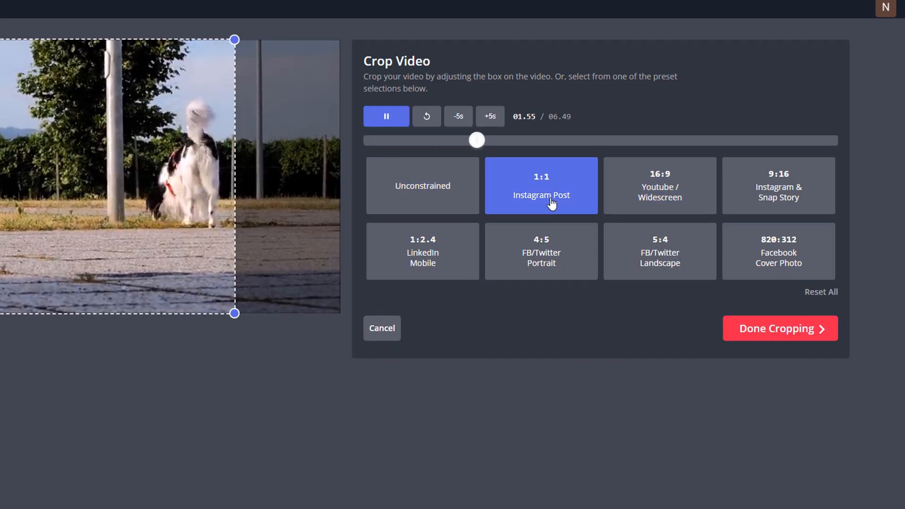
click(541, 251)
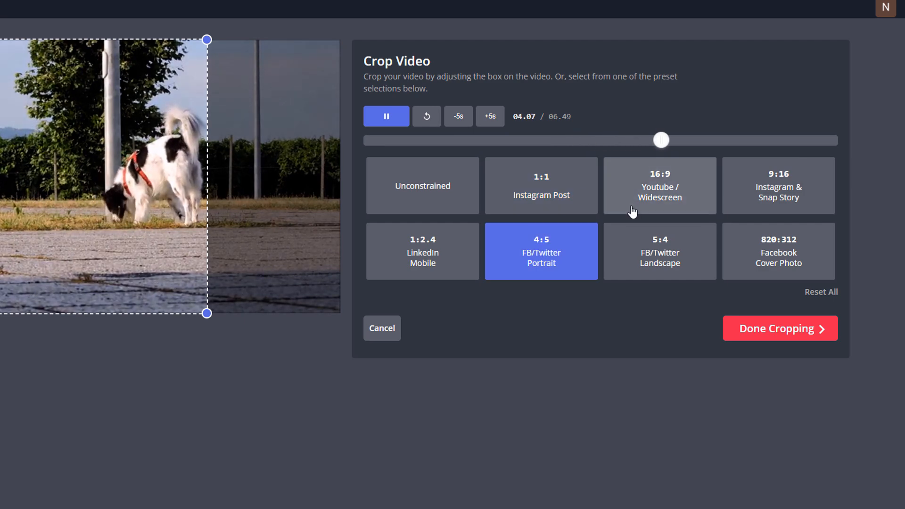
click(780, 329)
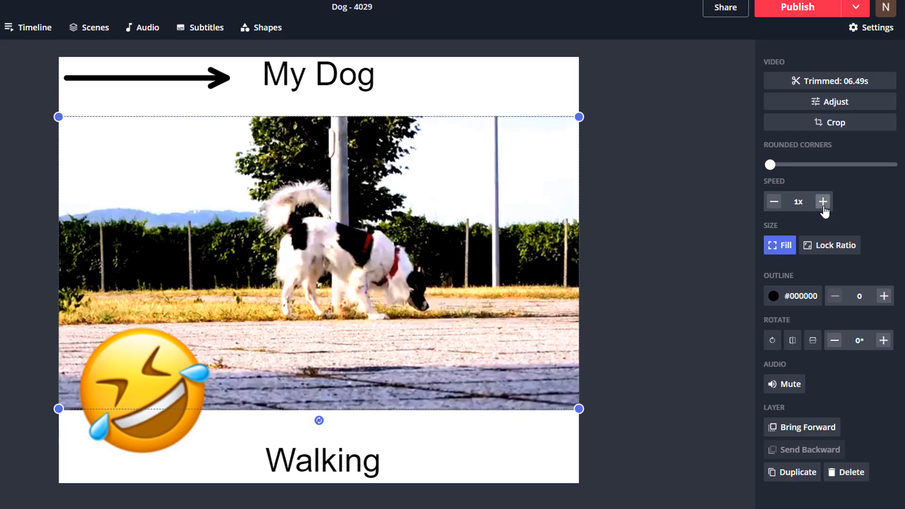
click(824, 201)
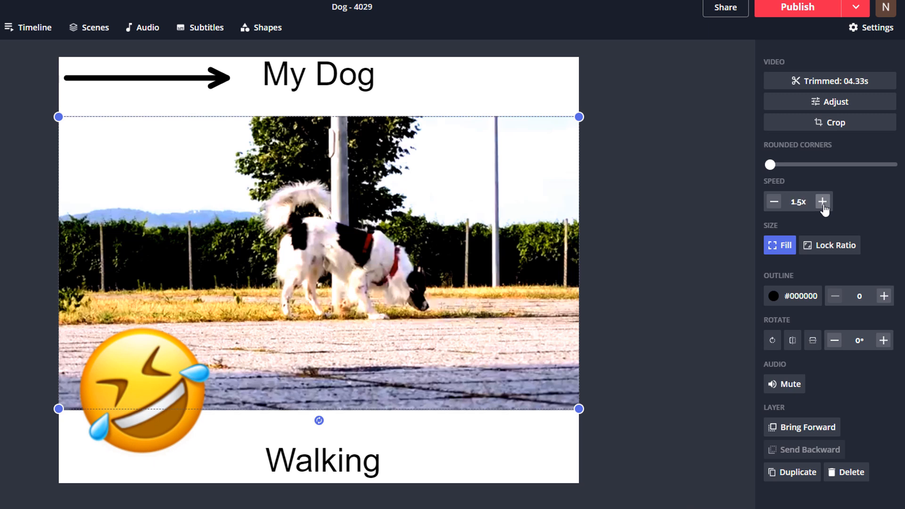
click(773, 202)
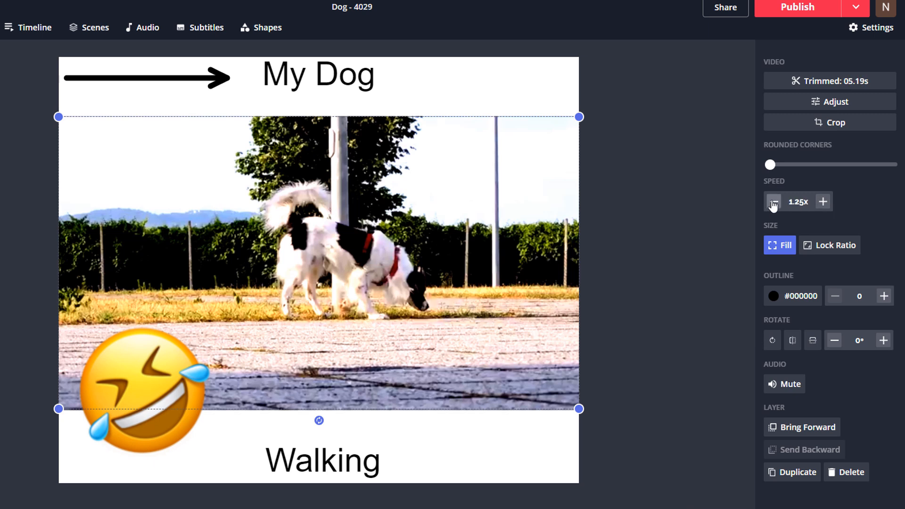
click(773, 201)
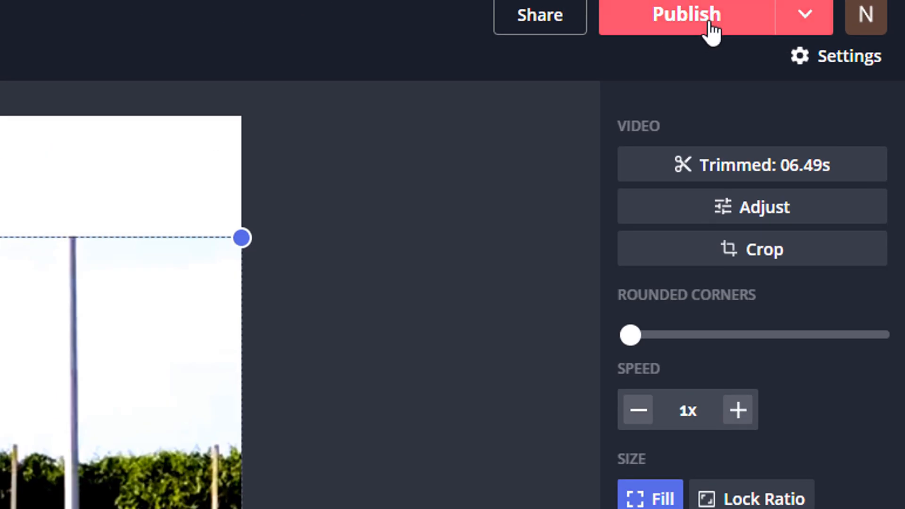
Publish the 'Dog - 4029' video, return to My Workspace and start a new project for upload.
click(685, 15)
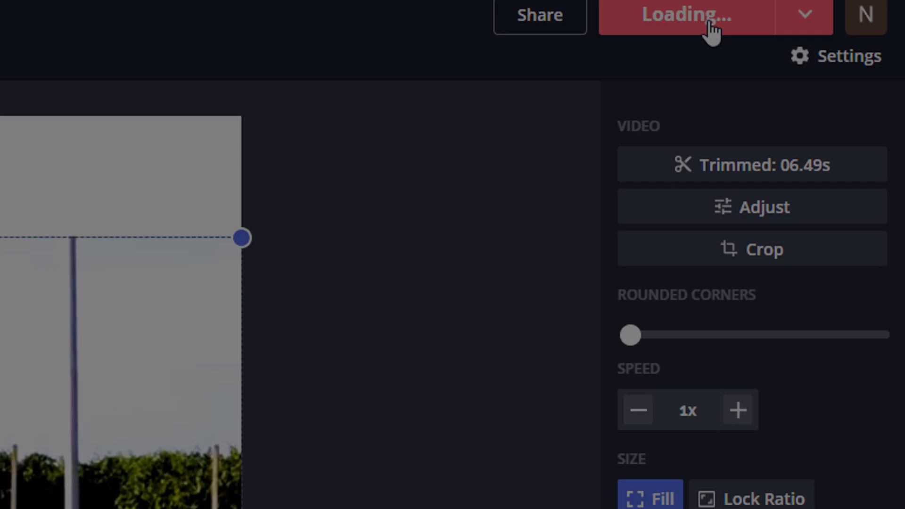
click(685, 16)
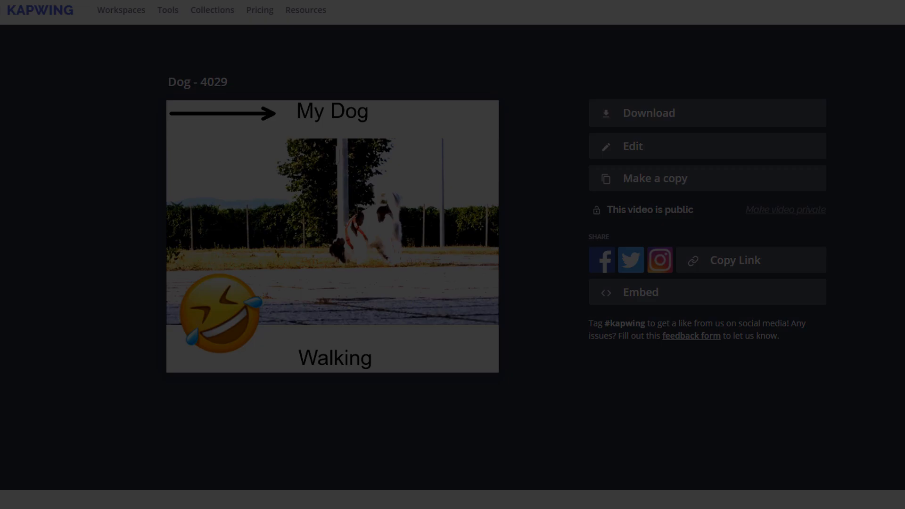
click(121, 9)
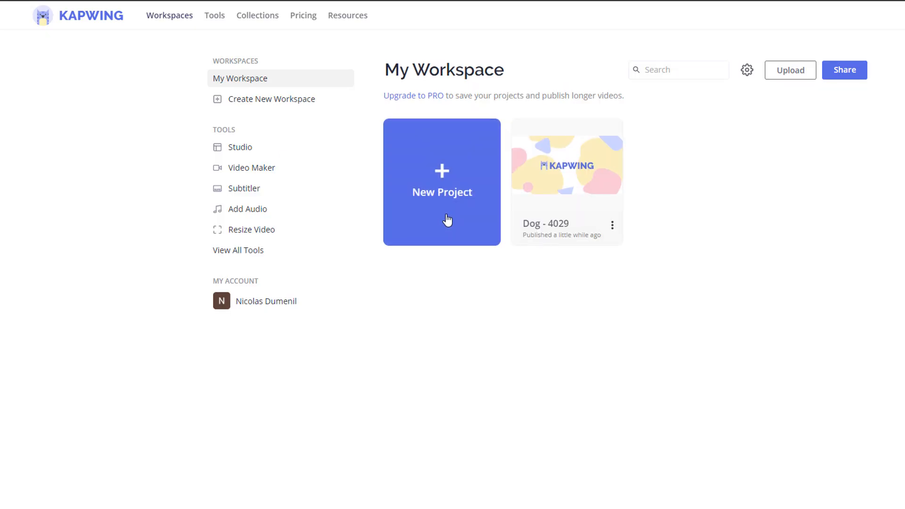
click(441, 182)
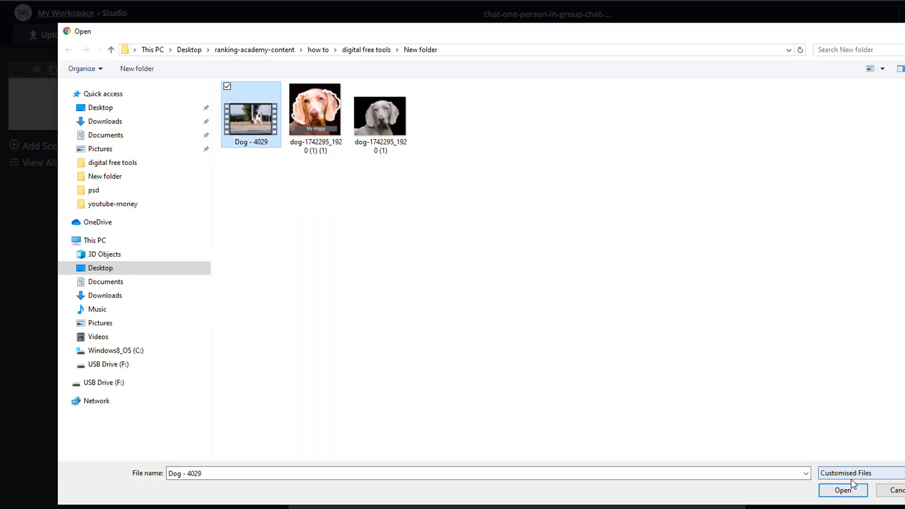
click(842, 490)
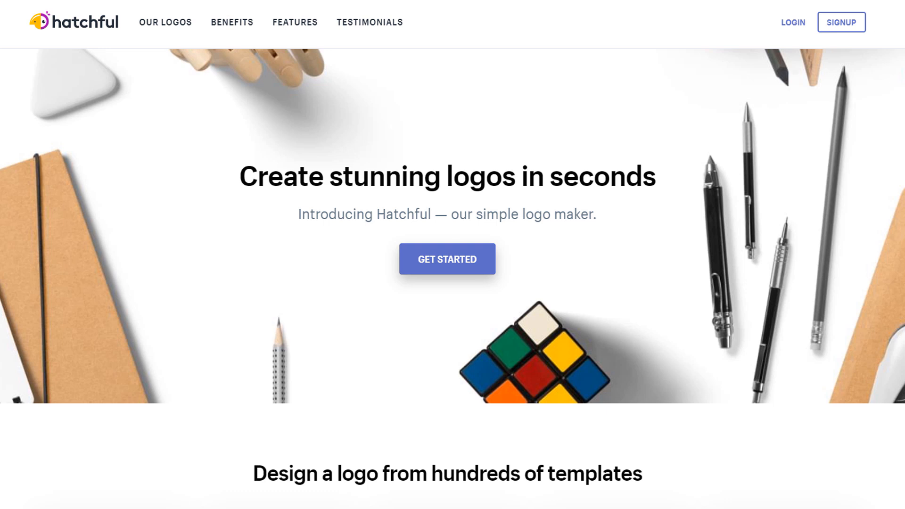
mouse_move(457, 303)
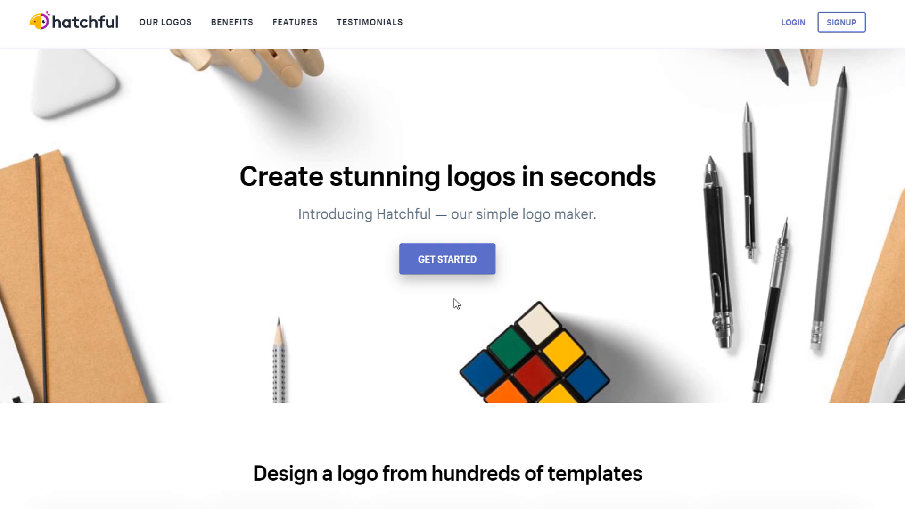
Start a new logo in Health and beauty with Calm, Classic and Elegant visual styles.
click(447, 258)
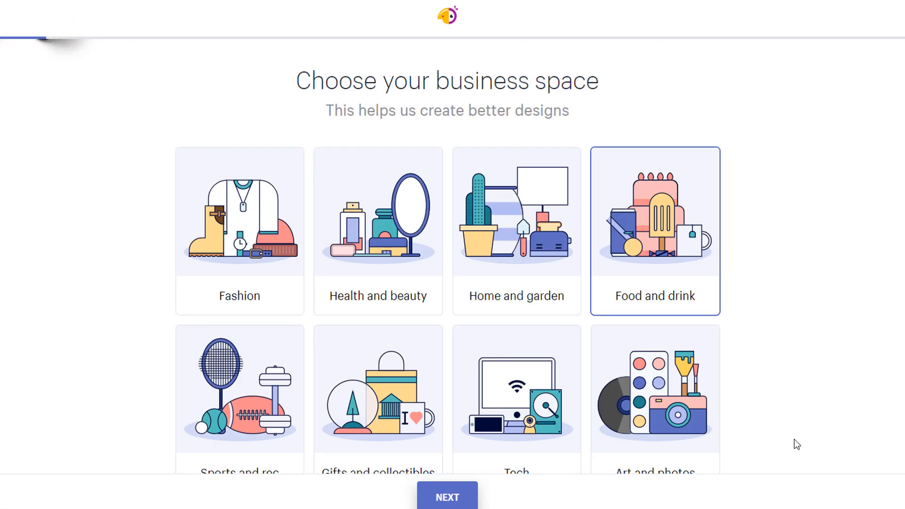
click(378, 231)
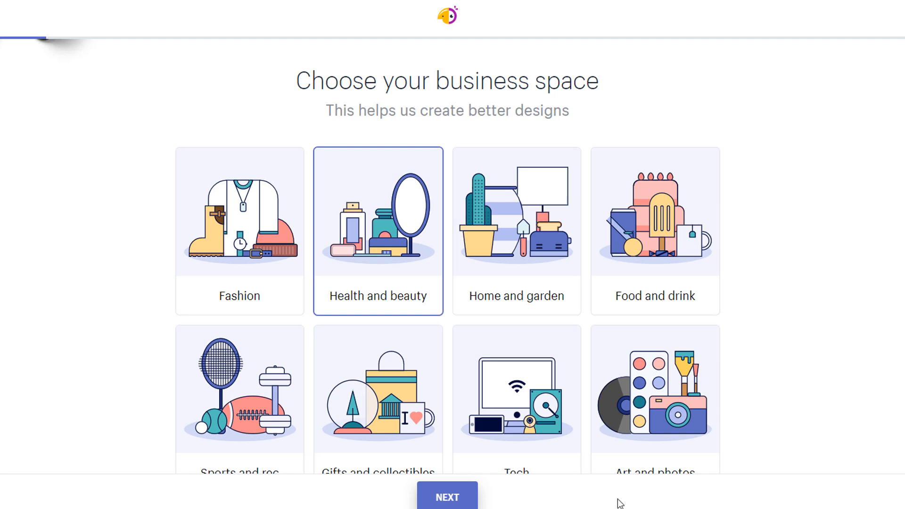
click(447, 497)
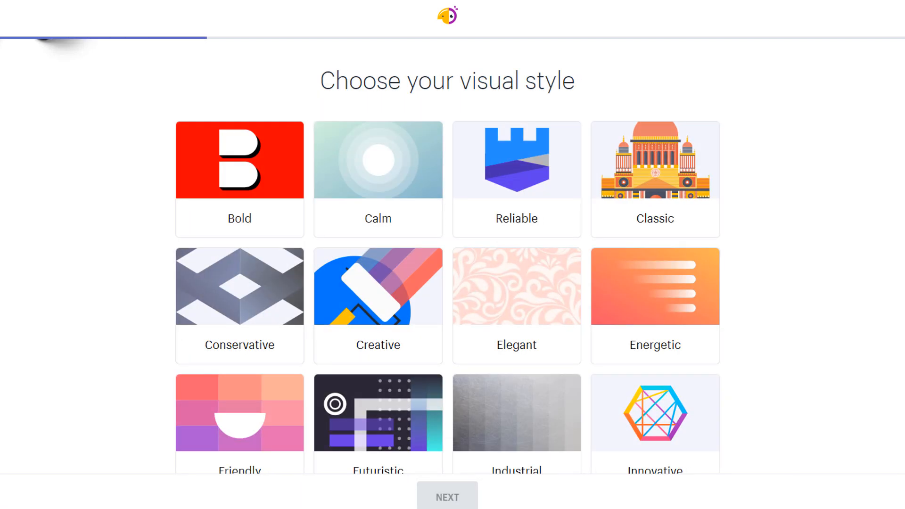
click(378, 179)
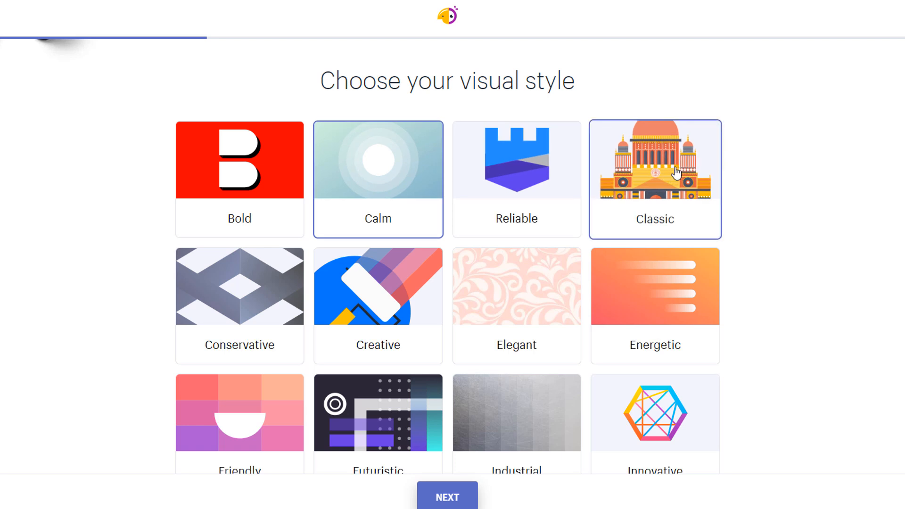
click(515, 305)
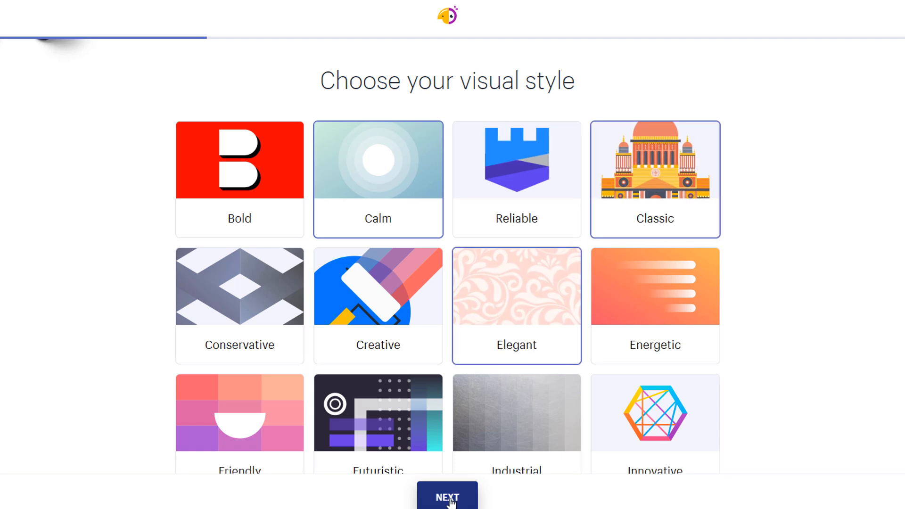
click(445, 497)
text(Just be beau)
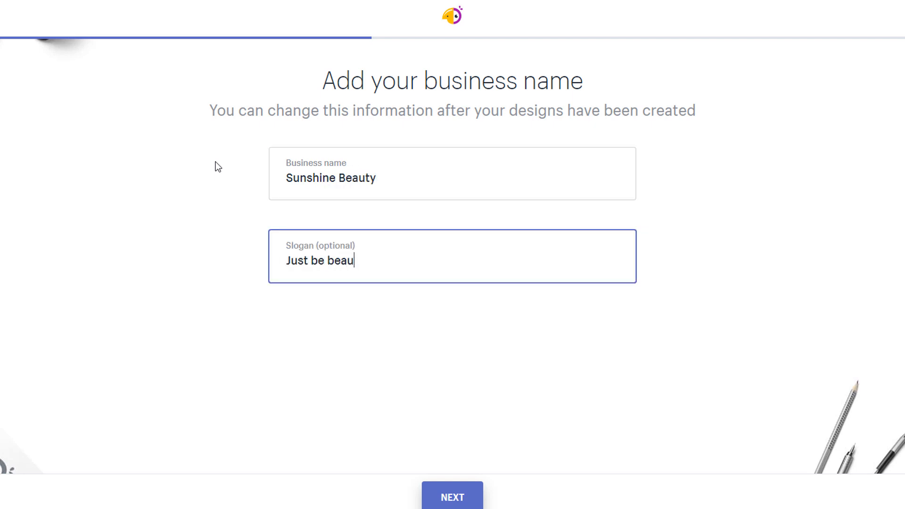
Enter business name 'Sunshine Beauty' with slogan 'Just be beautiful' and continue to usage.
text(tiful)
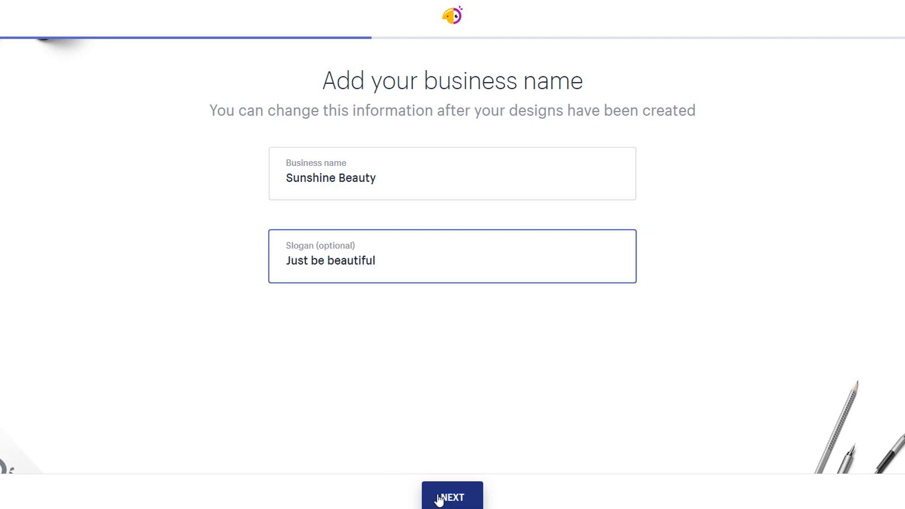
click(452, 497)
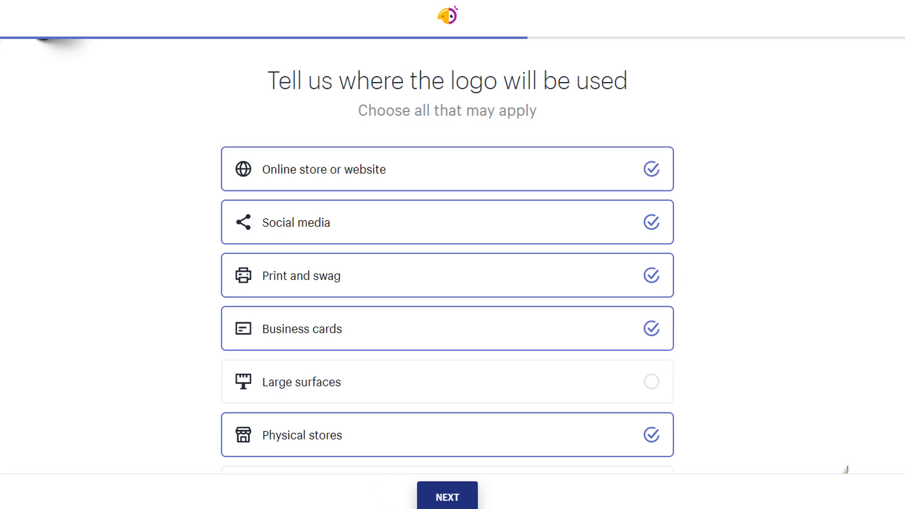
Confirm usage, pick the leaf-circle Sunshine Beauty logo, apply a typewriter font in purple and continue to download.
click(447, 497)
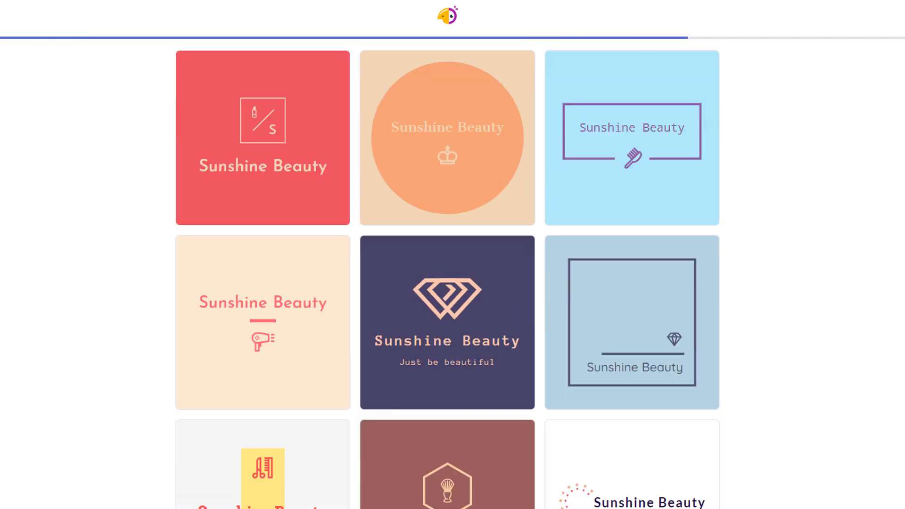
scroll(down, 3)
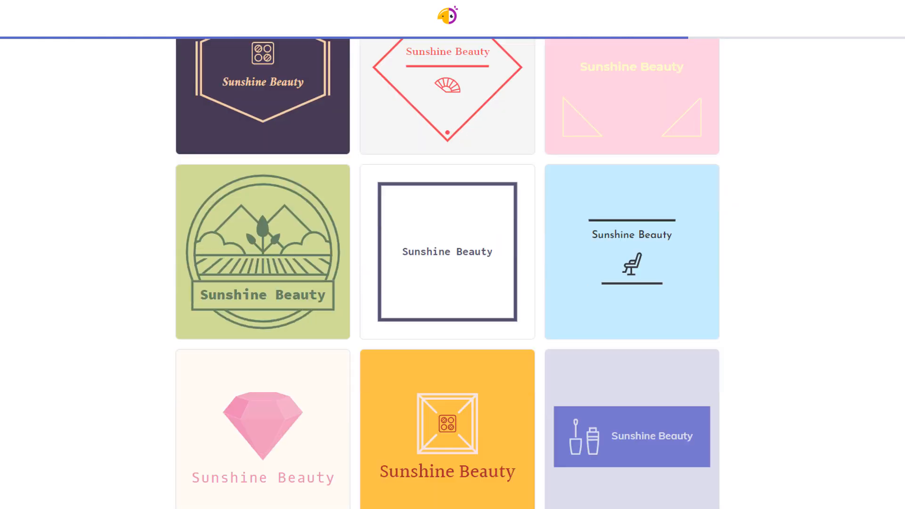
click(262, 252)
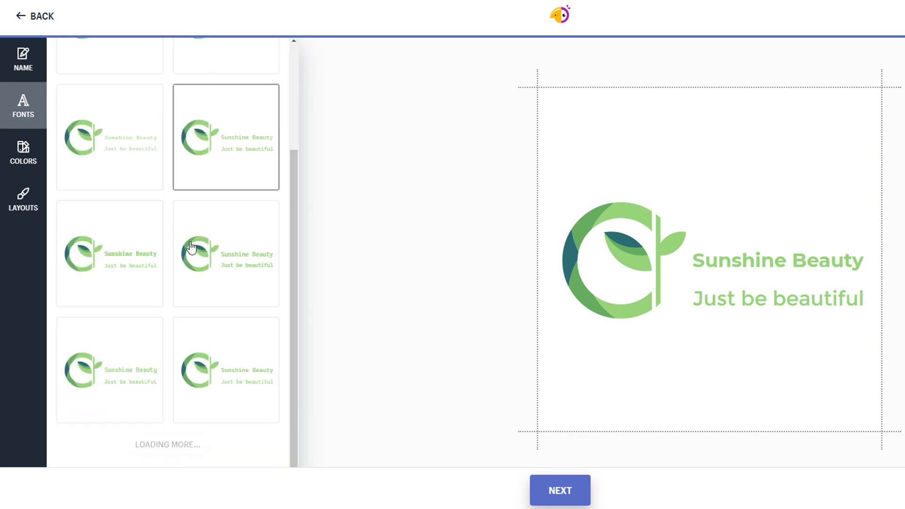
click(23, 153)
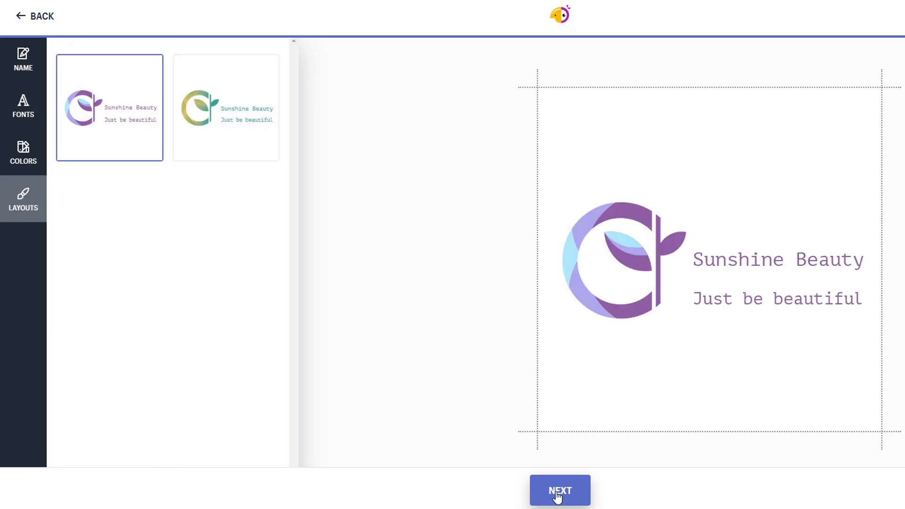
click(559, 490)
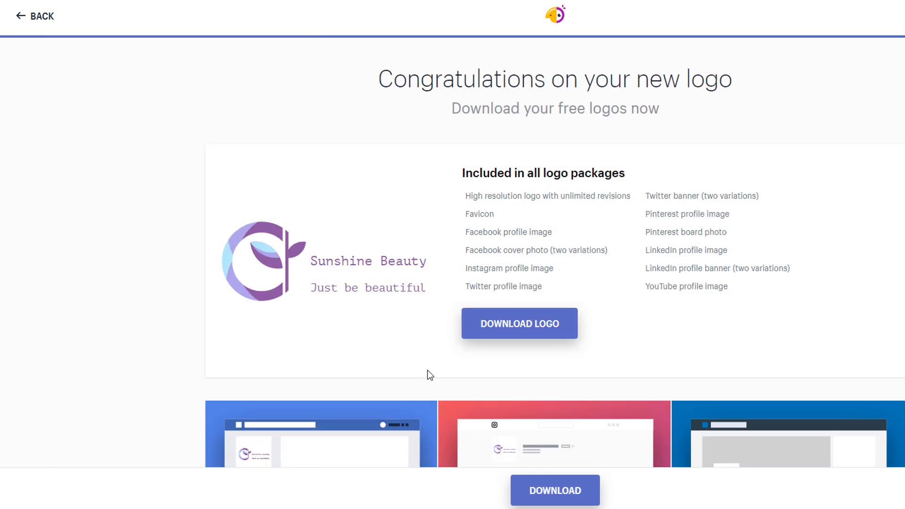
Request the logo download, open the Hatchful by Shopify email and download HatchfulExport-All.zip.
click(518, 323)
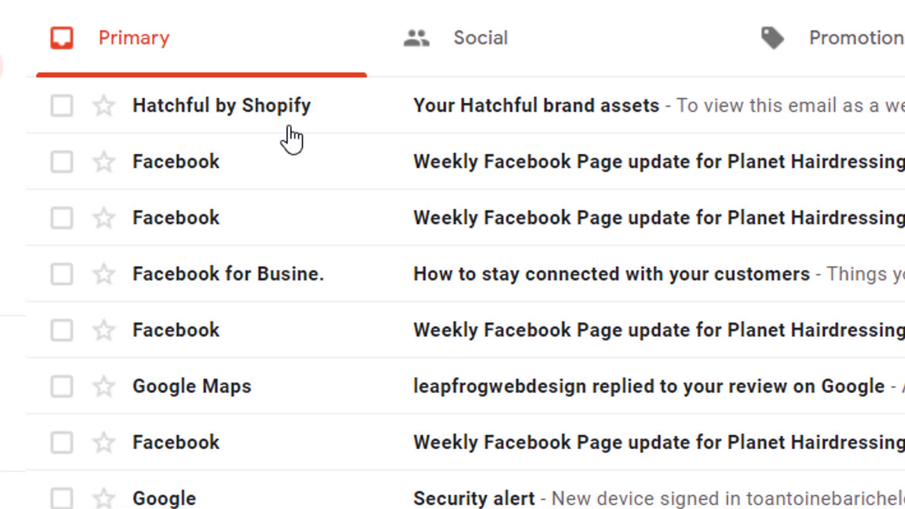
click(221, 105)
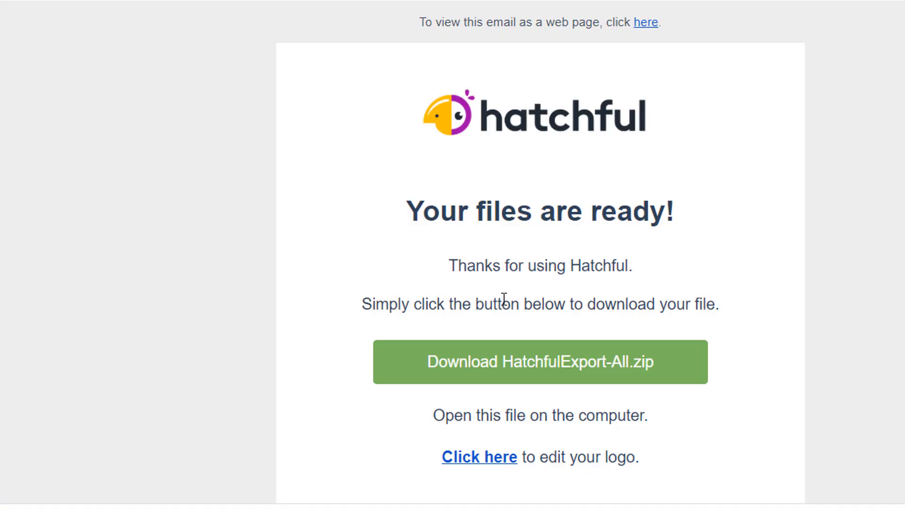
click(539, 362)
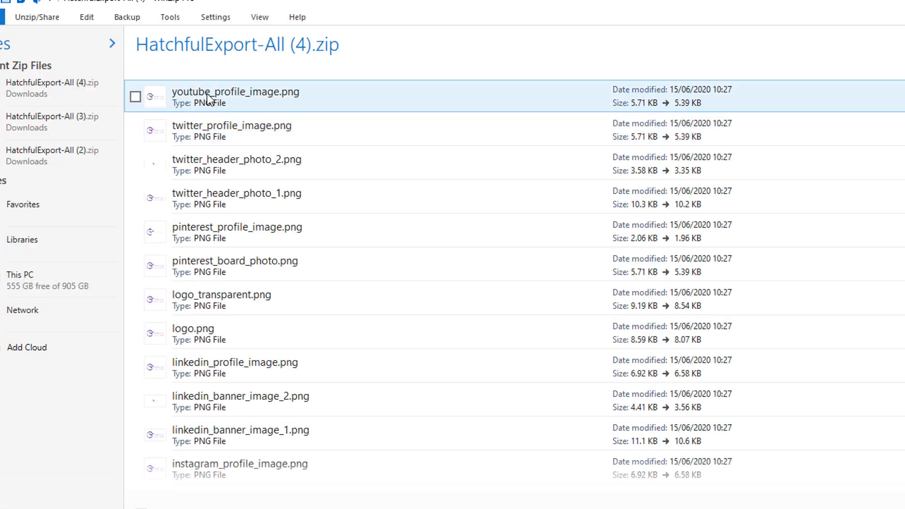